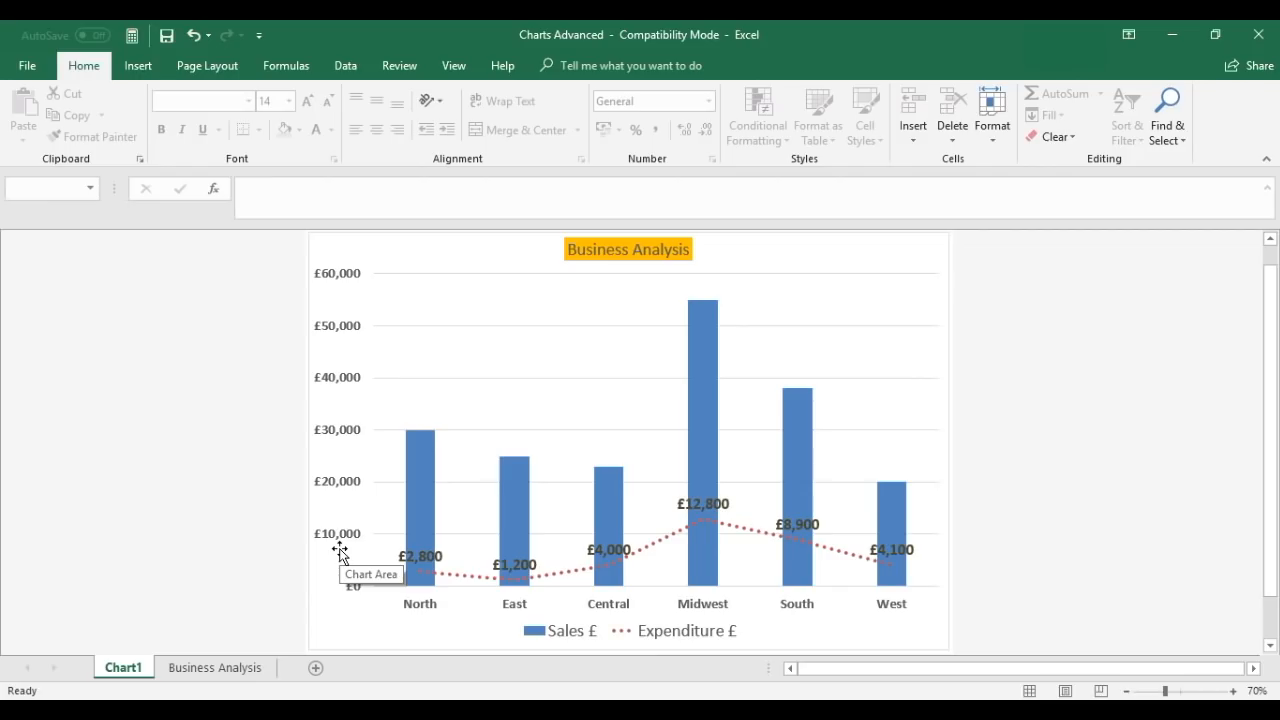
pyautogui.moveTo(224, 476)
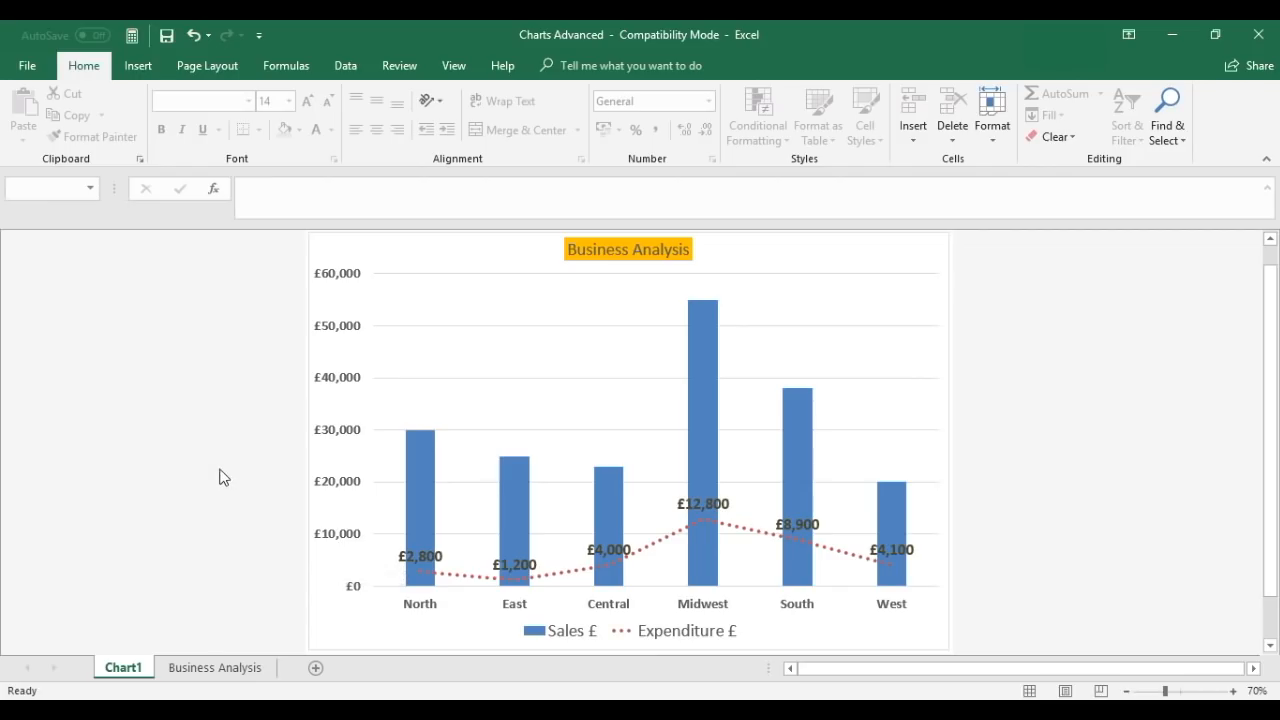
pyautogui.moveTo(612, 394)
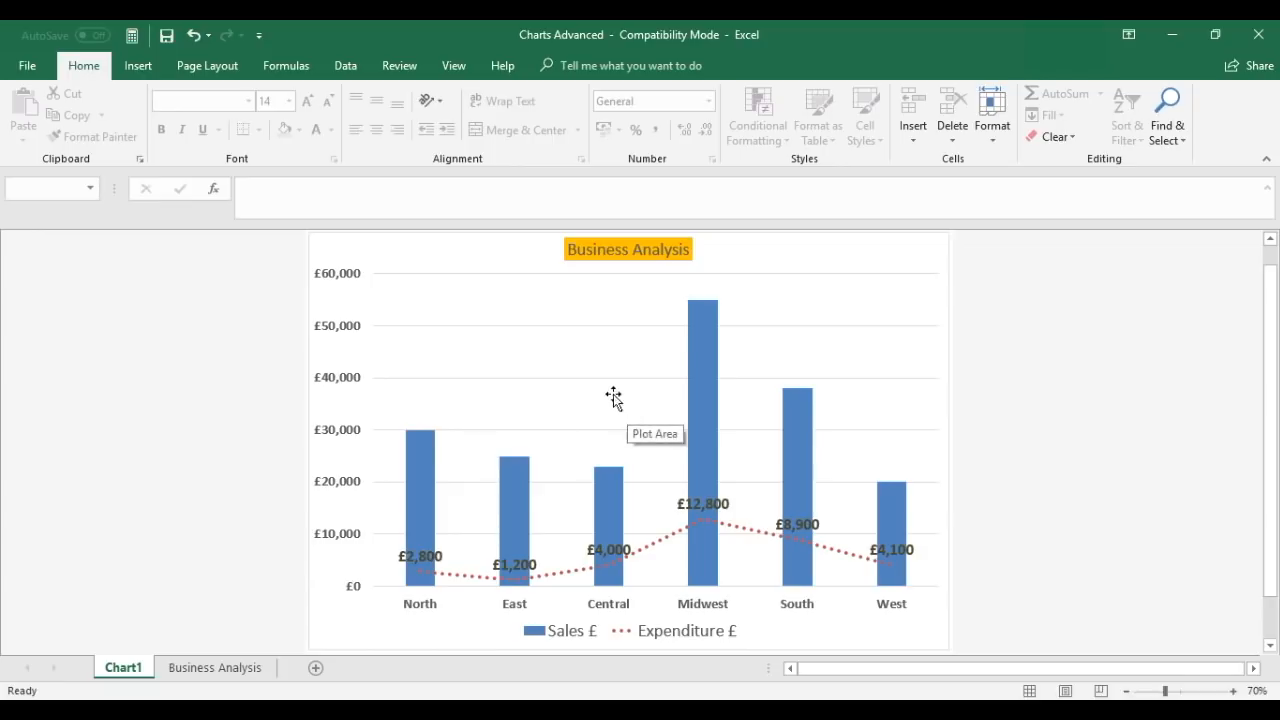
pyautogui.moveTo(562, 332)
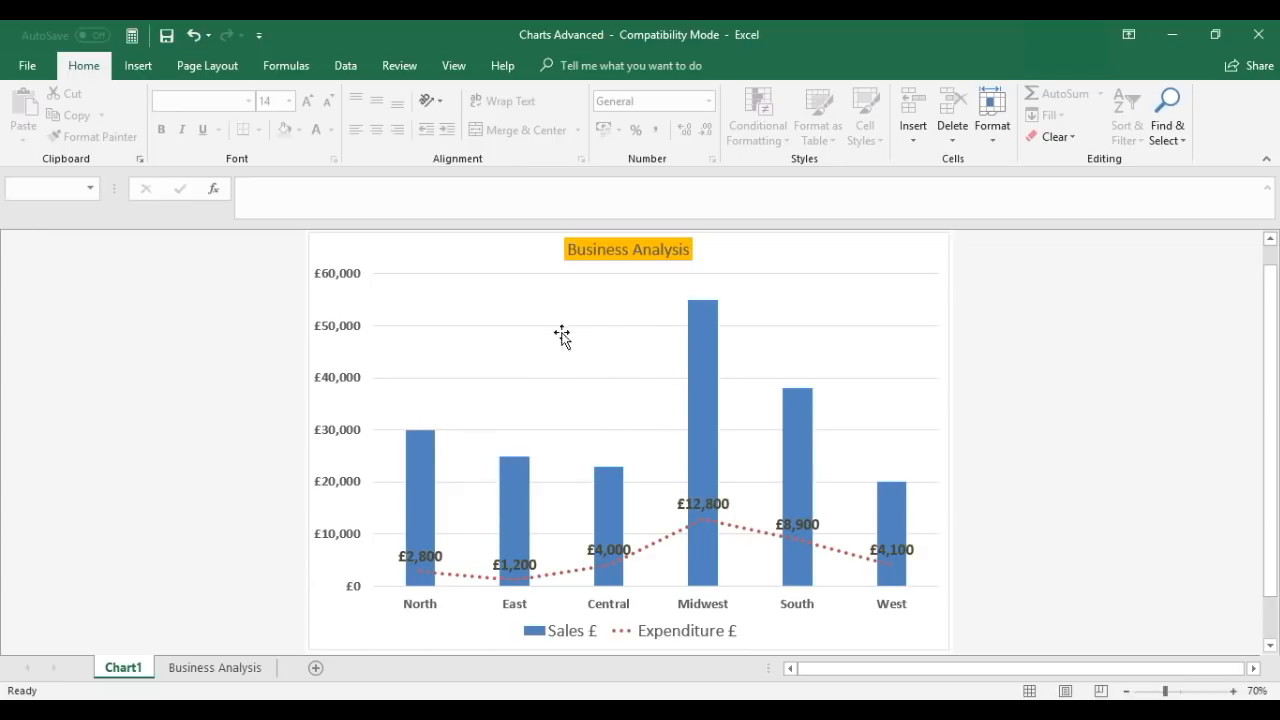
pyautogui.moveTo(268, 536)
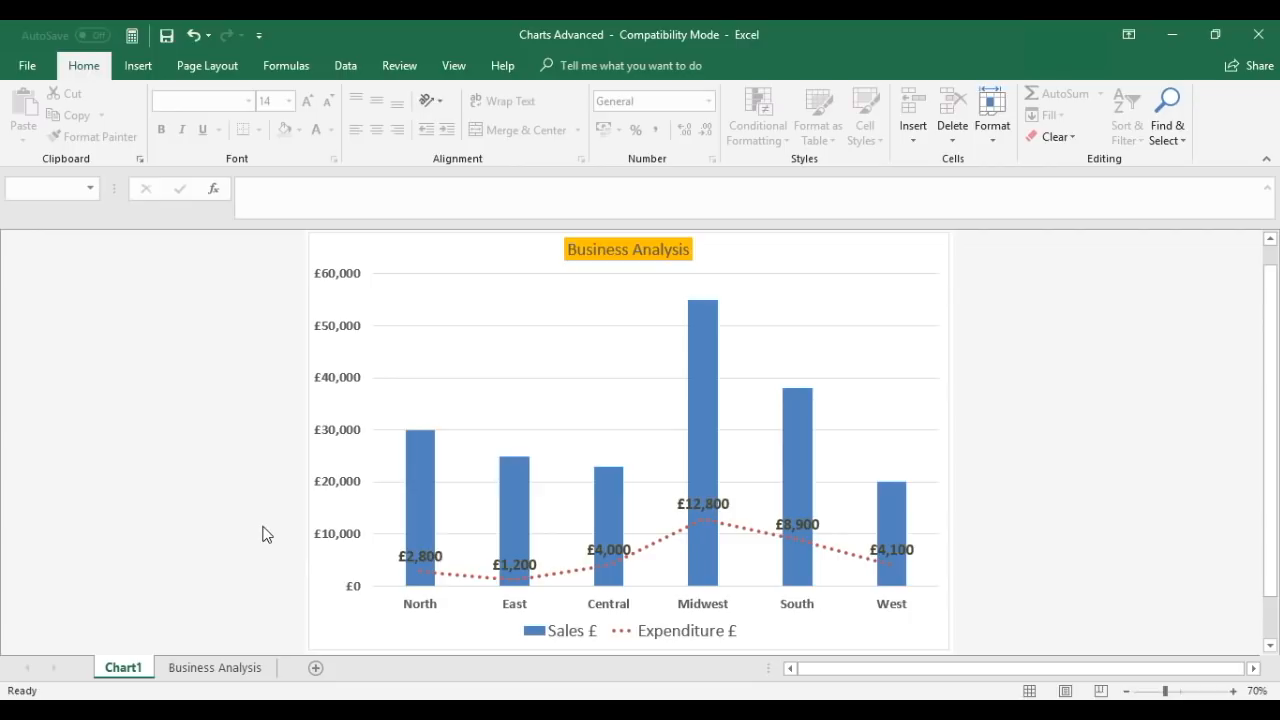
pyautogui.moveTo(324, 296)
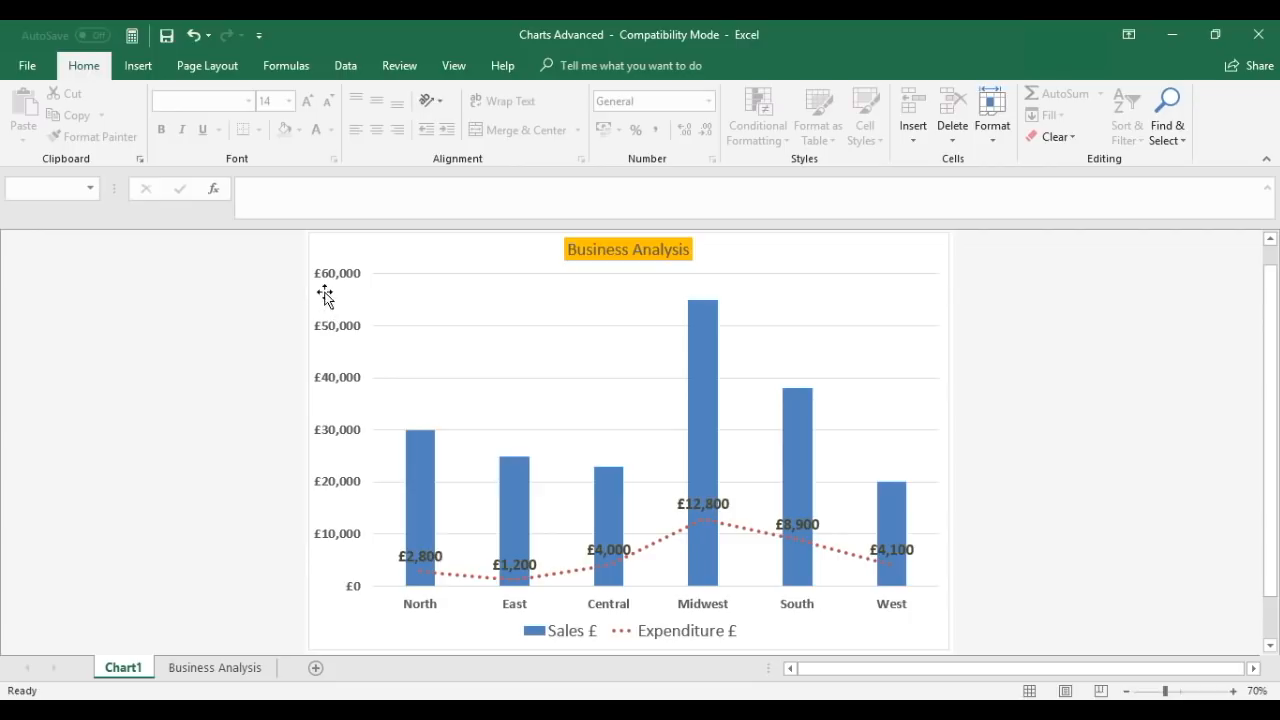
pyautogui.moveTo(342, 328)
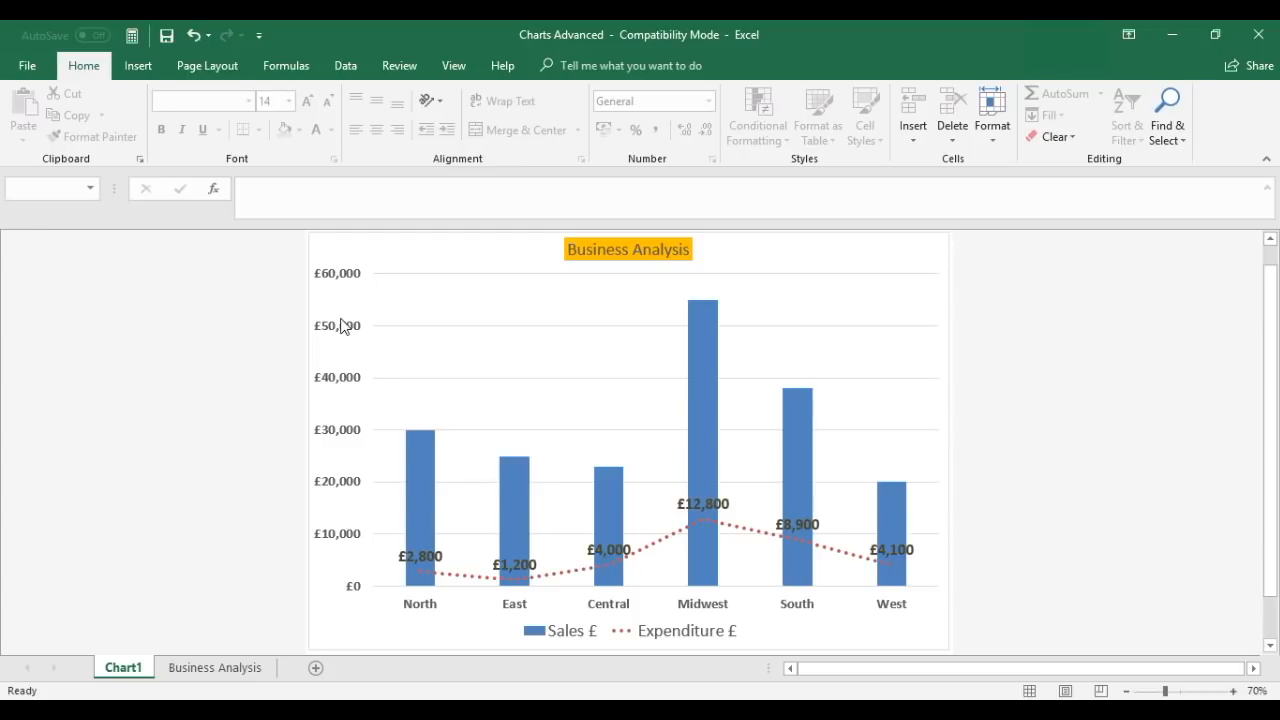
pyautogui.moveTo(340, 392)
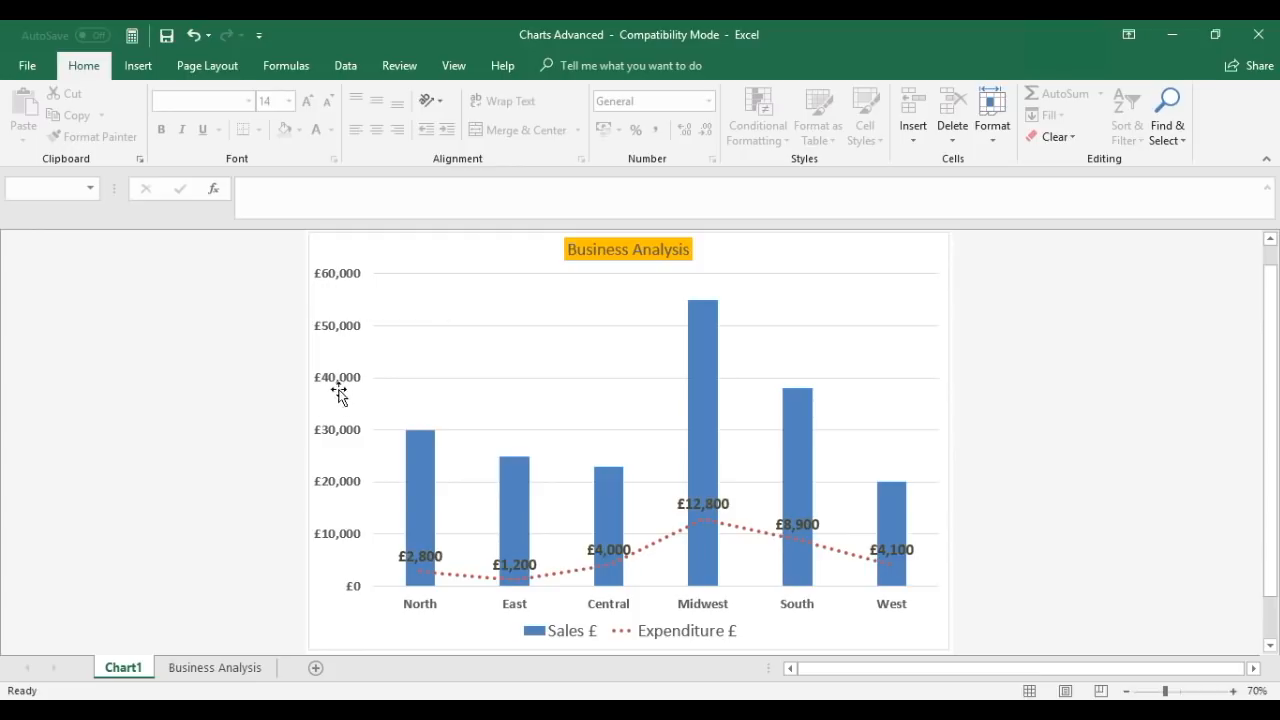
pyautogui.moveTo(444, 460)
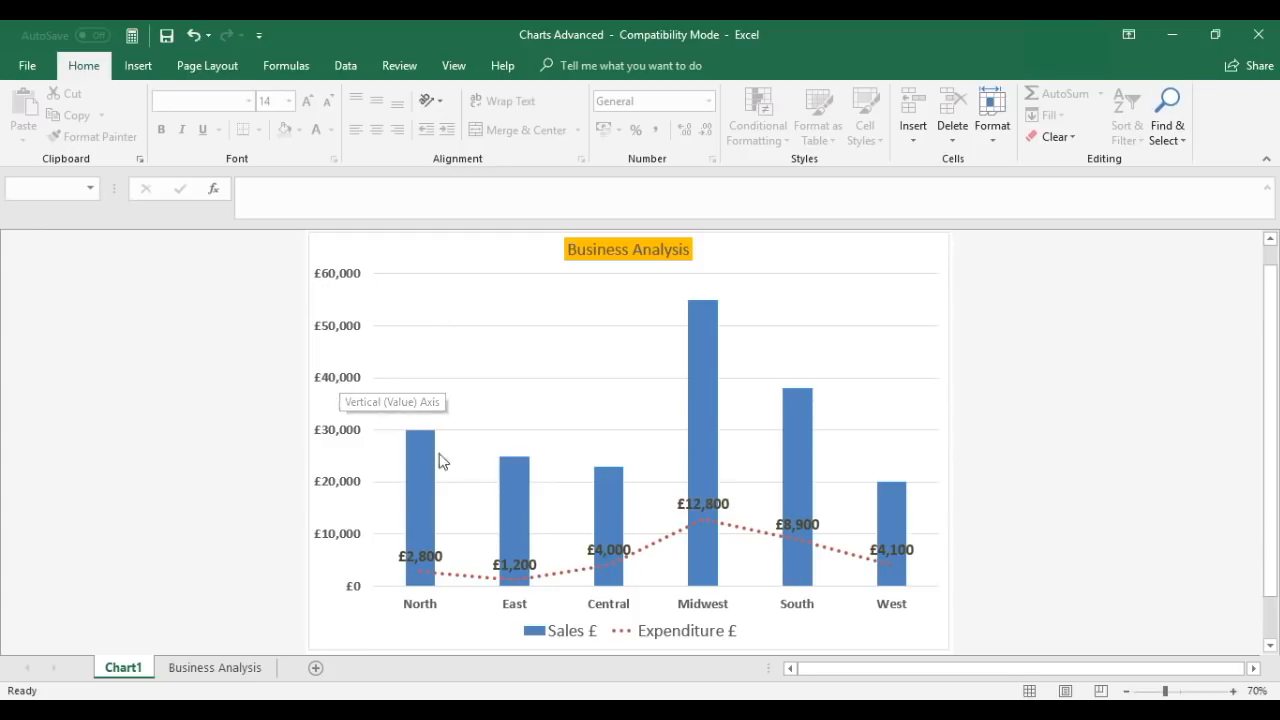
pyautogui.moveTo(604, 640)
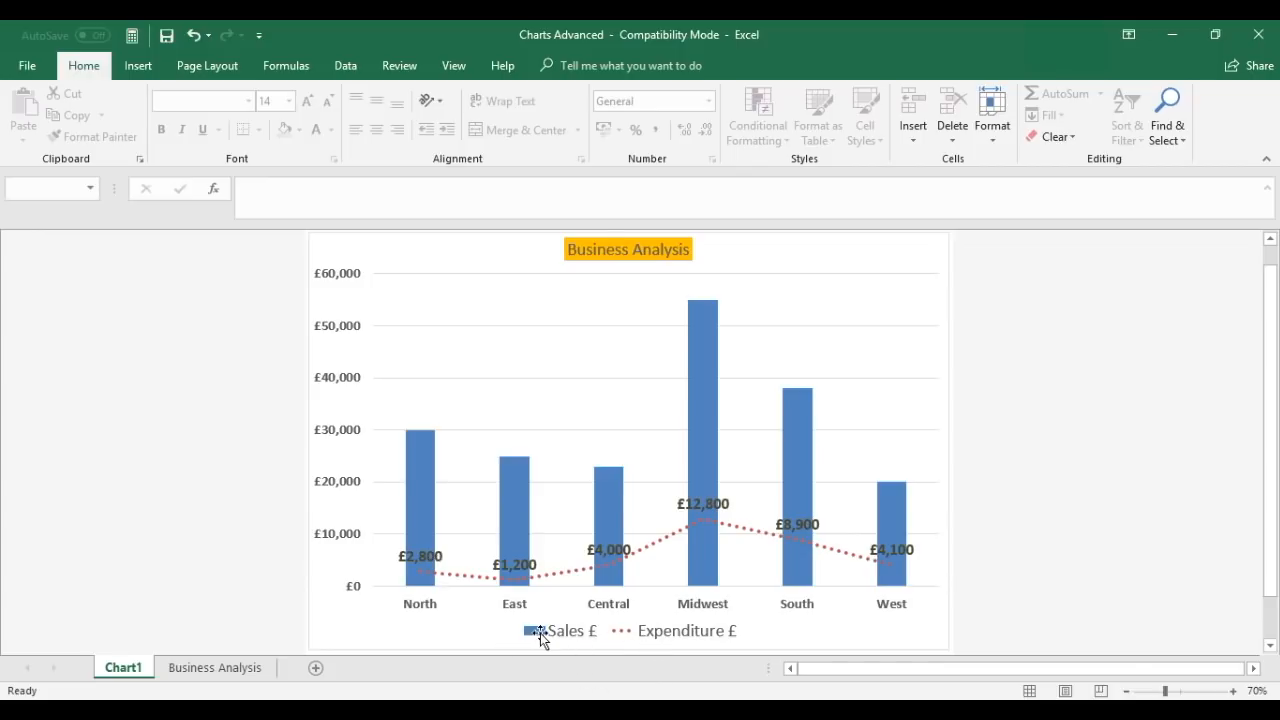
pyautogui.moveTo(678, 650)
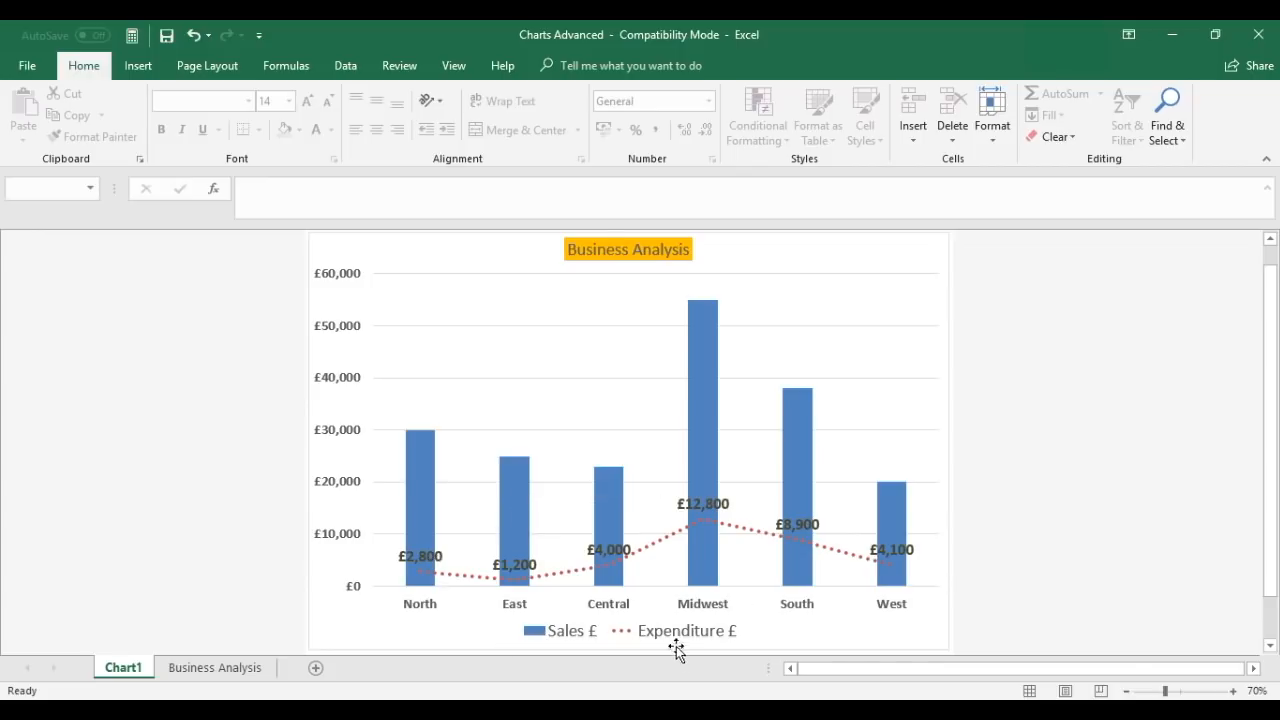
pyautogui.moveTo(688, 630)
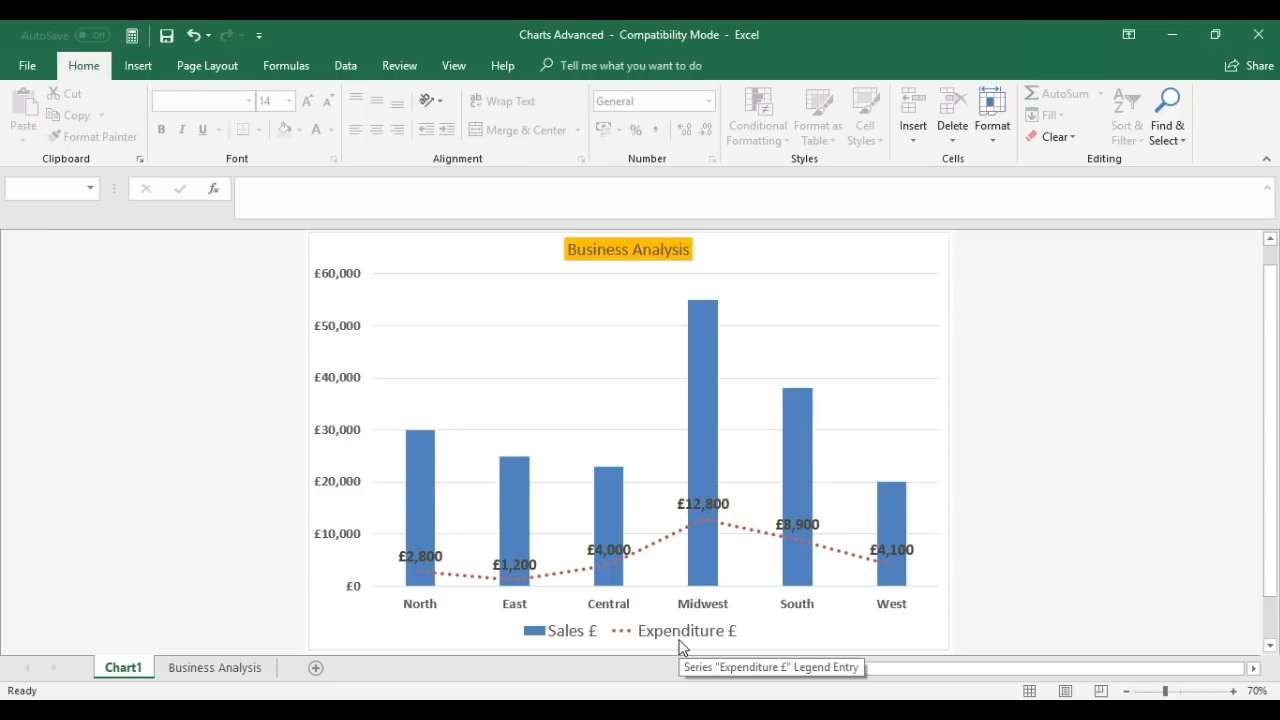
pyautogui.moveTo(668, 550)
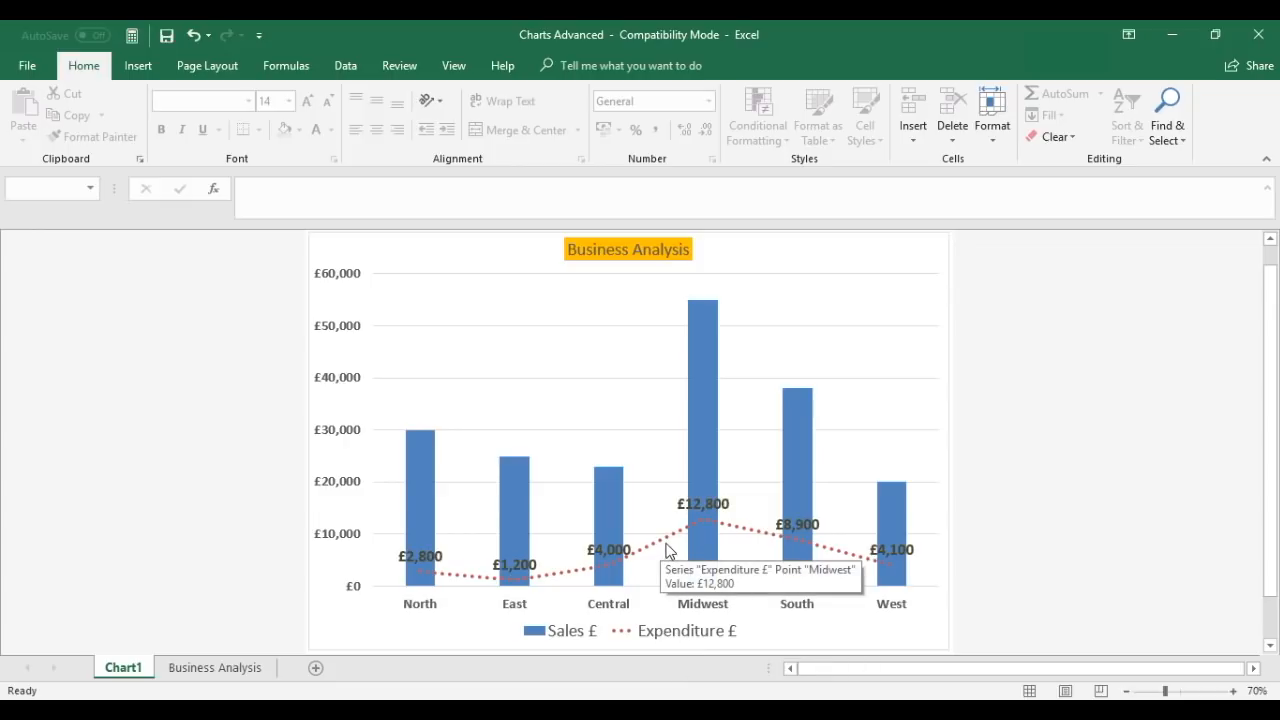
pyautogui.moveTo(516, 572)
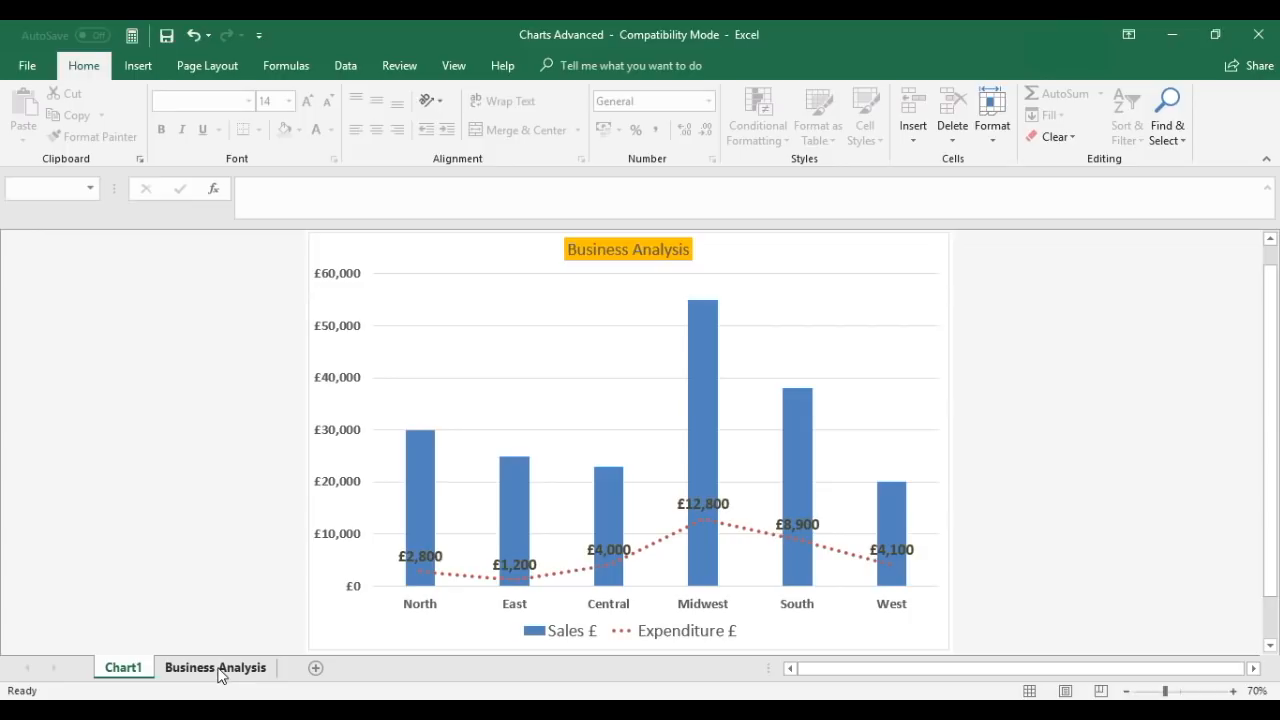
# Step: Switch to the Business Analysis sheet to view the source data table
pyautogui.click(216, 668)
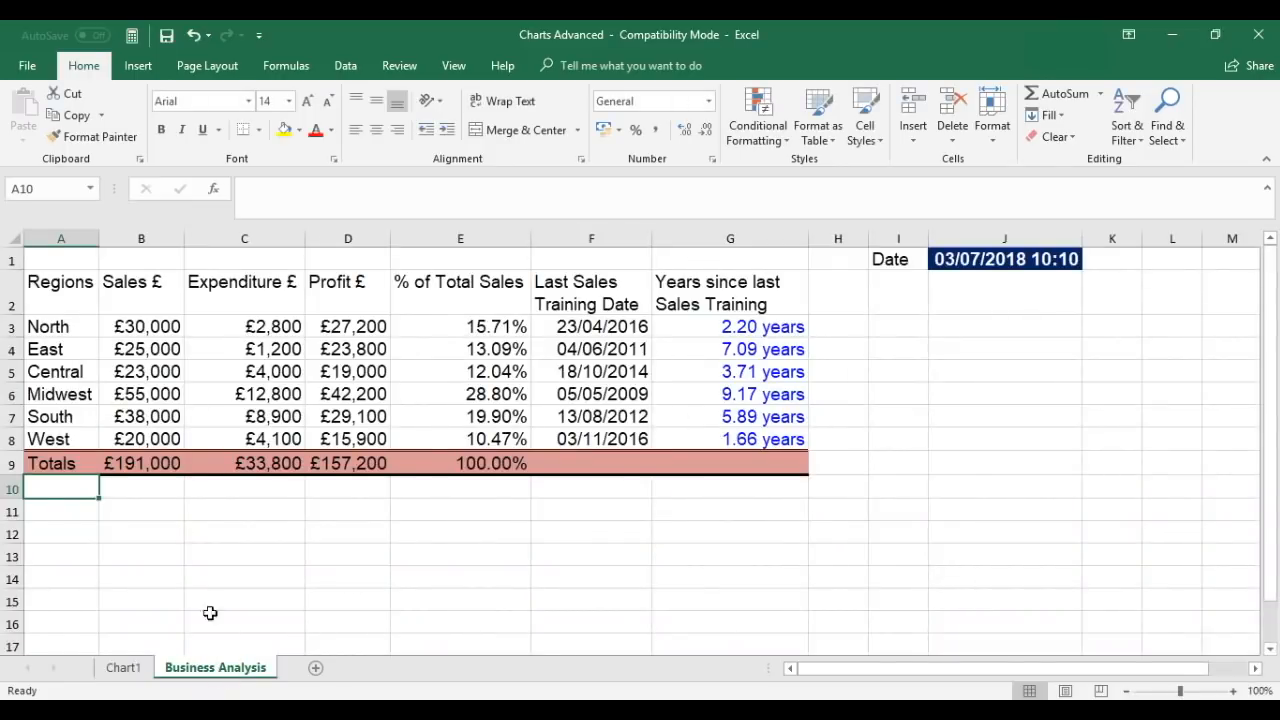
pyautogui.moveTo(268, 524)
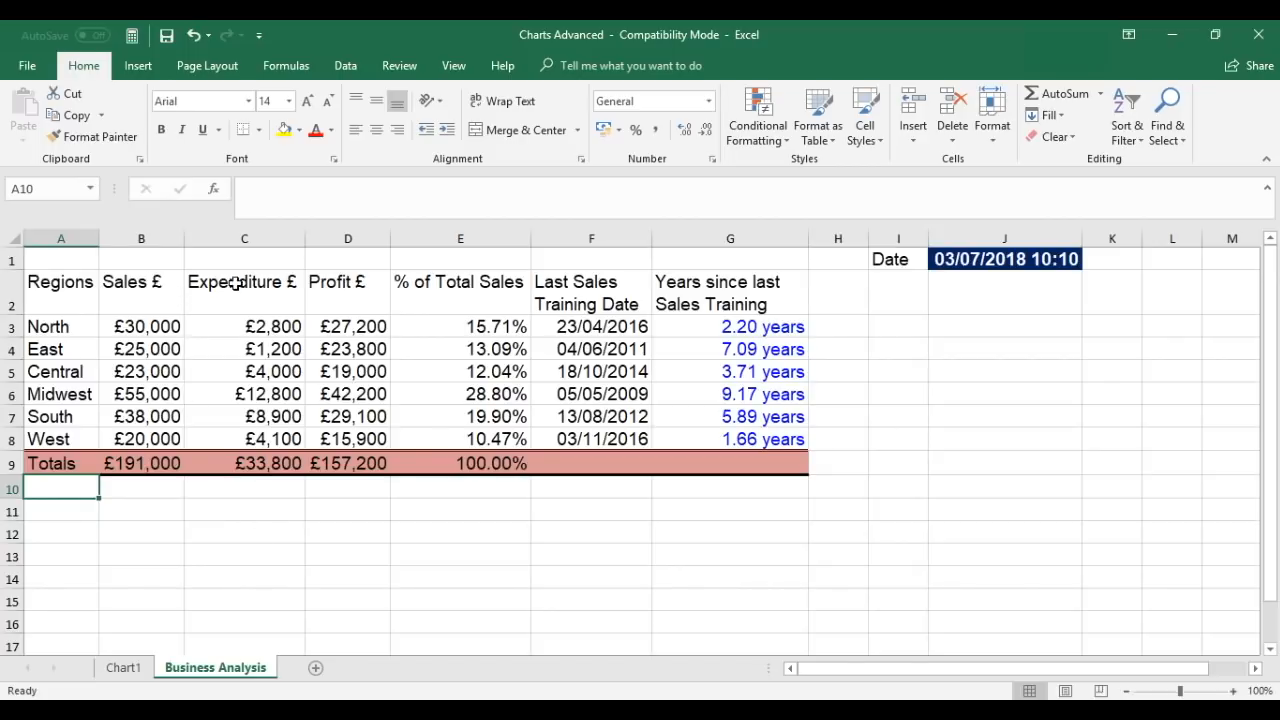
pyautogui.moveTo(70, 330)
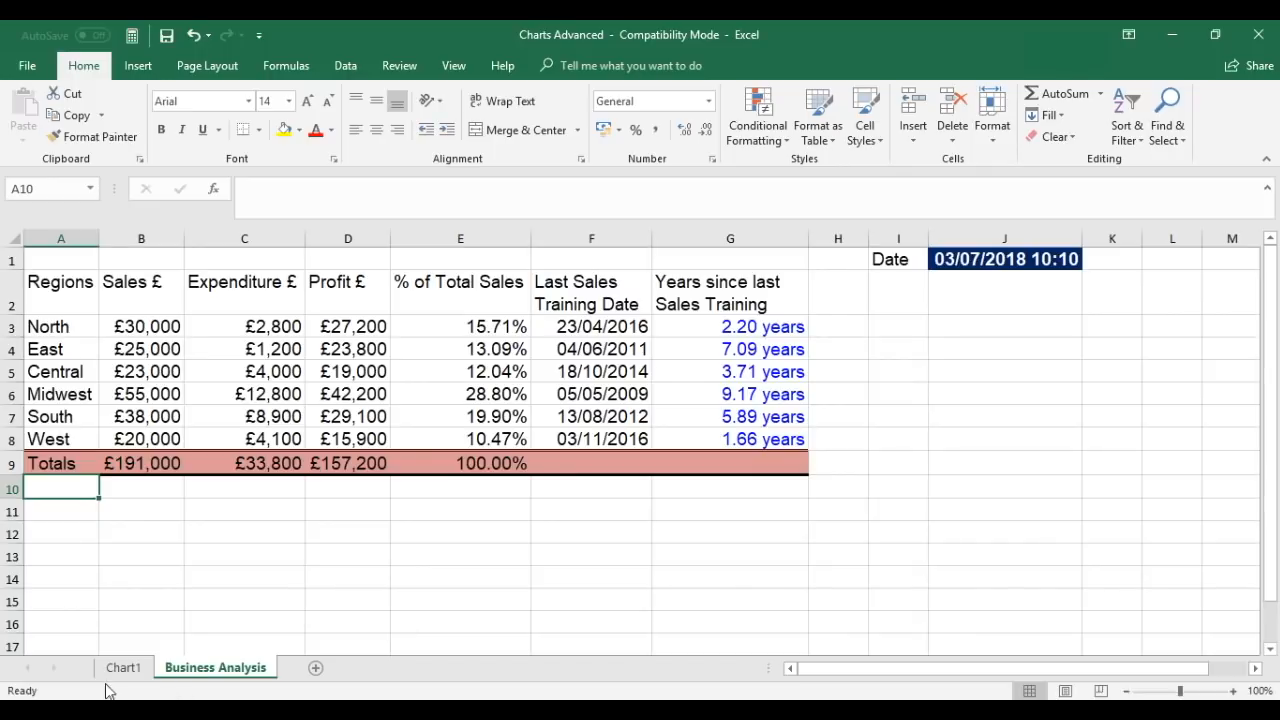
# Step: Return to the Chart1 sheet showing the sales columns and dotted expenditure line
pyautogui.click(124, 668)
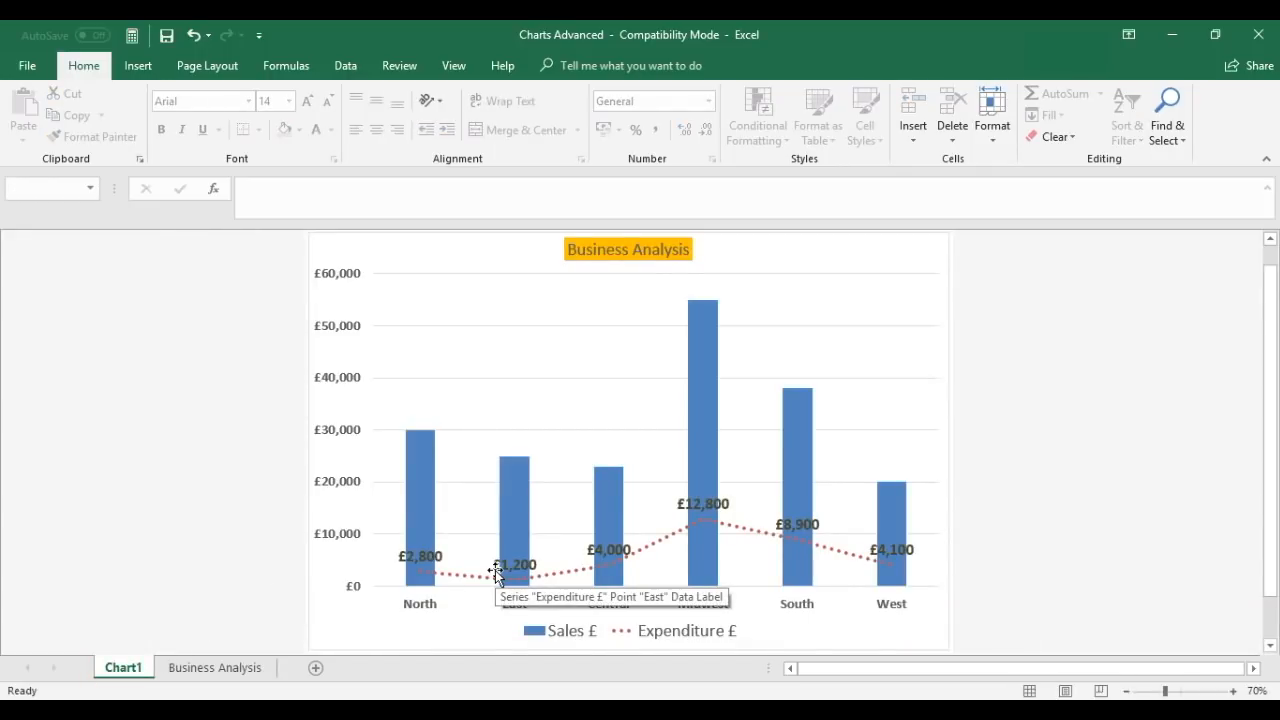
pyautogui.moveTo(516, 580)
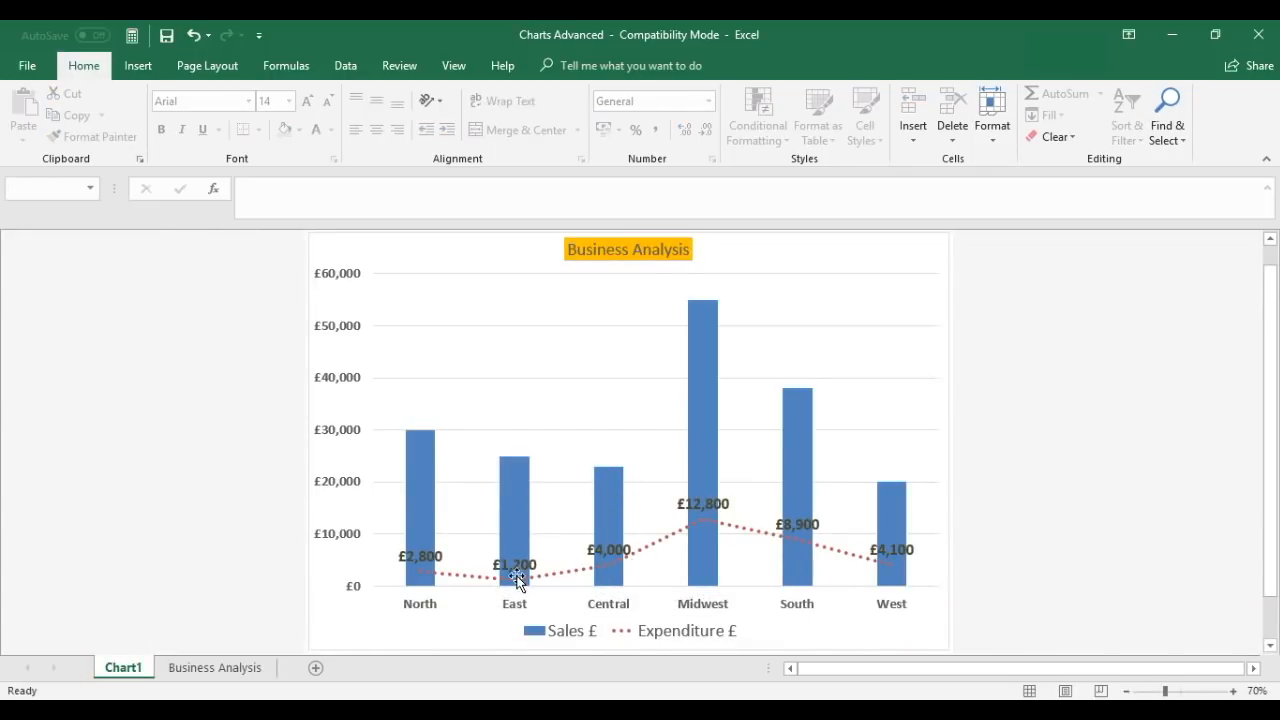
pyautogui.moveTo(548, 560)
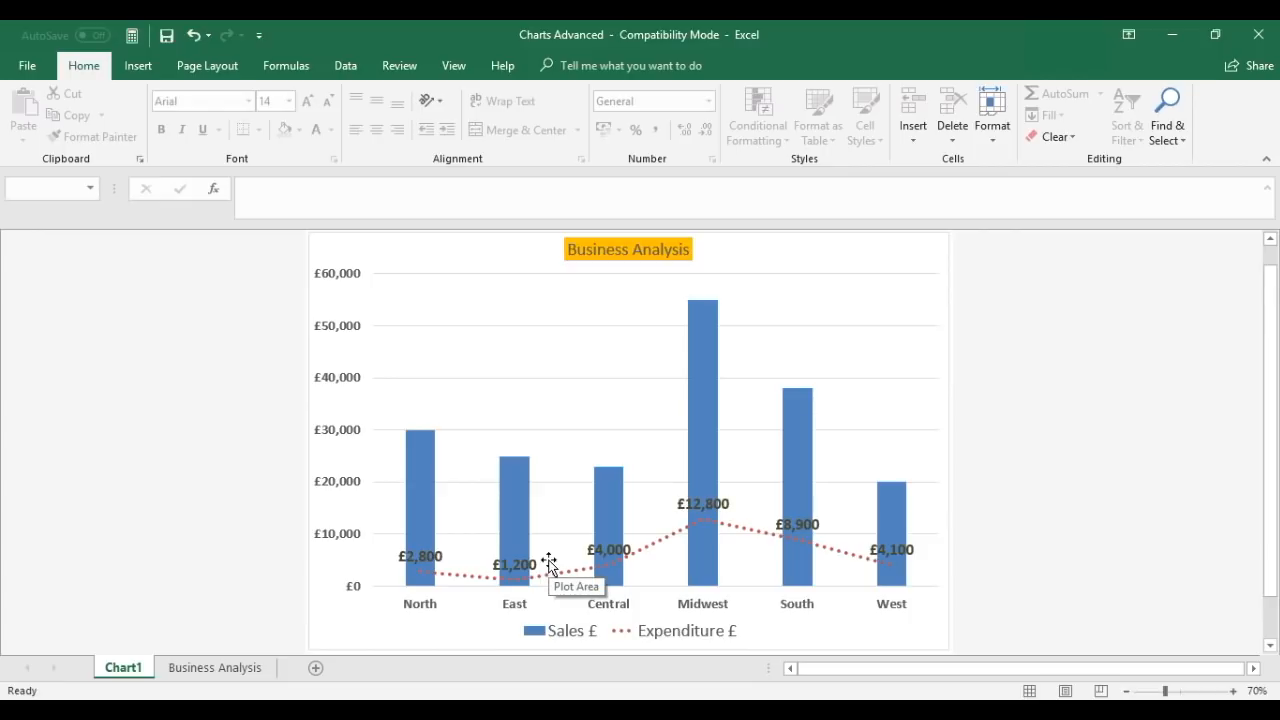
pyautogui.moveTo(564, 538)
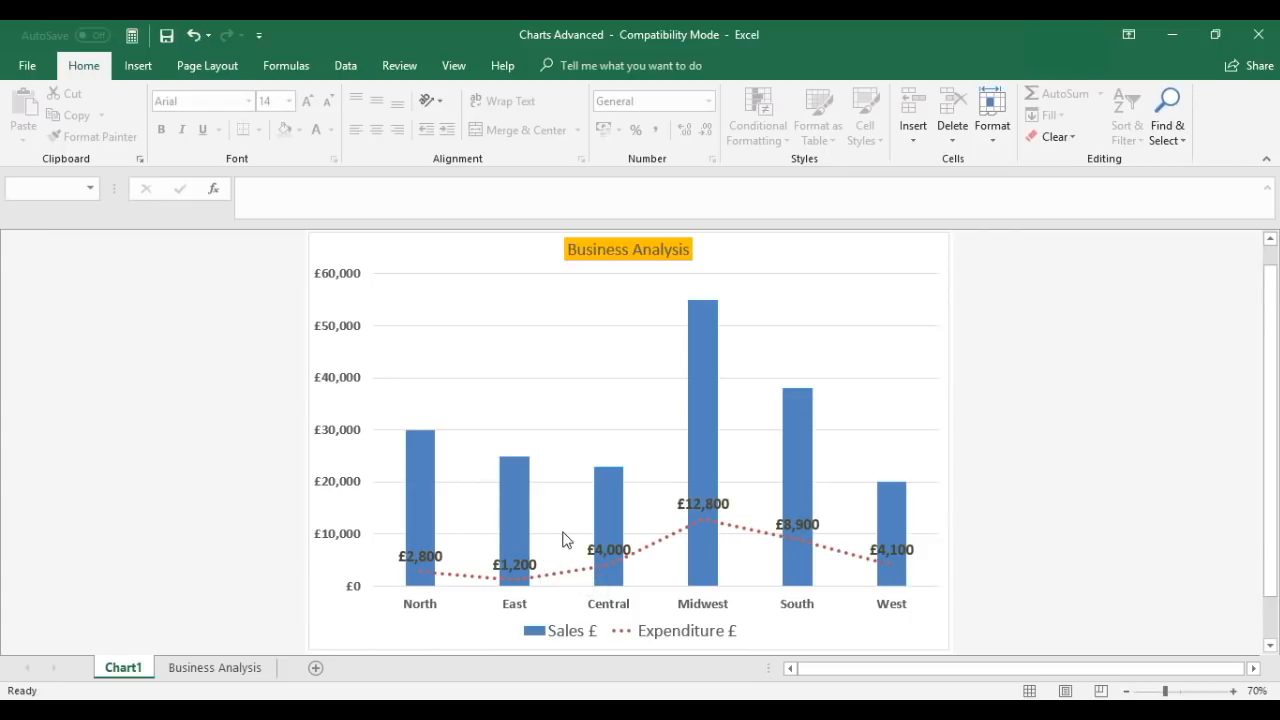
pyautogui.moveTo(230, 500)
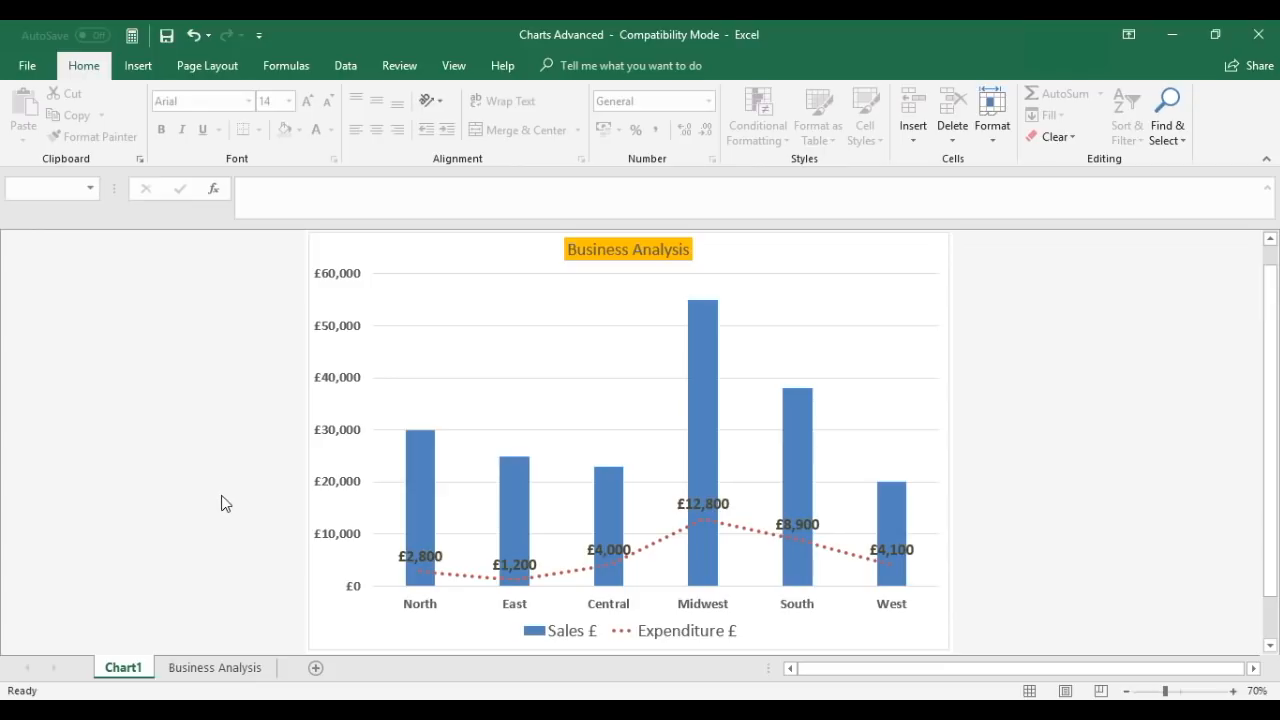
pyautogui.moveTo(220, 478)
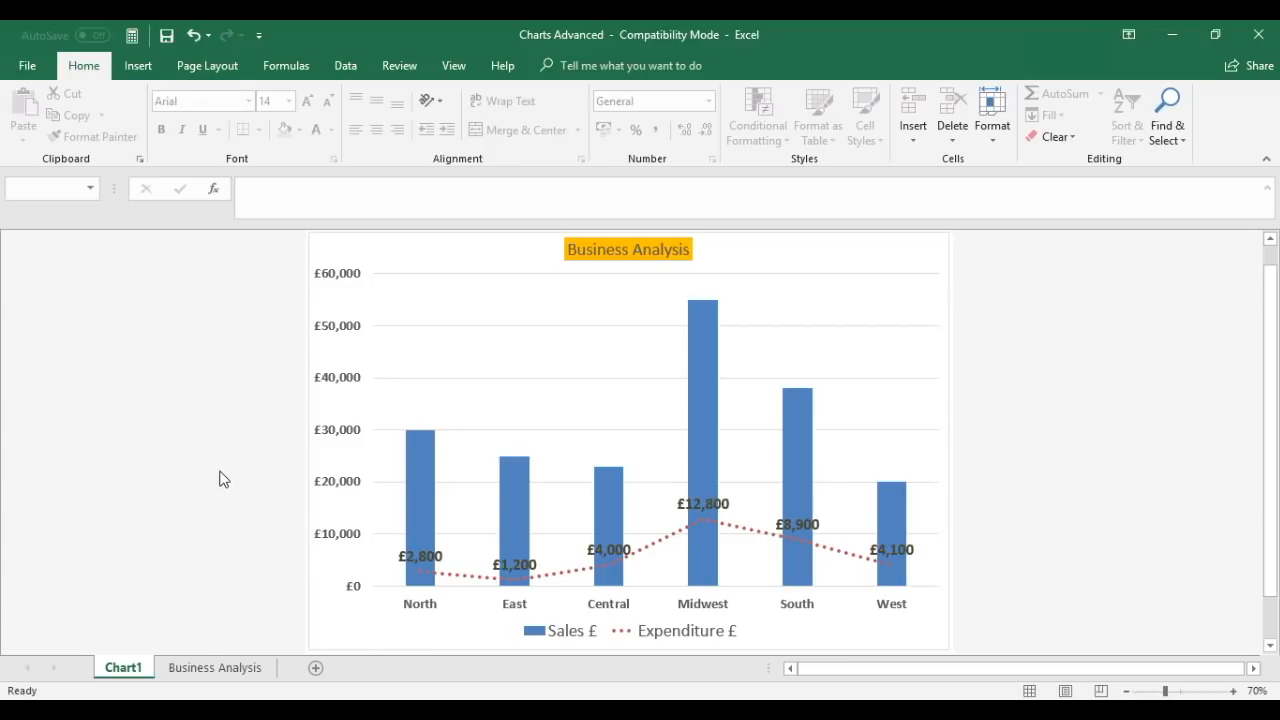
pyautogui.moveTo(330, 318)
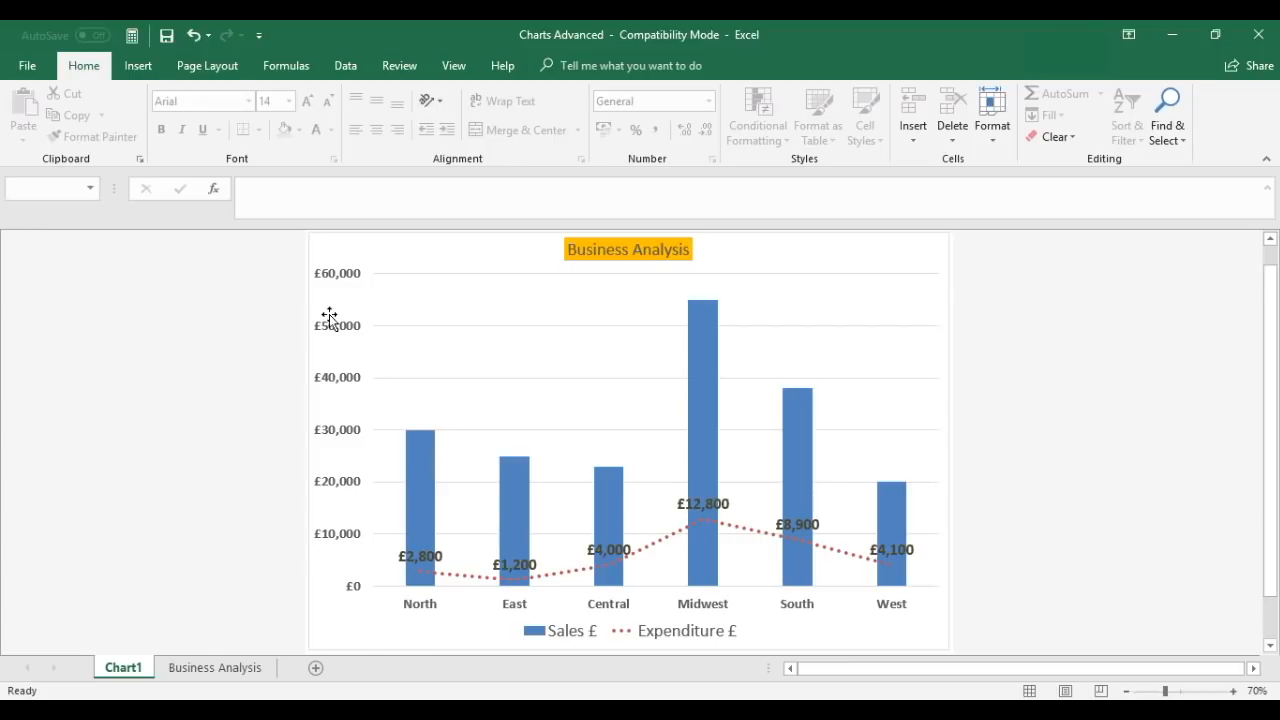
pyautogui.moveTo(456, 560)
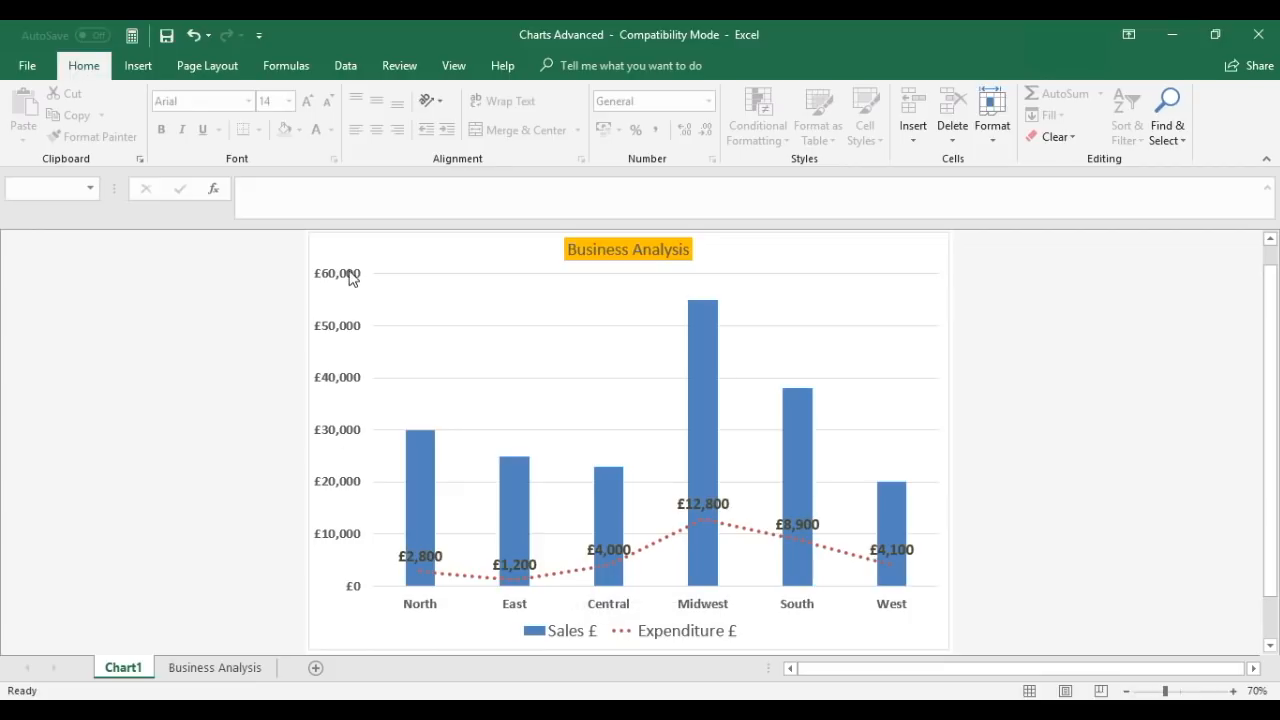
pyautogui.moveTo(596, 508)
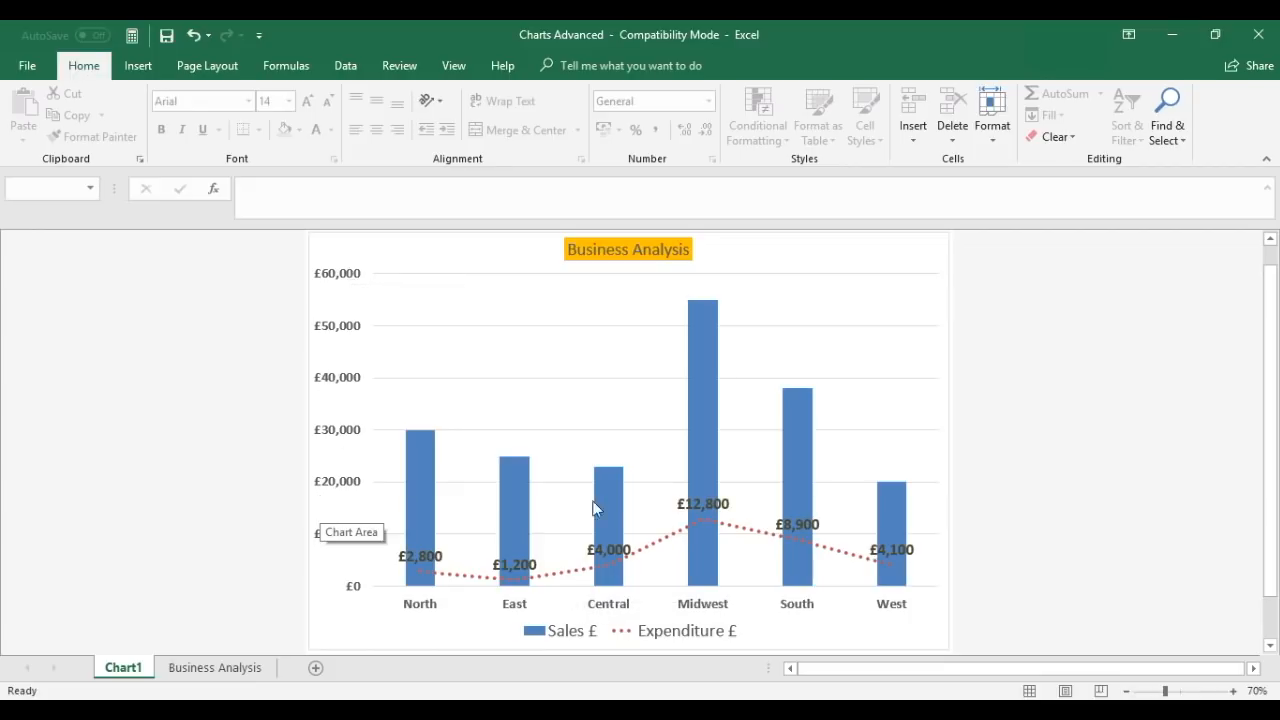
pyautogui.moveTo(930, 336)
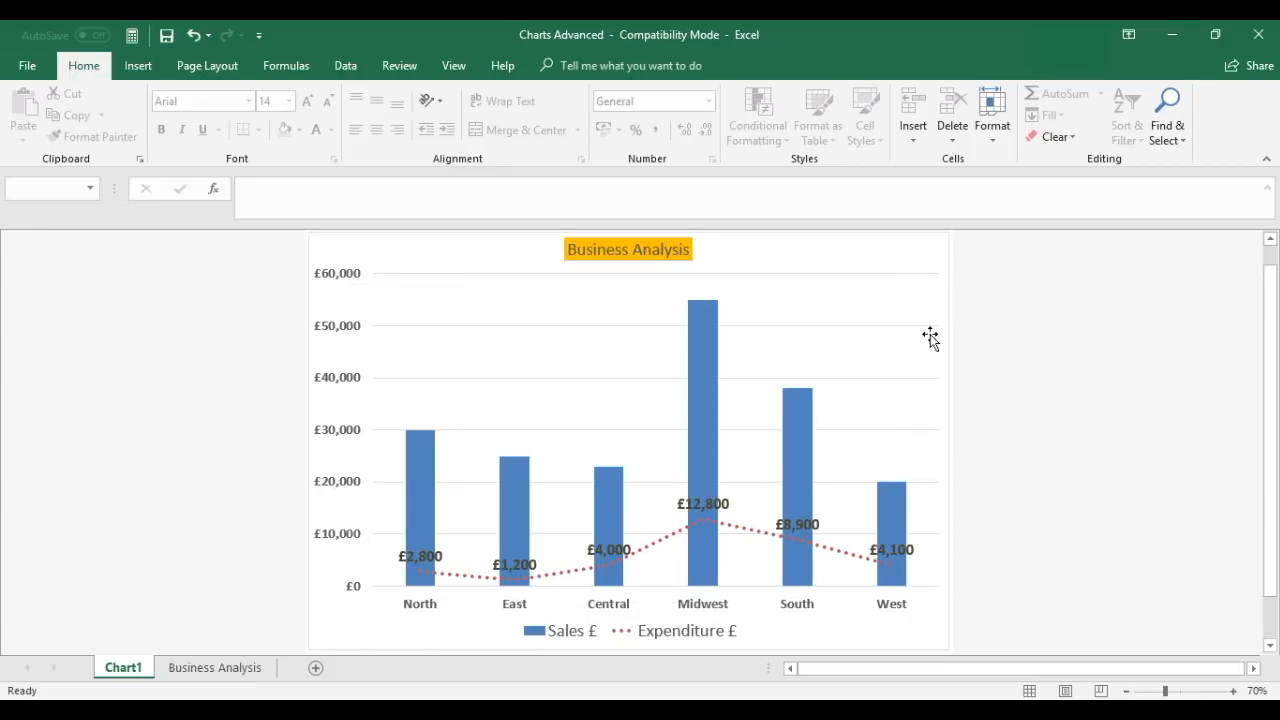
pyautogui.moveTo(936, 320)
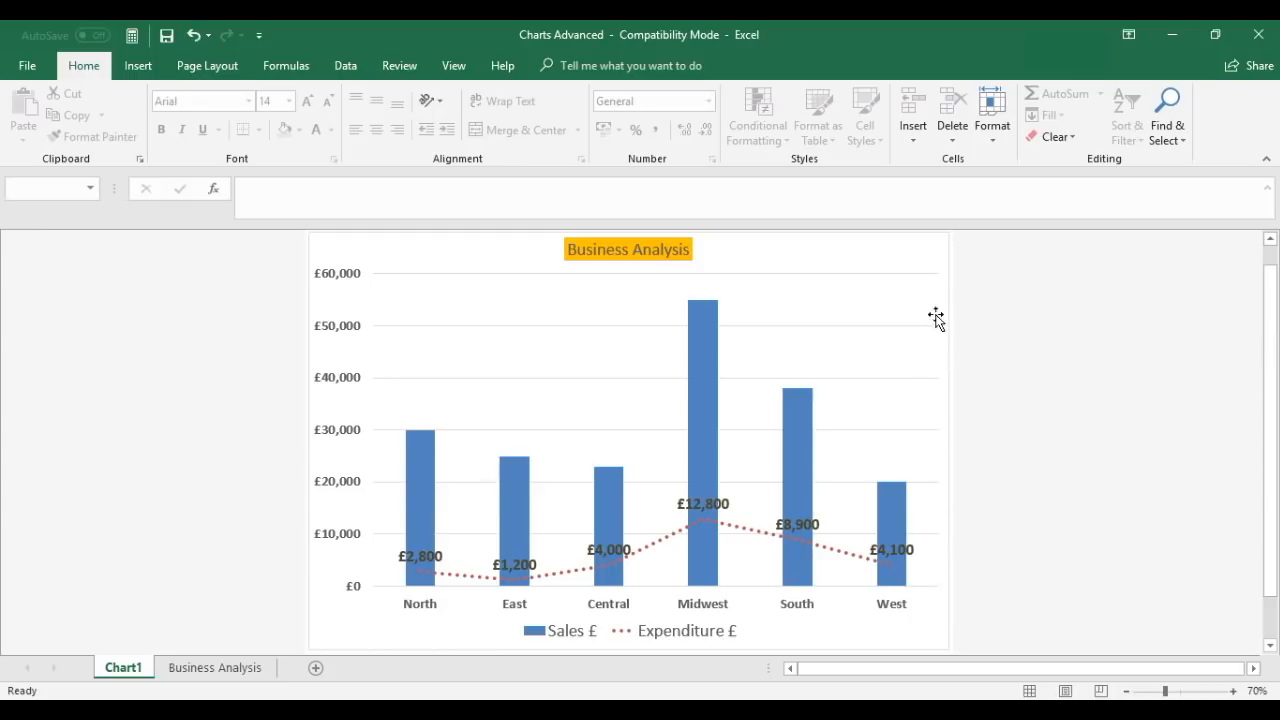
pyautogui.moveTo(948, 580)
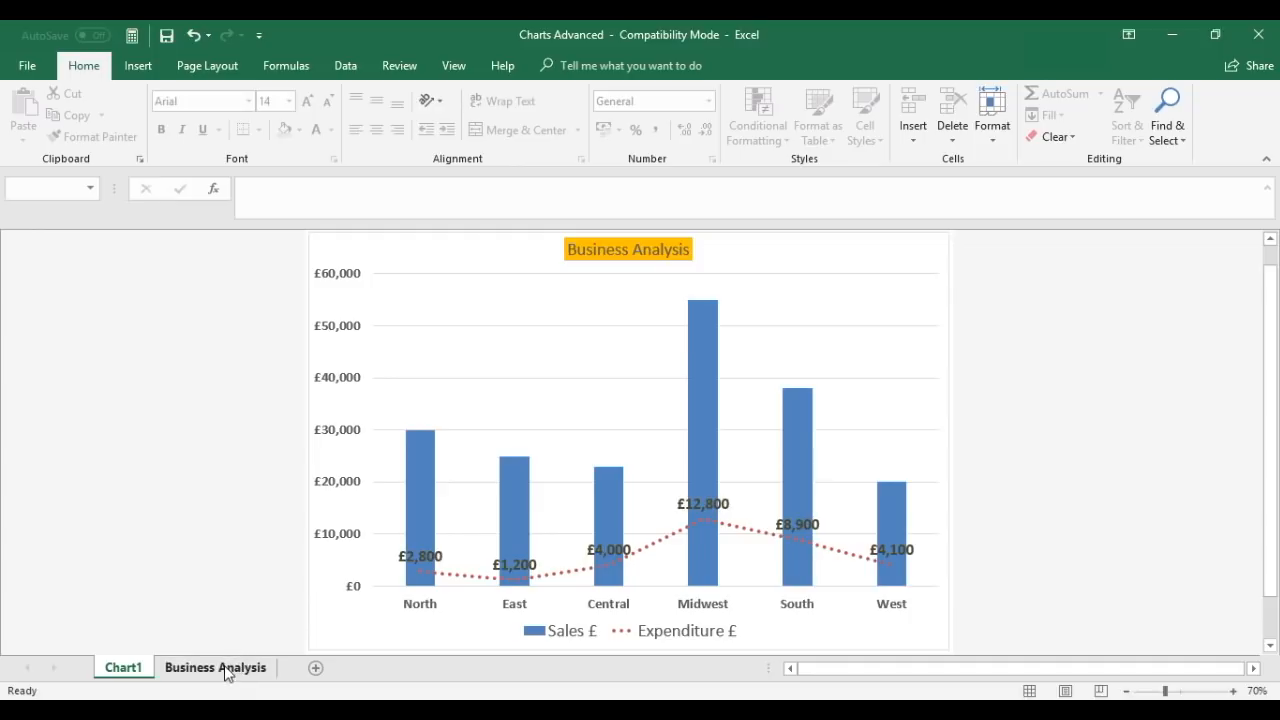
# Step: Check the % of Total Sales formula =B3/$B$9 in E3 on the Business Analysis sheet
pyautogui.click(216, 668)
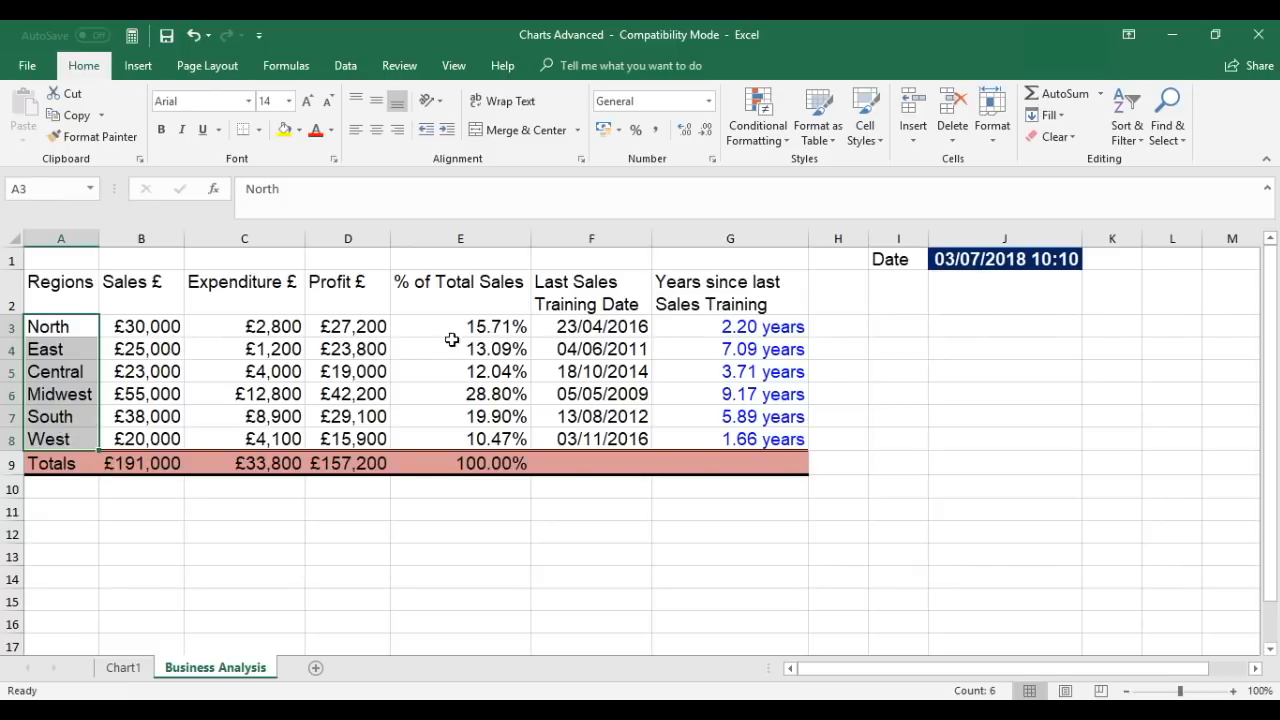
pyautogui.moveTo(488, 288)
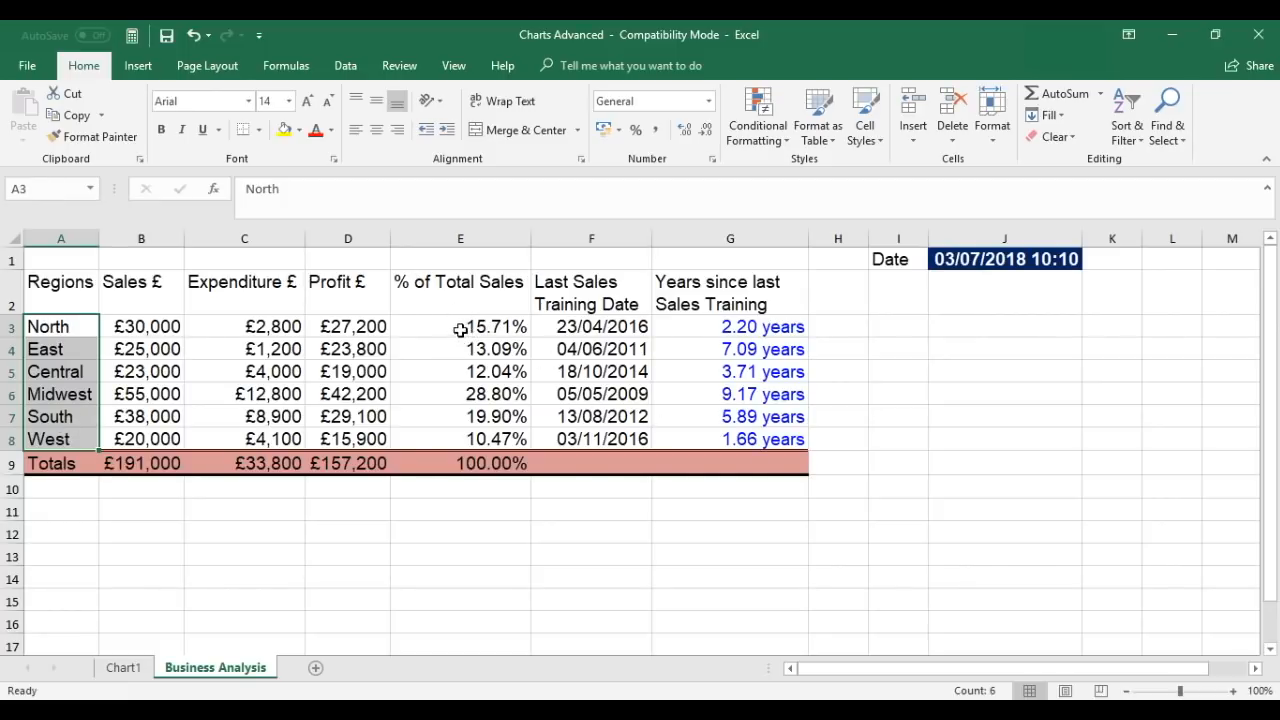
pyautogui.click(460, 326)
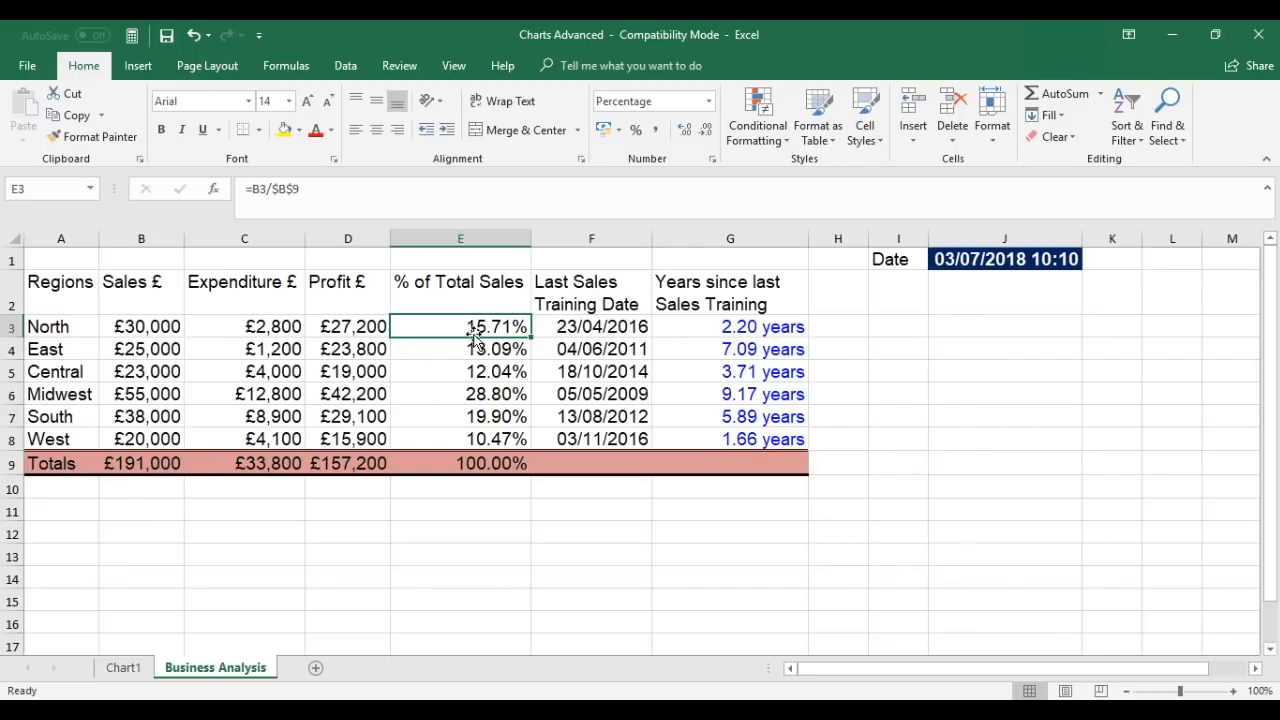
pyautogui.moveTo(464, 430)
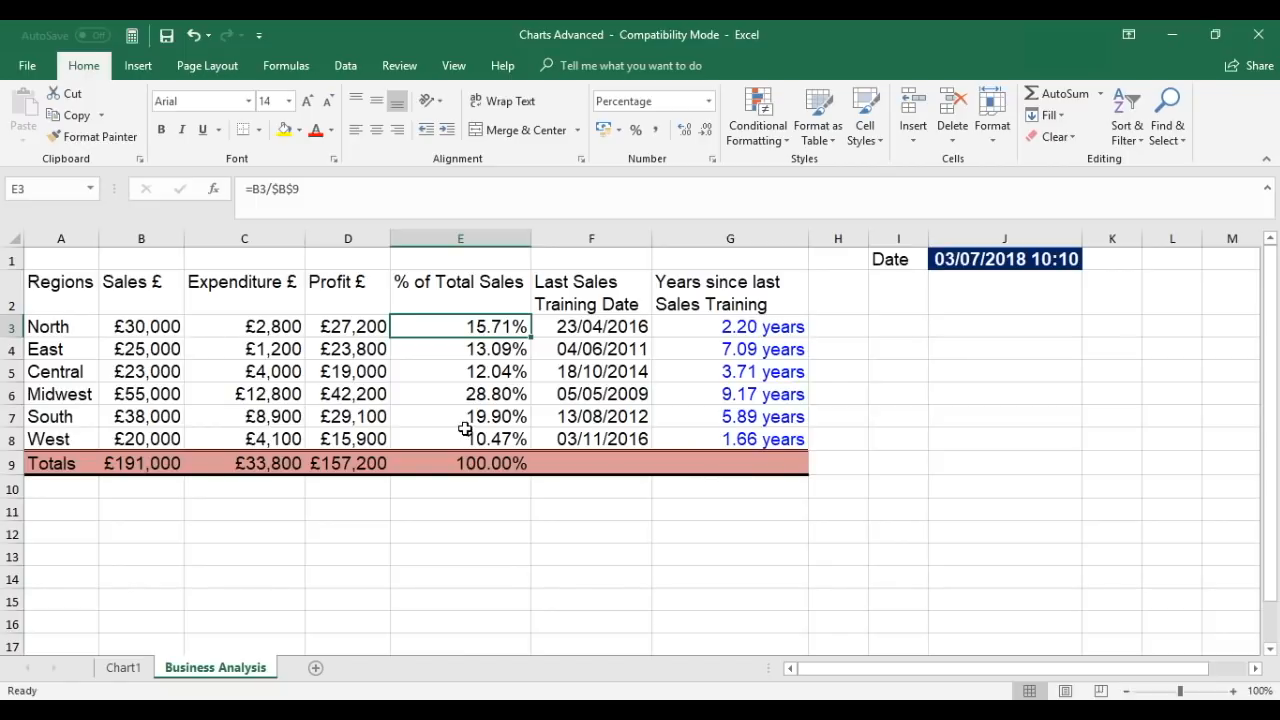
pyautogui.moveTo(496, 308)
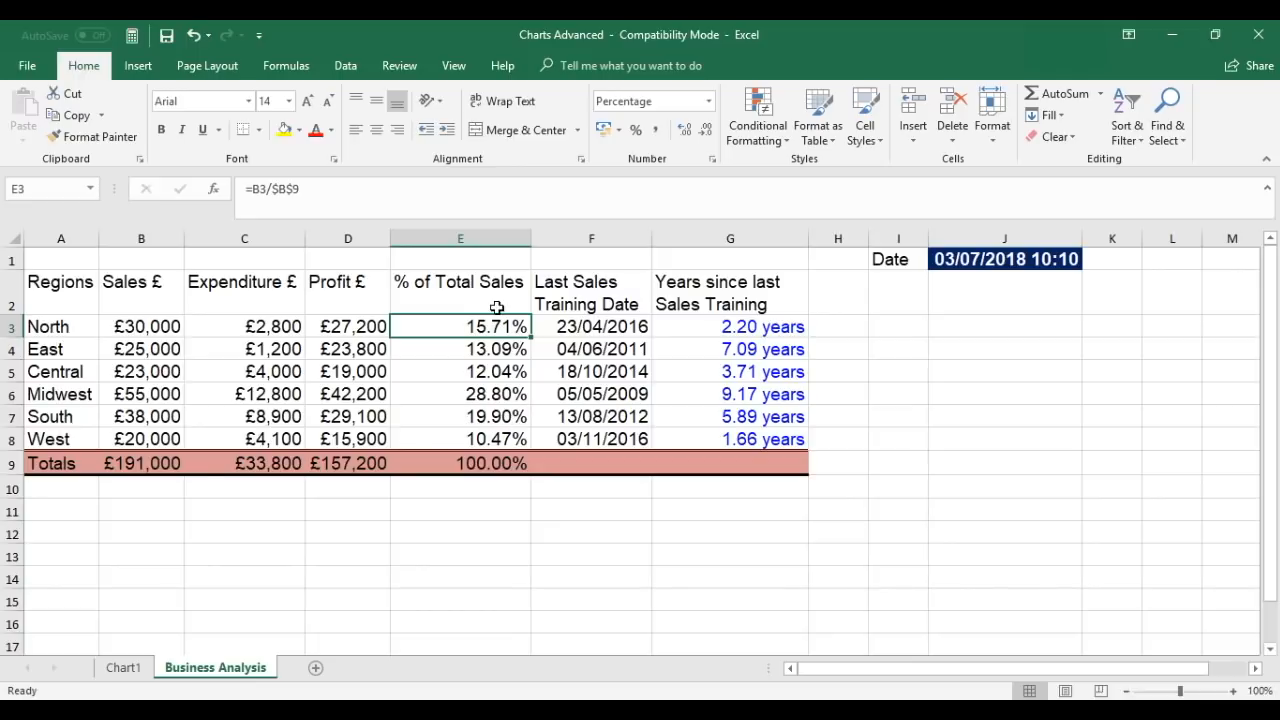
pyautogui.moveTo(500, 524)
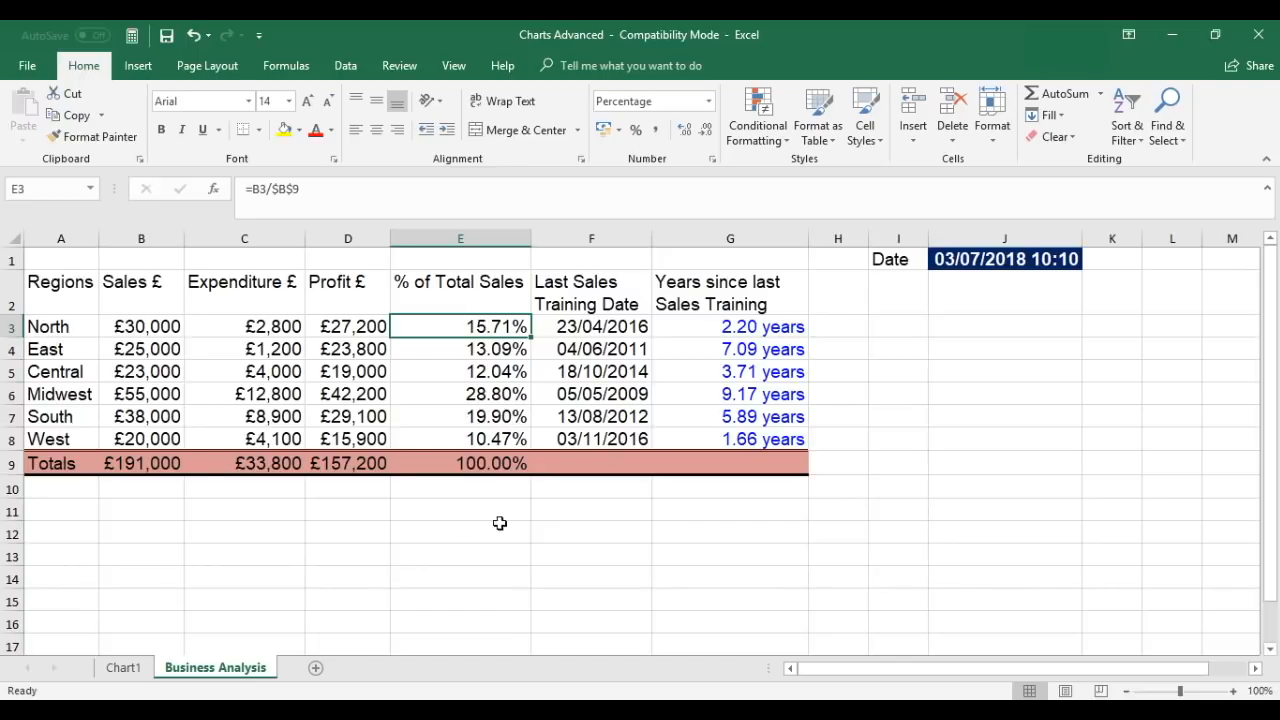
pyautogui.click(460, 512)
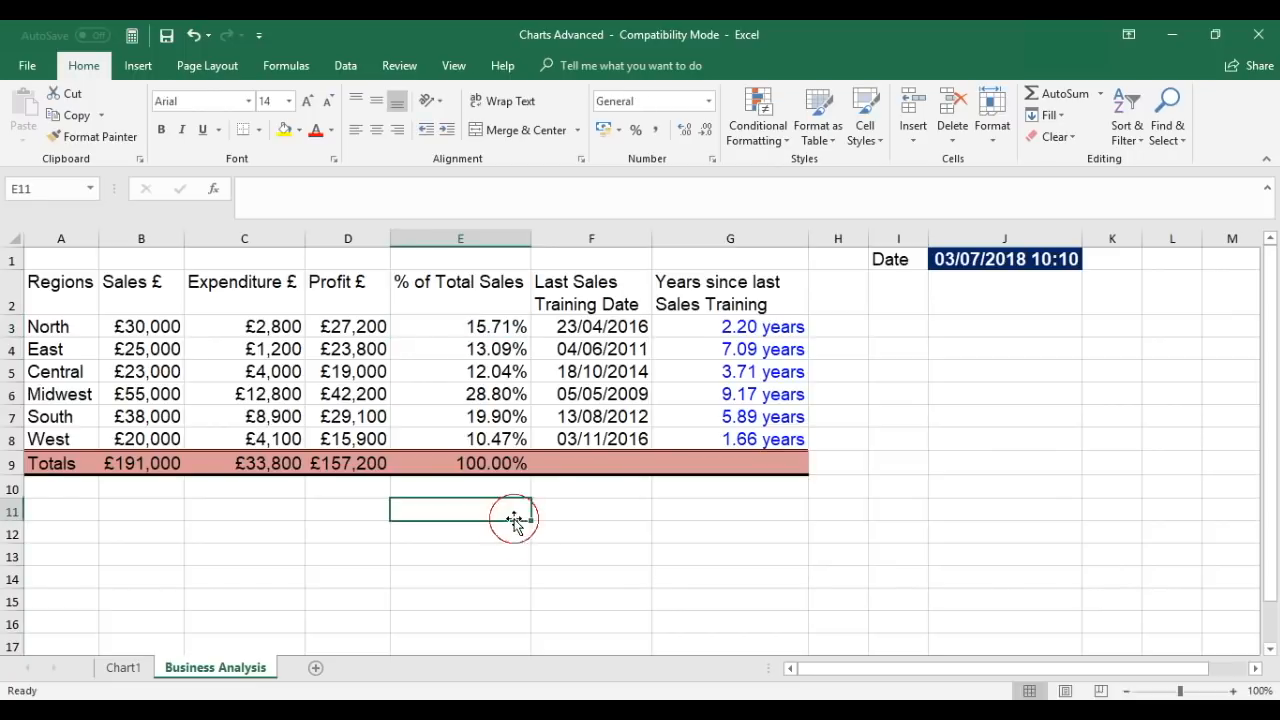
# Step: Copy the E3:E8 percentages and paste them into the chart as a third series
pyautogui.moveTo(460, 326); pyautogui.dragTo(460, 348)
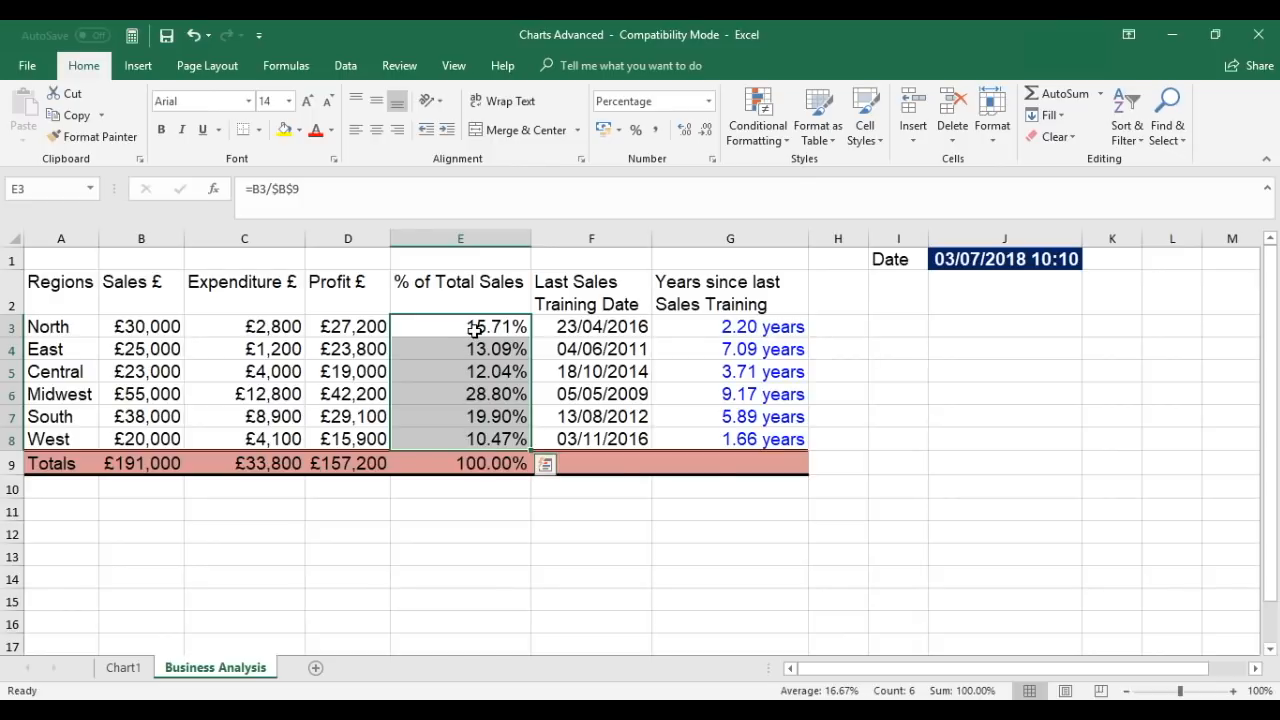
pyautogui.moveTo(472, 418)
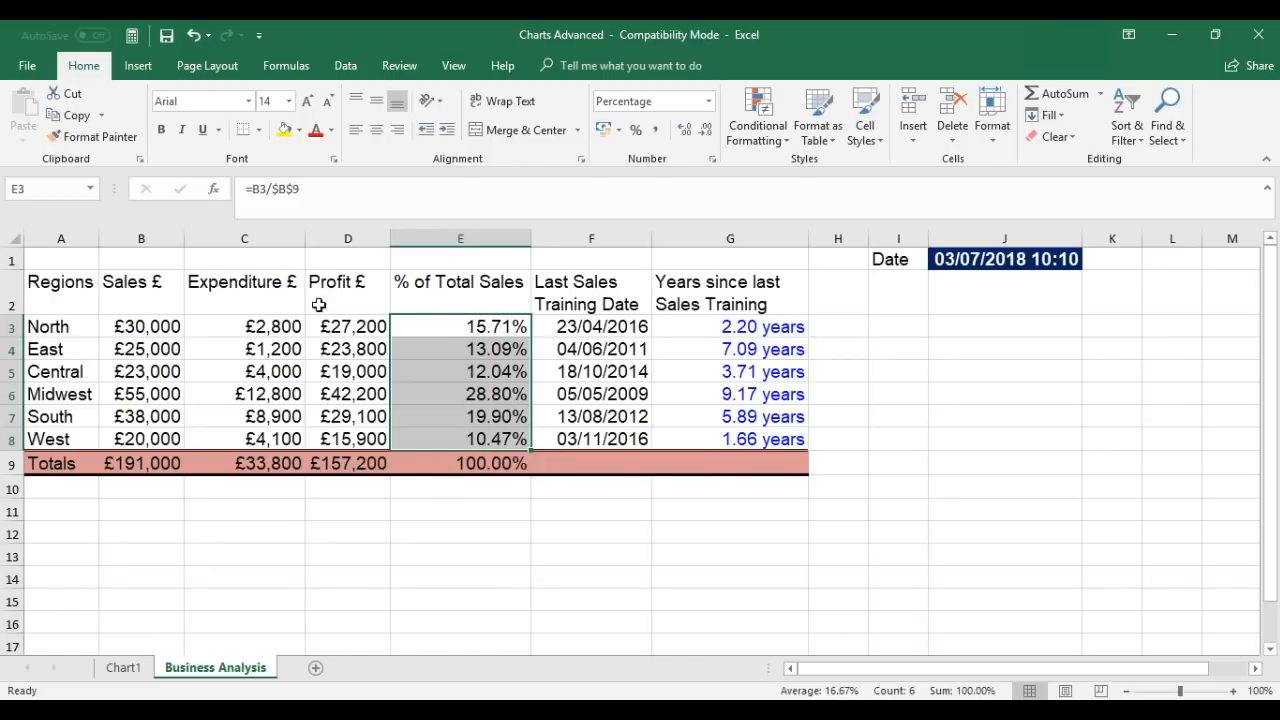
pyautogui.moveTo(76, 114)
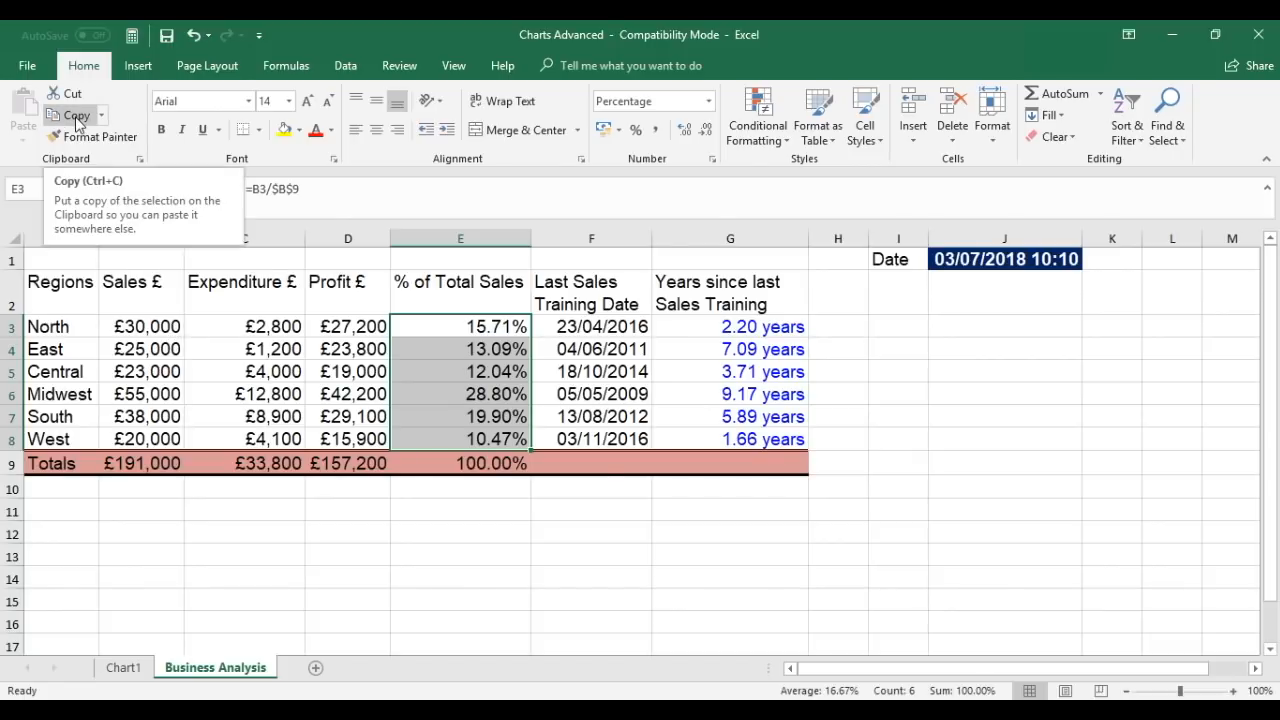
pyautogui.click(74, 114)
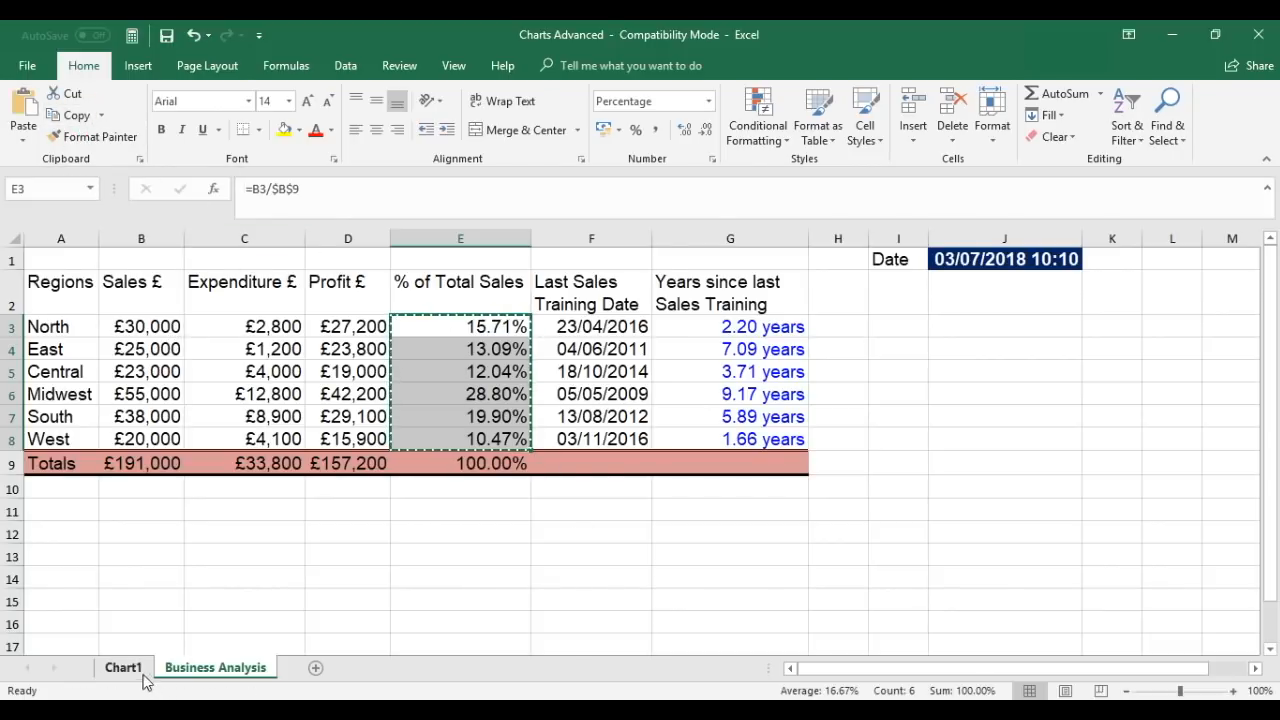
pyautogui.click(124, 668)
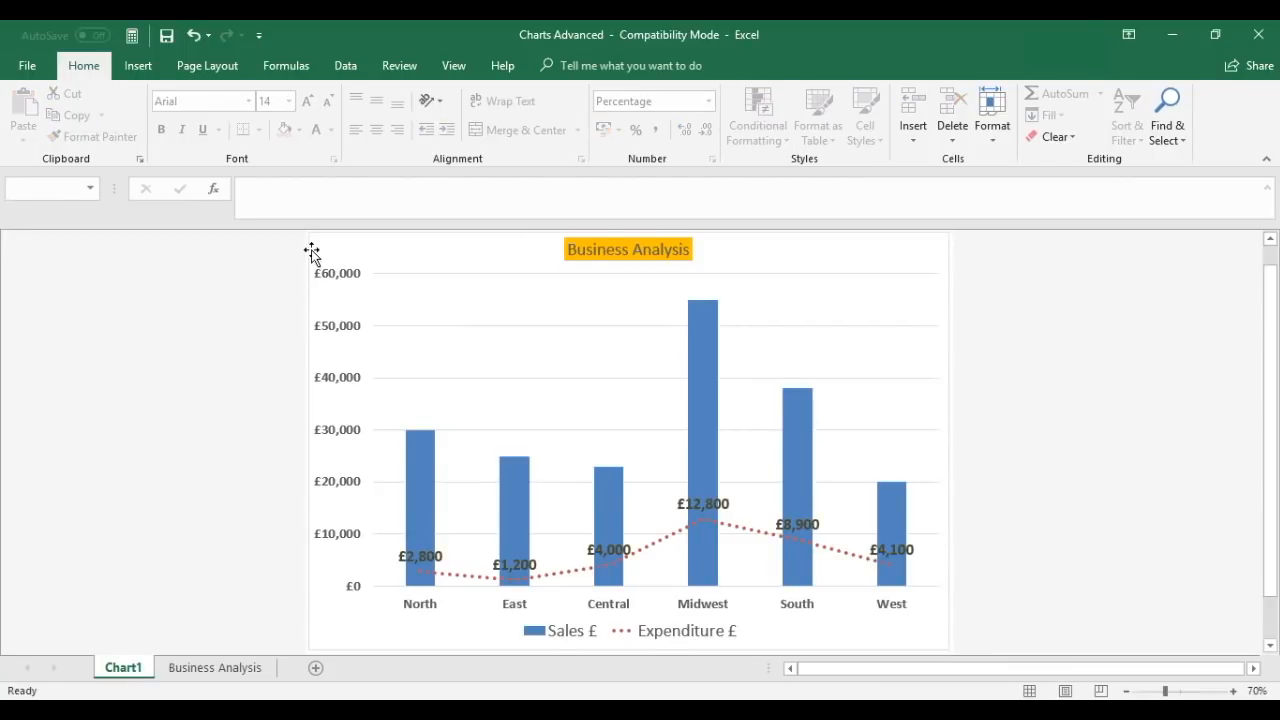
pyautogui.moveTo(312, 252)
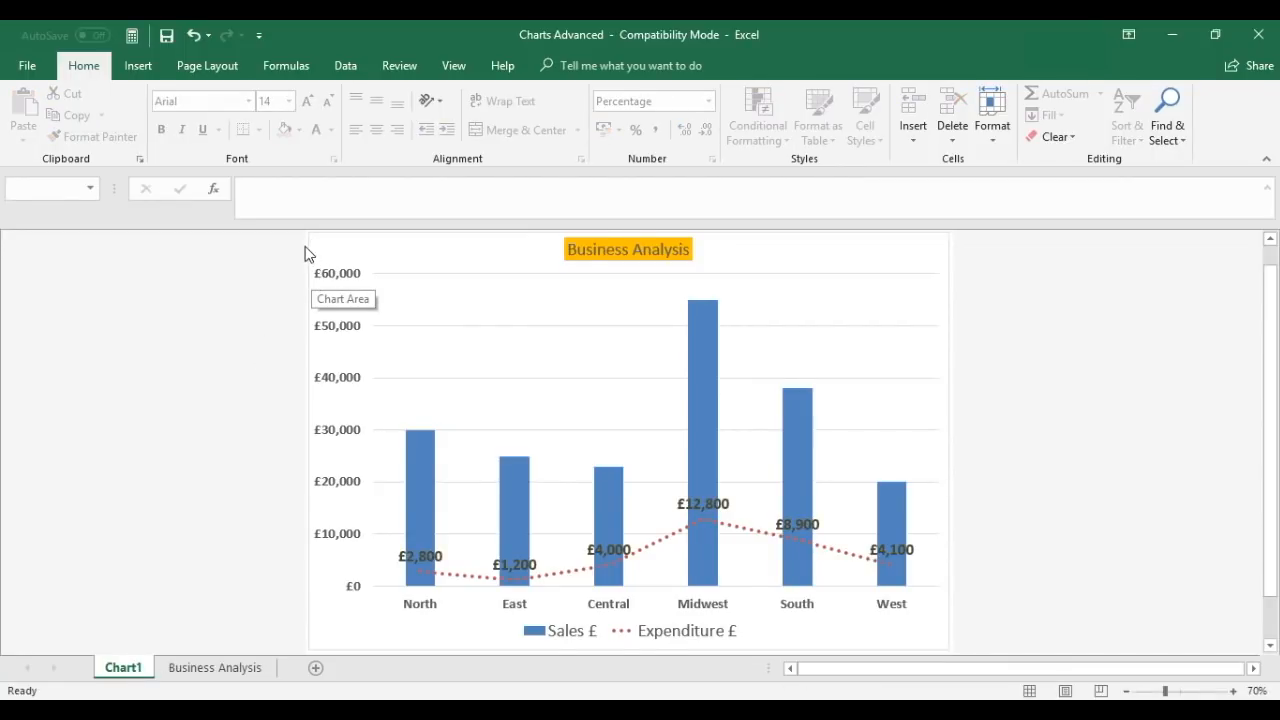
pyautogui.click(328, 472)
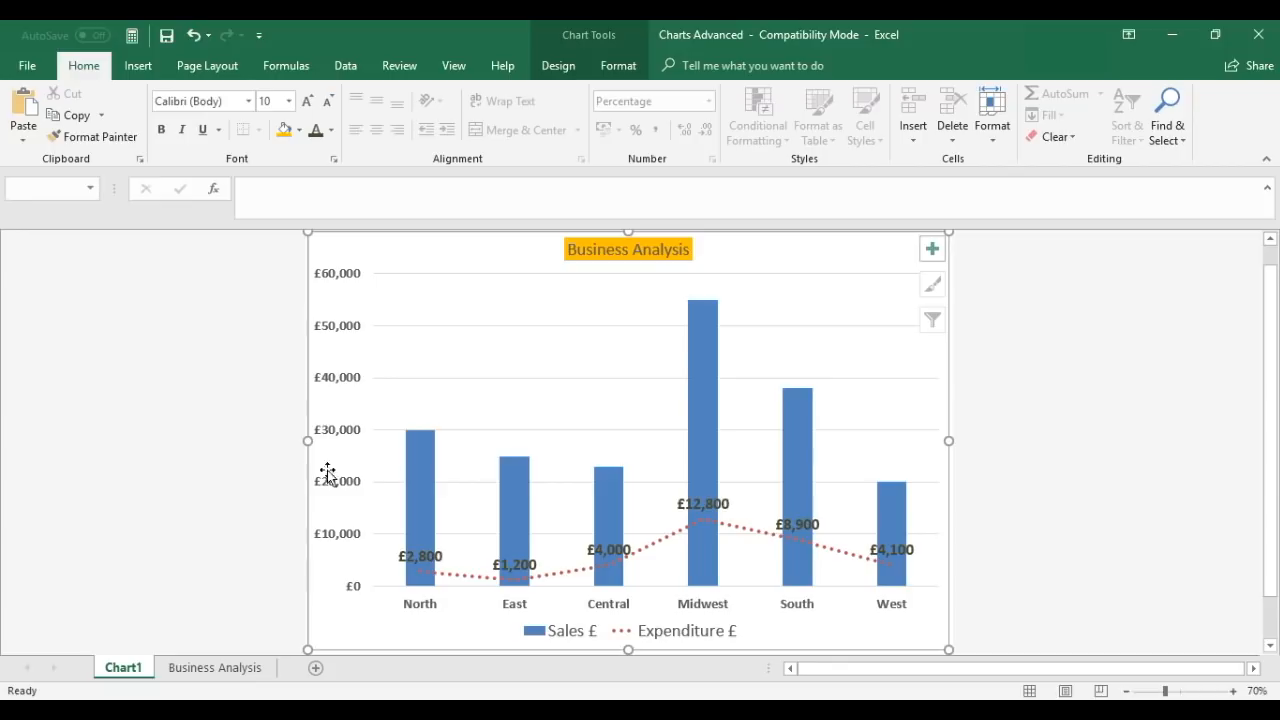
pyautogui.moveTo(100, 294)
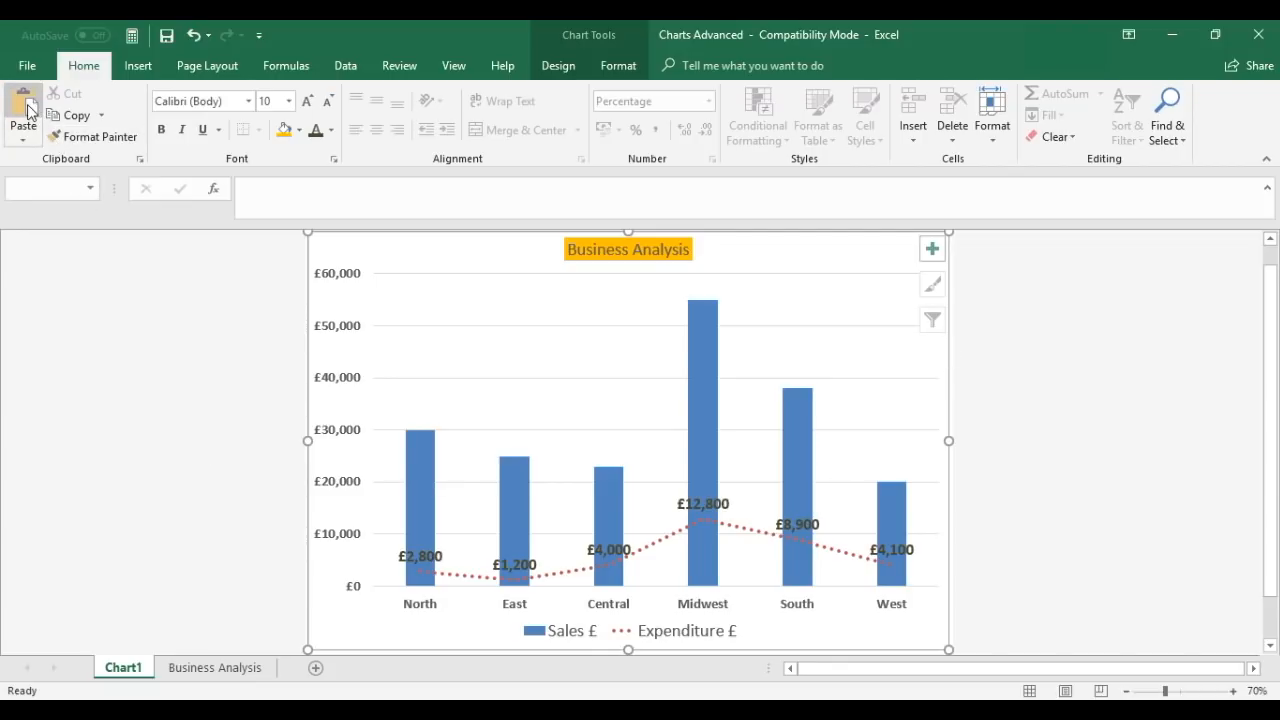
pyautogui.click(22, 110)
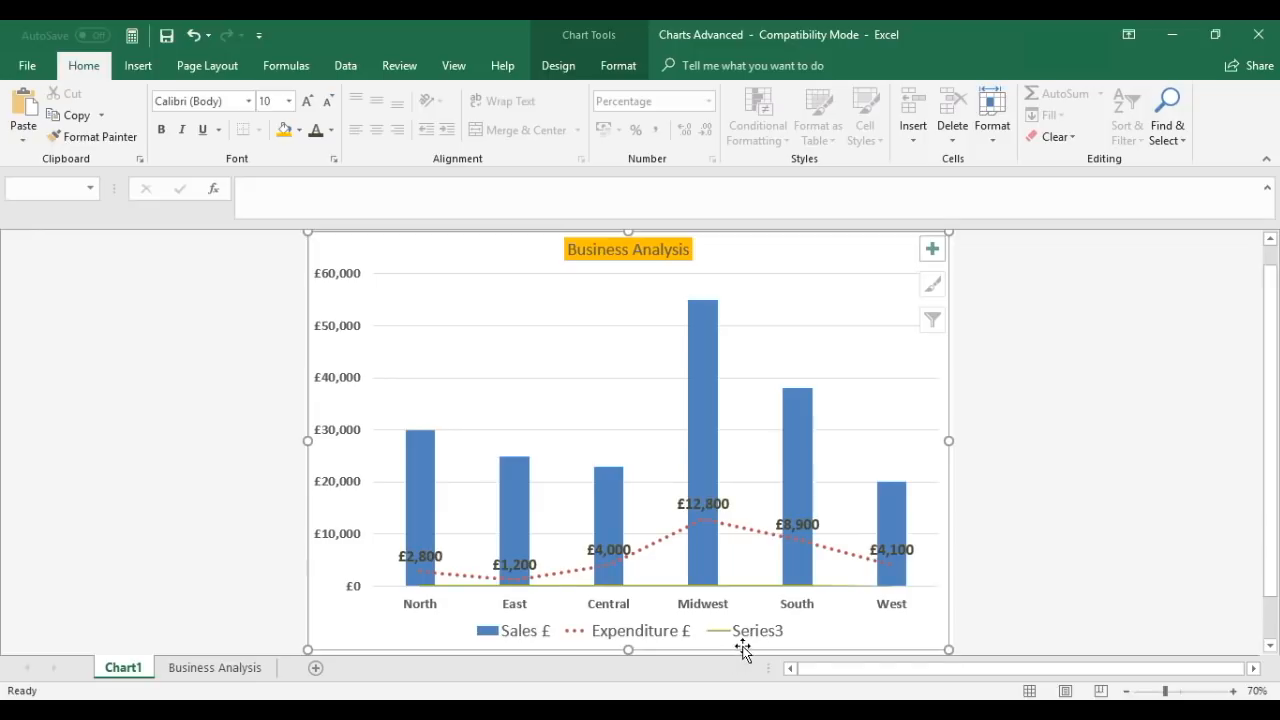
pyautogui.moveTo(760, 644)
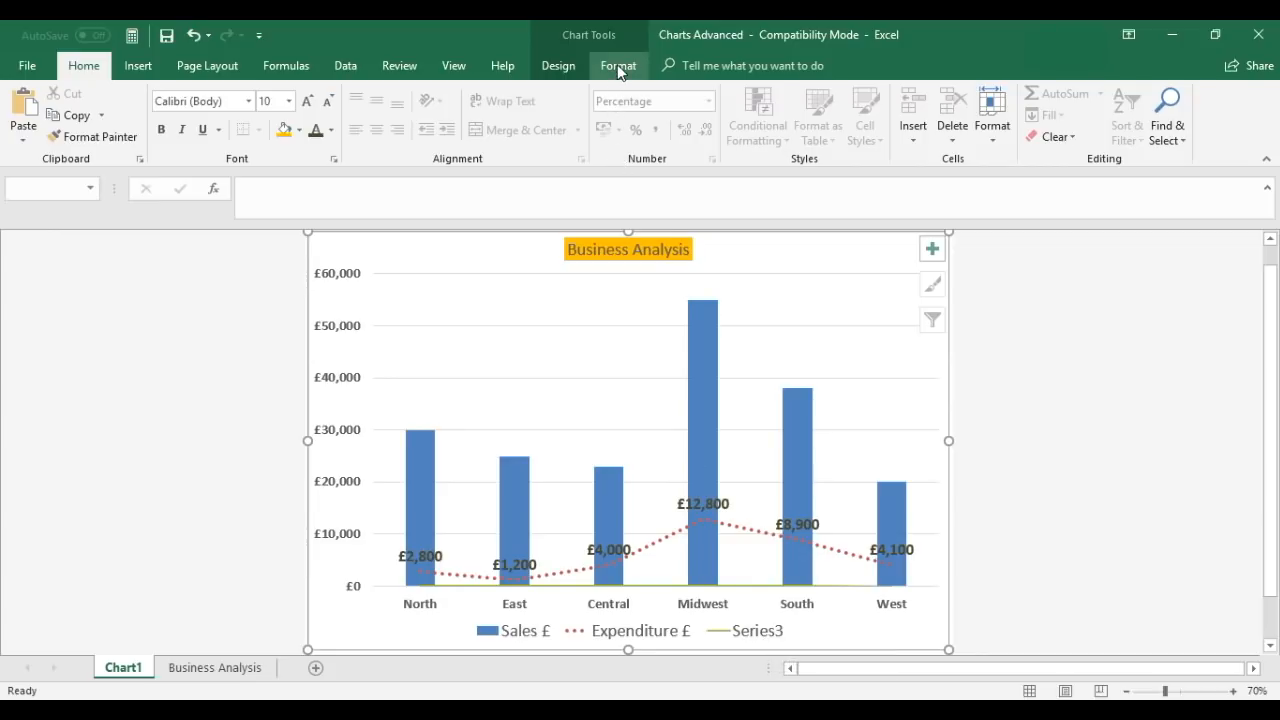
# Step: Show the Chart Tools Format commands with the chart selected
pyautogui.click(618, 64)
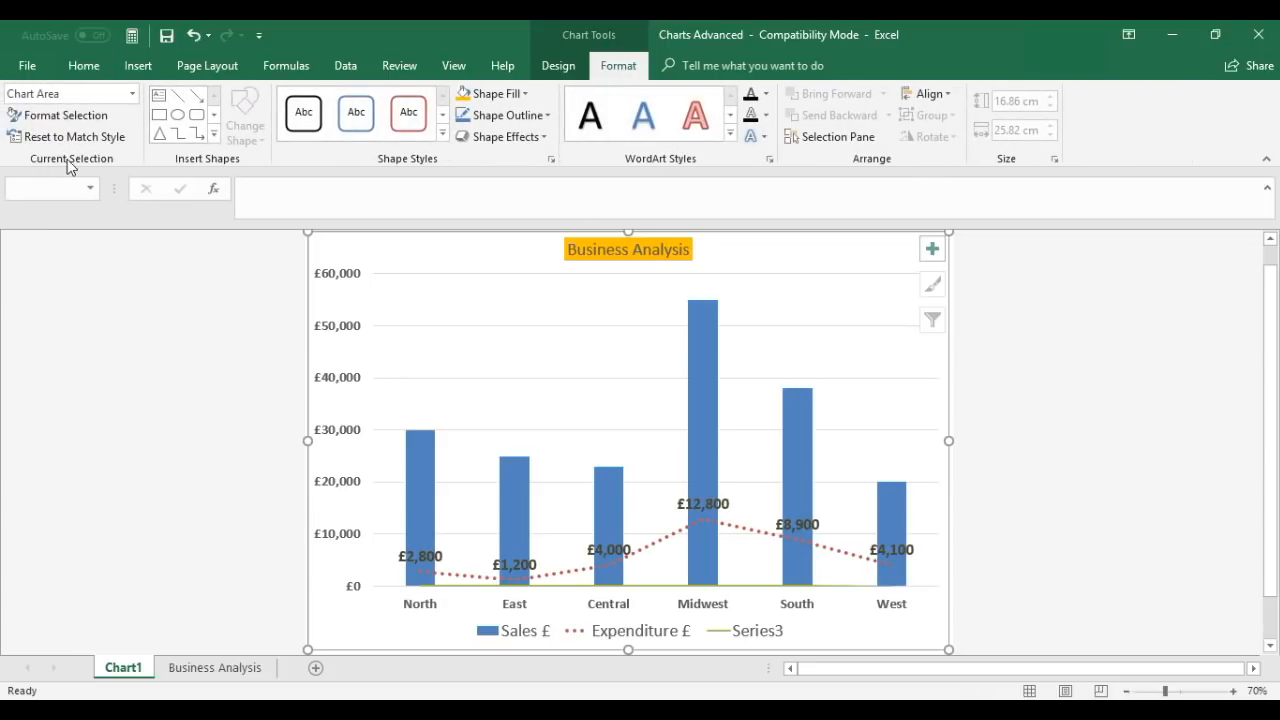
pyautogui.moveTo(88, 168)
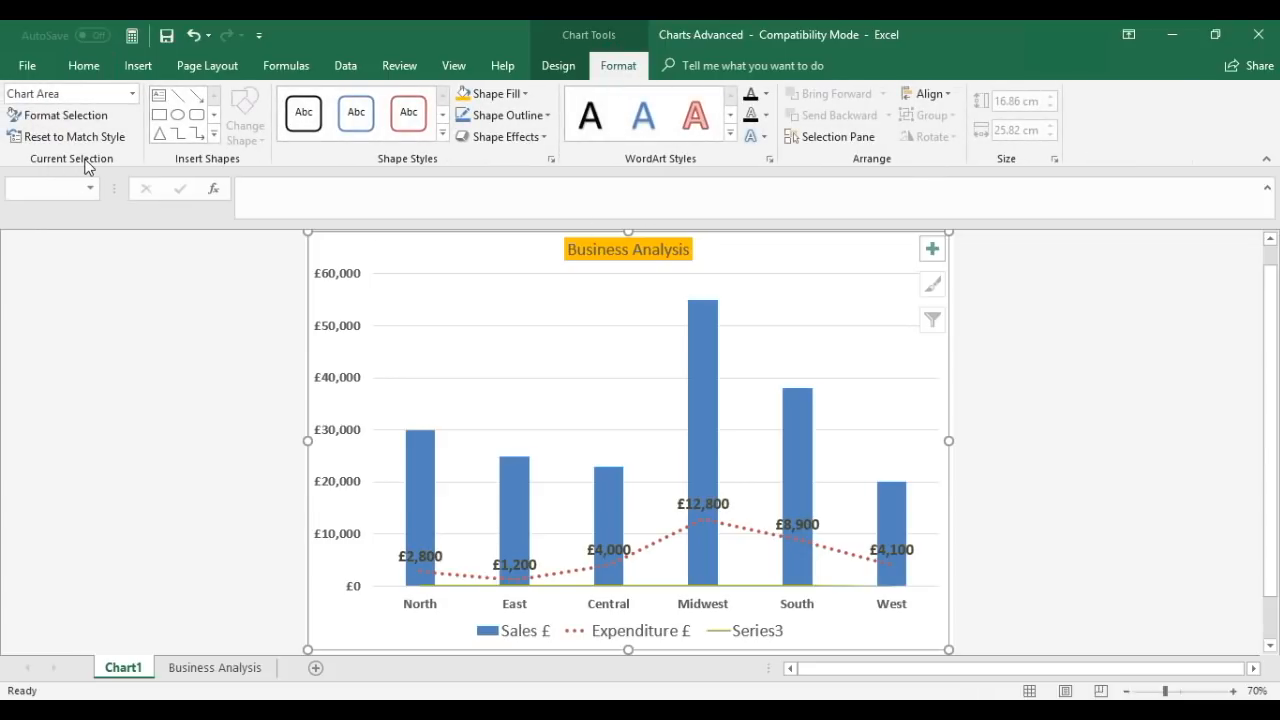
pyautogui.moveTo(132, 94)
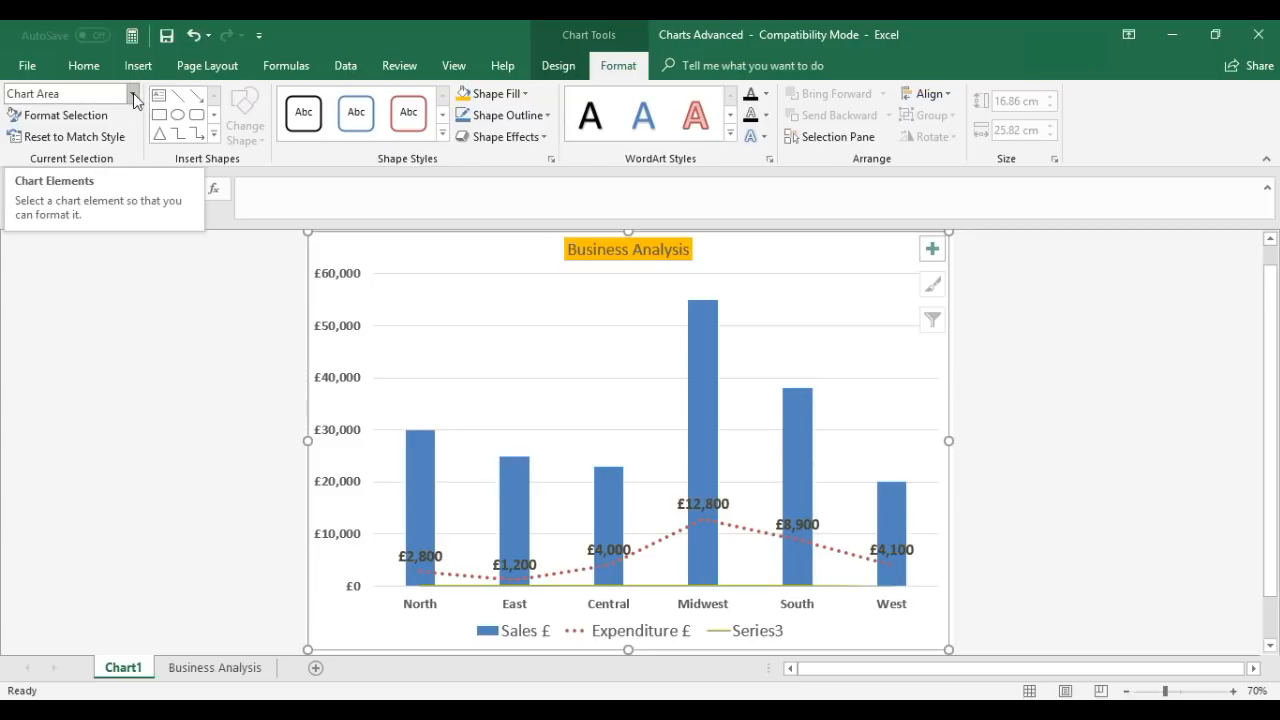
pyautogui.moveTo(136, 100)
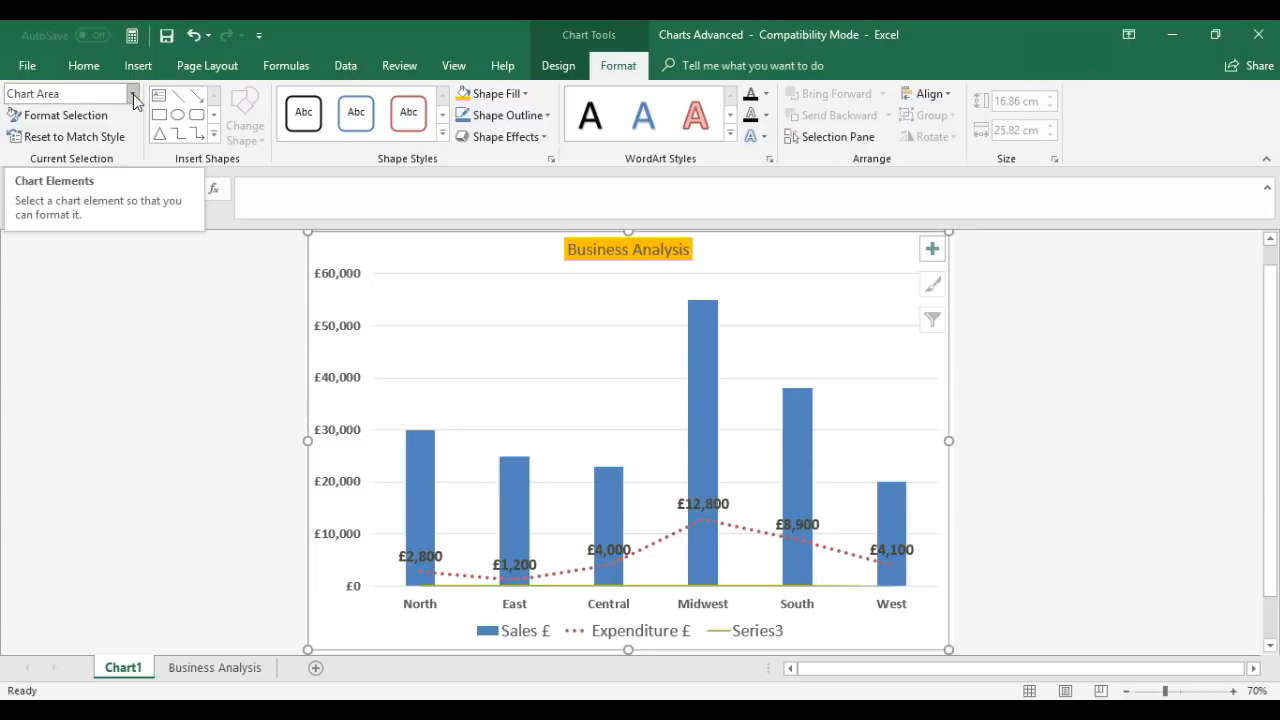
# Step: Select Series 3 from the Chart Elements list for formatting
pyautogui.click(132, 94)
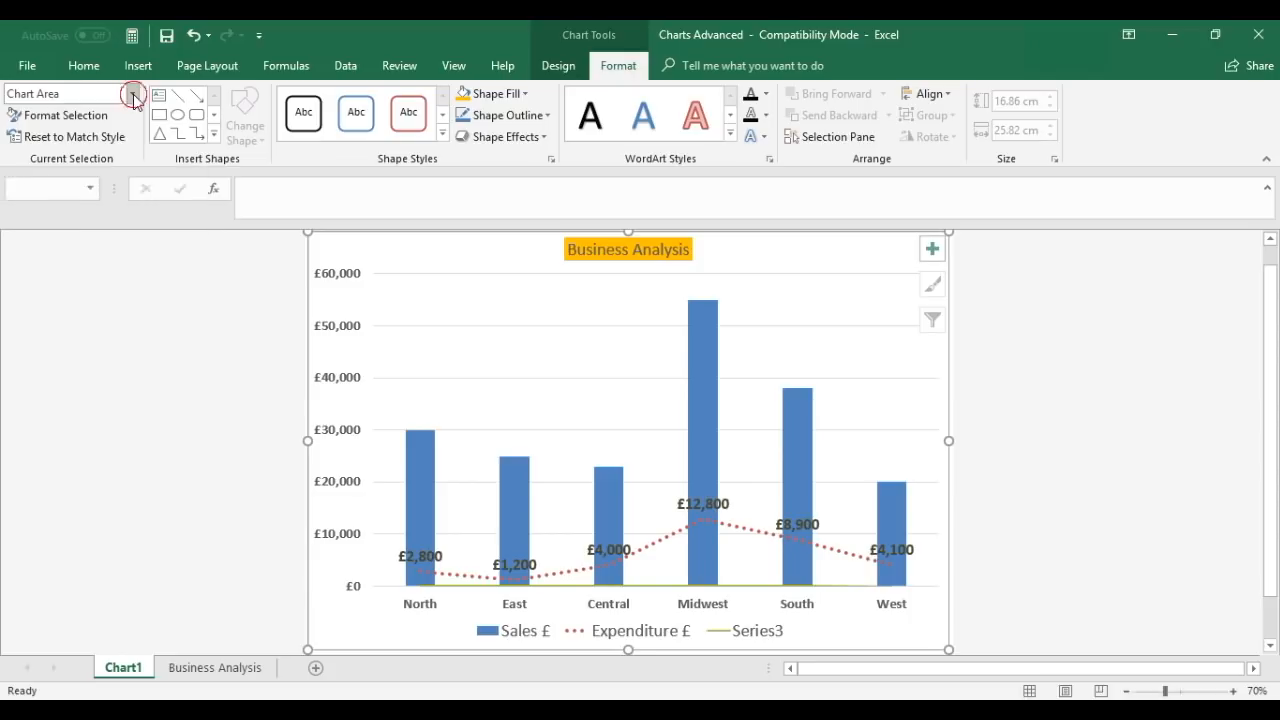
pyautogui.click(132, 94)
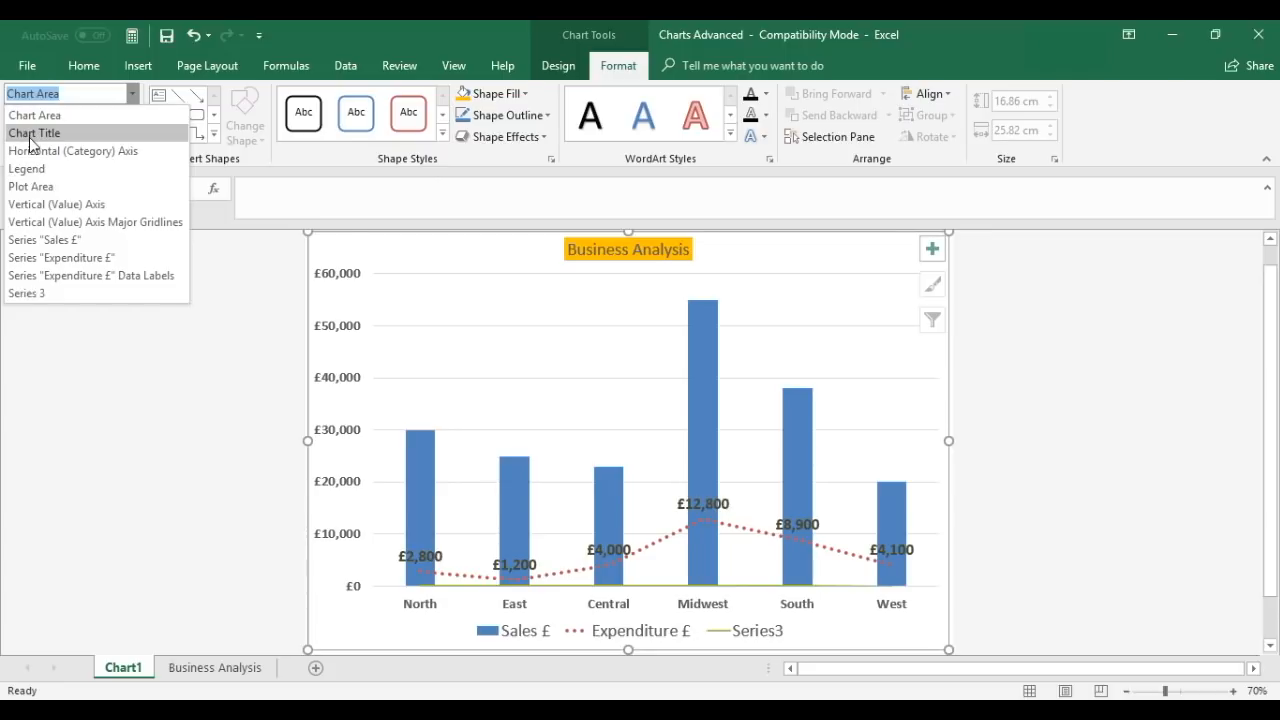
pyautogui.moveTo(32, 292)
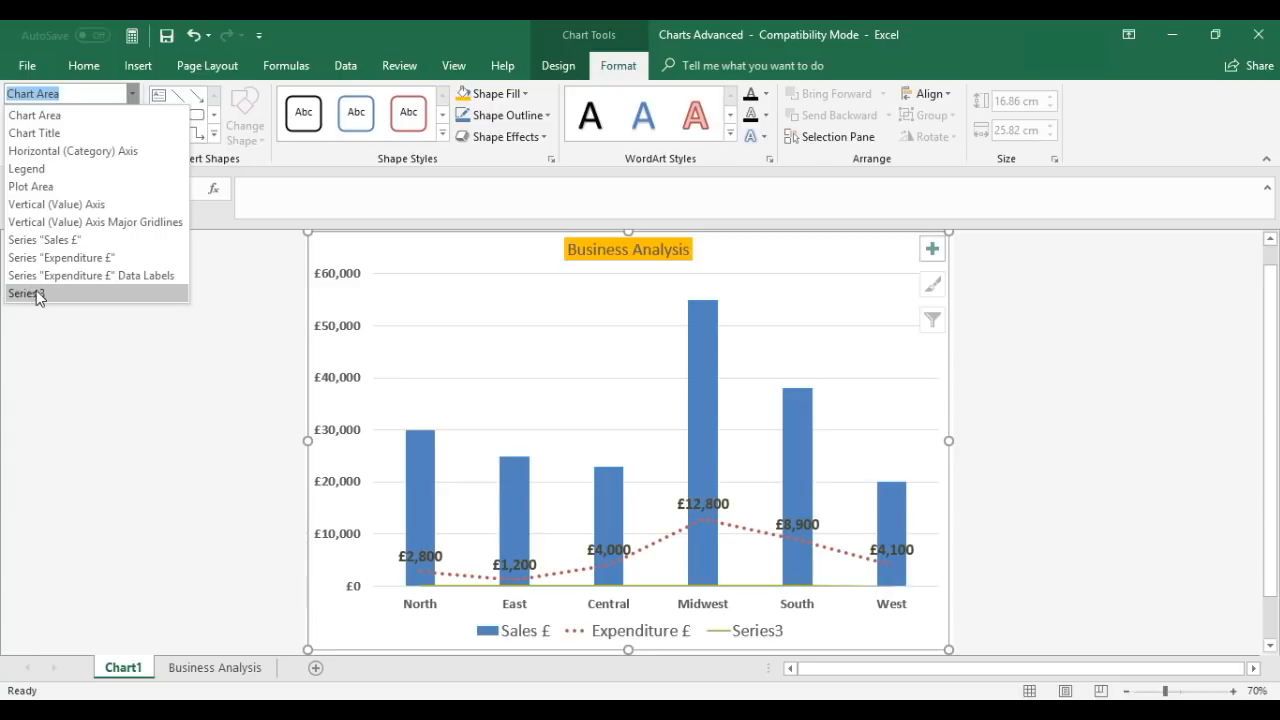
pyautogui.click(28, 292)
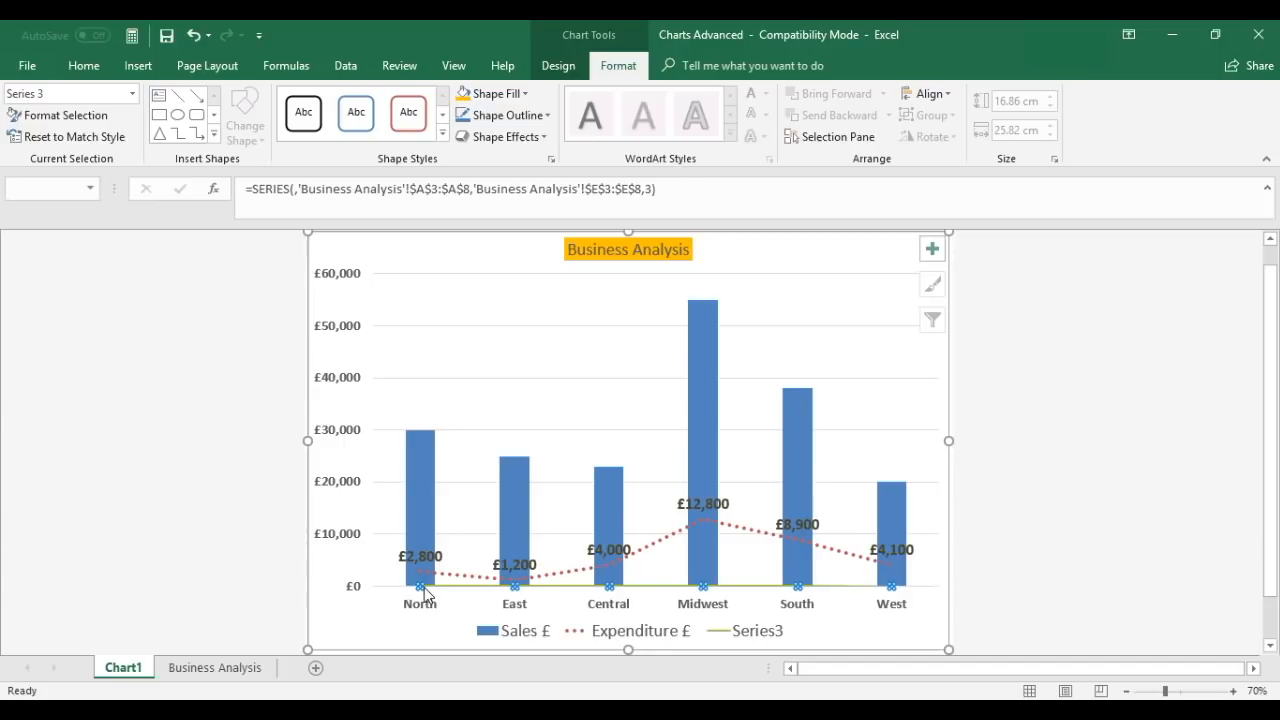
pyautogui.moveTo(728, 604)
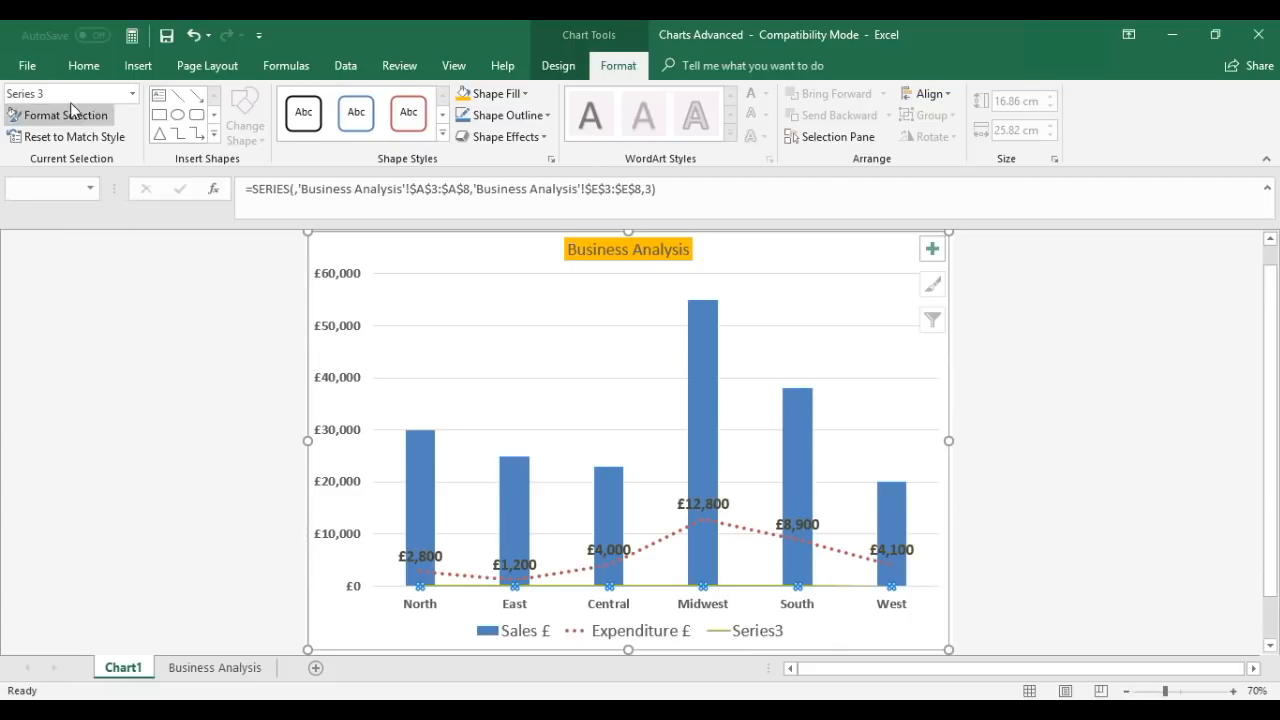
pyautogui.moveTo(66, 114)
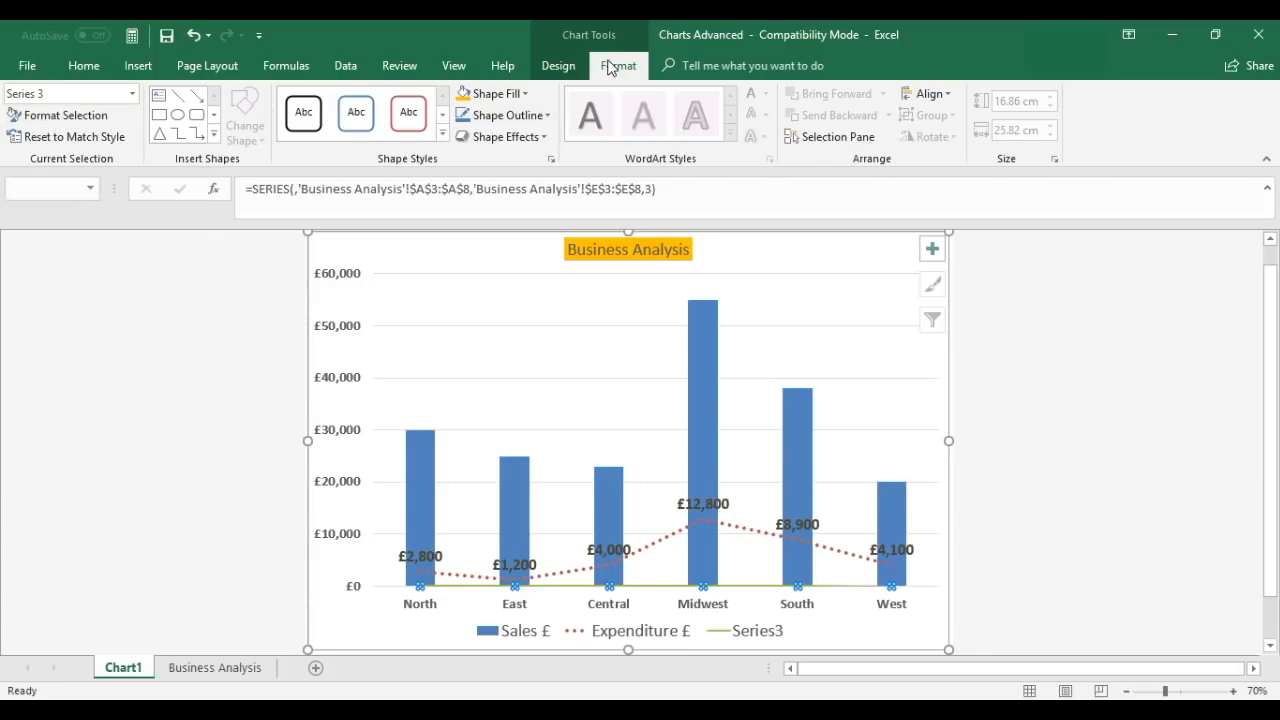
pyautogui.moveTo(60, 114)
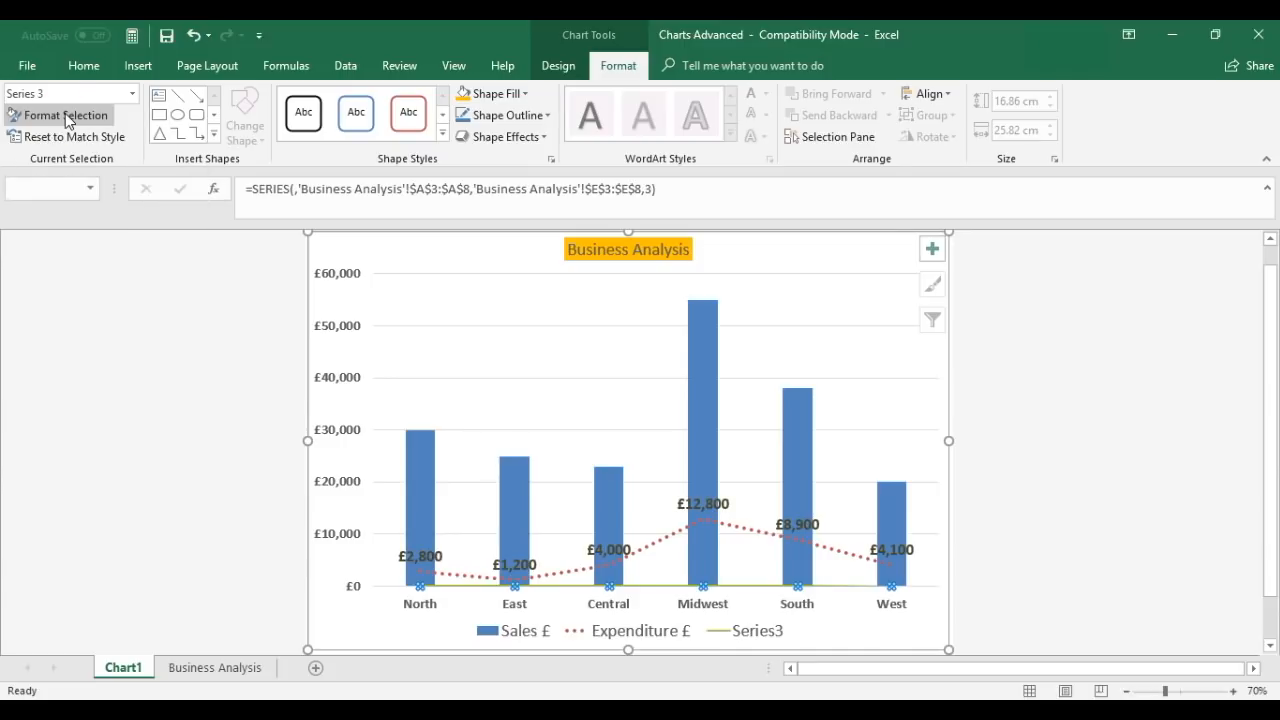
# Step: Plot Series3 against a secondary axis via Format Selection's Series Options
pyautogui.click(64, 114)
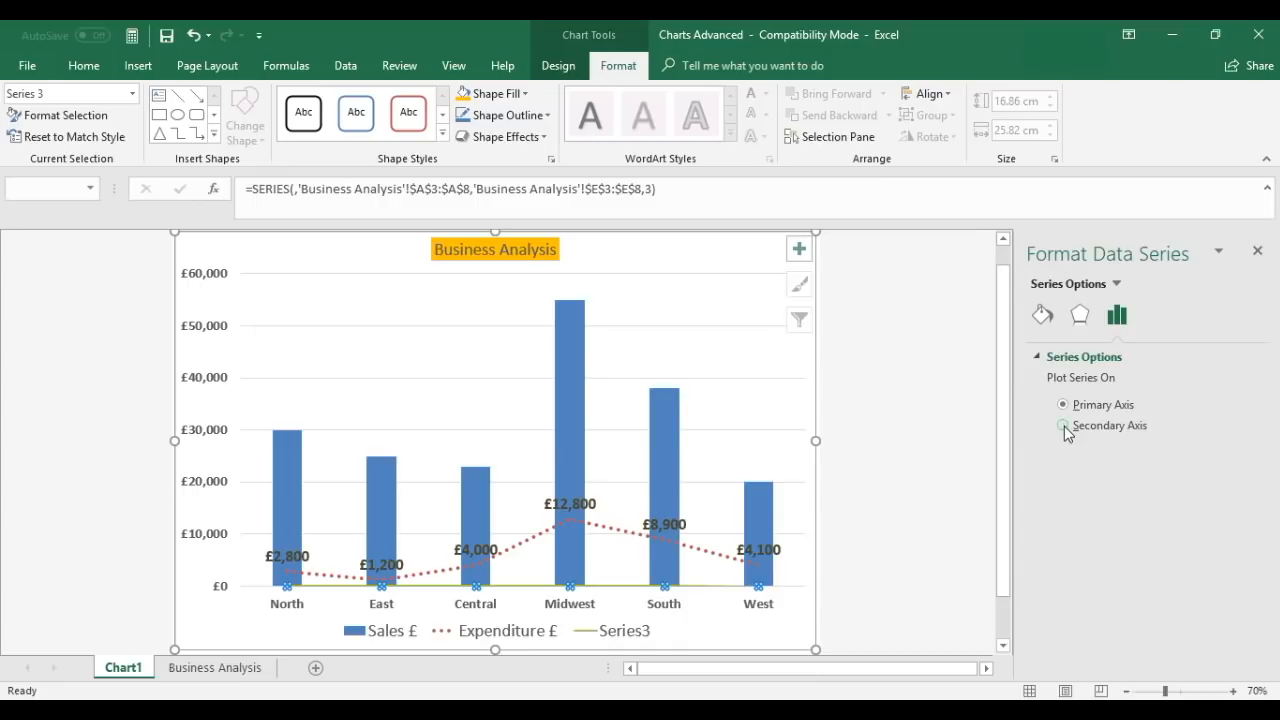
pyautogui.click(1062, 404)
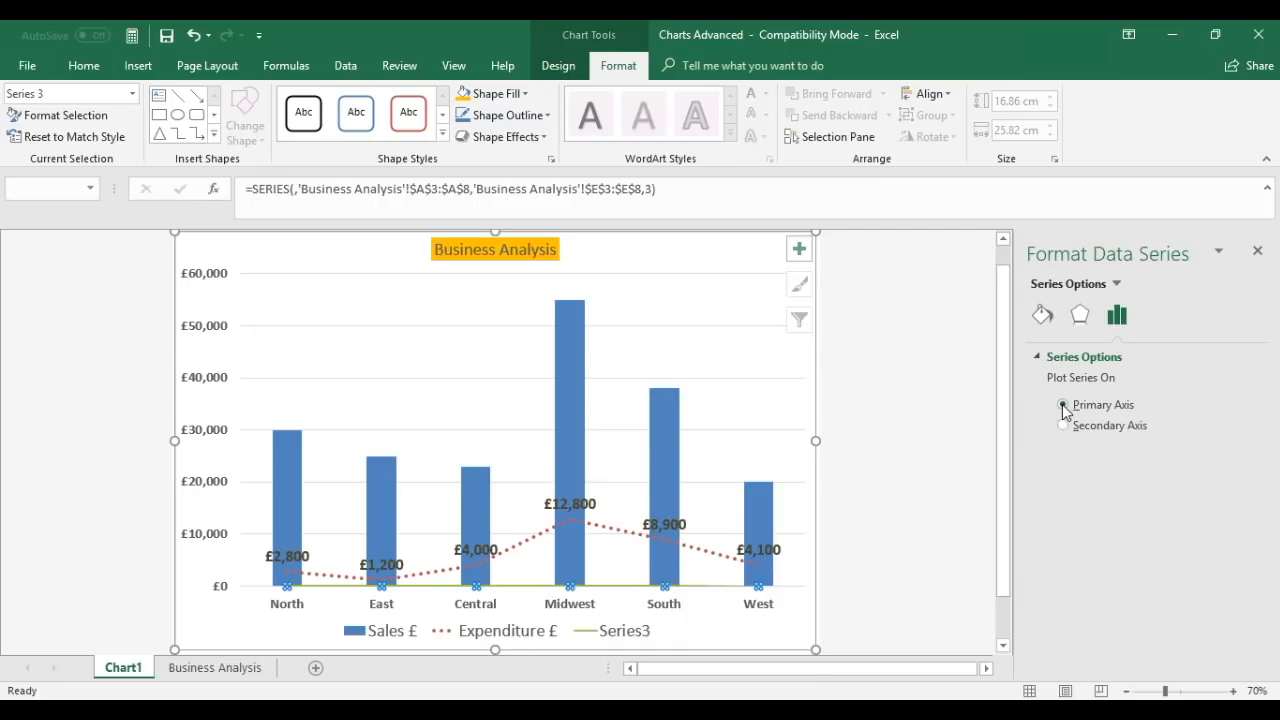
pyautogui.click(1064, 404)
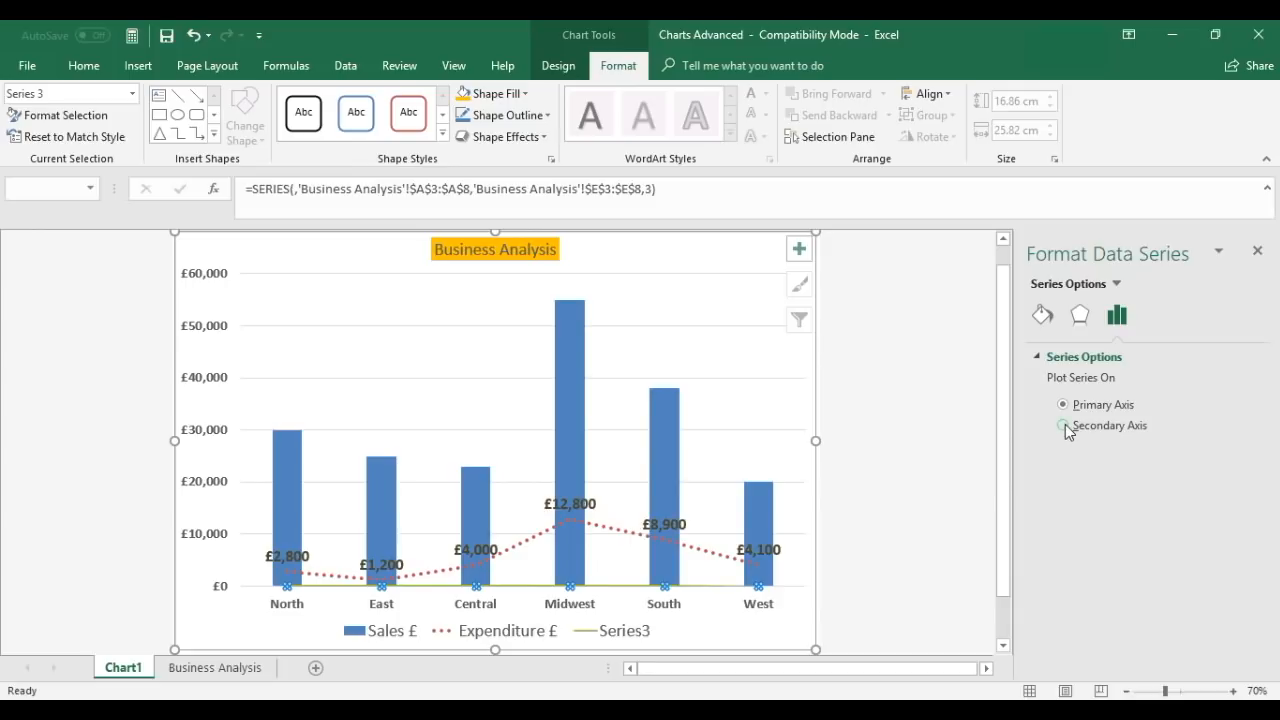
pyautogui.click(1062, 424)
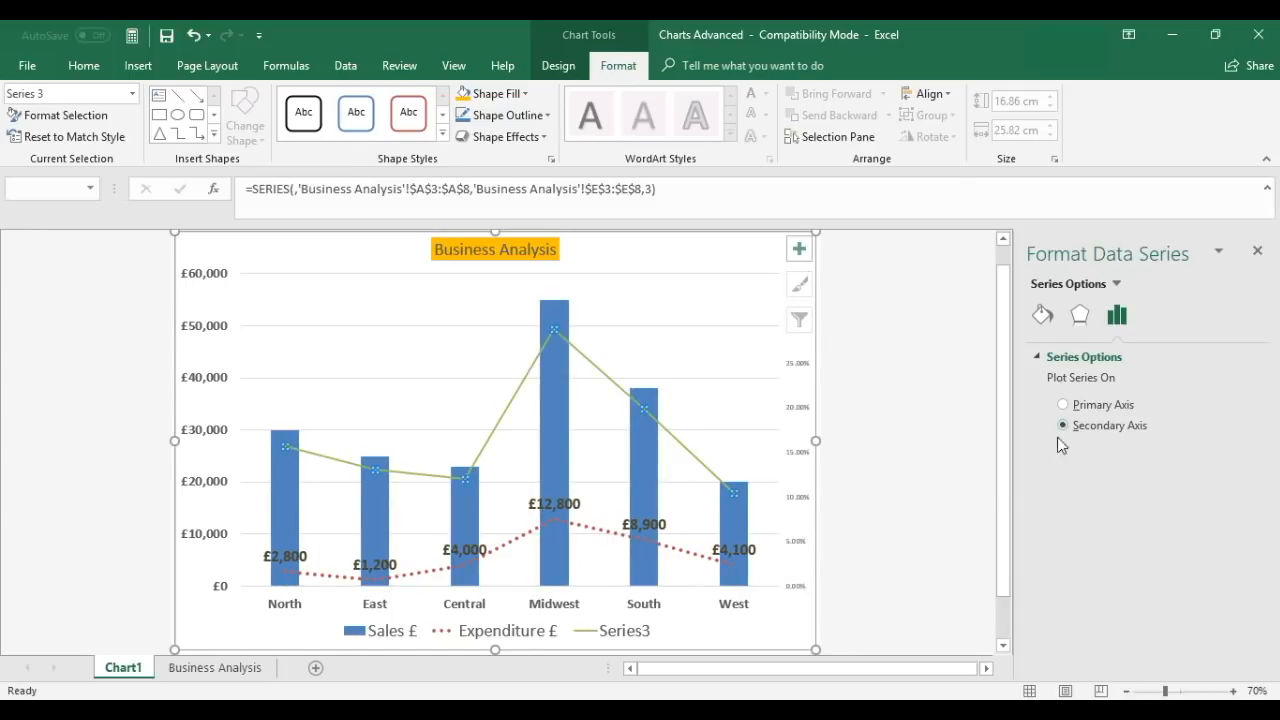
pyautogui.moveTo(802, 390)
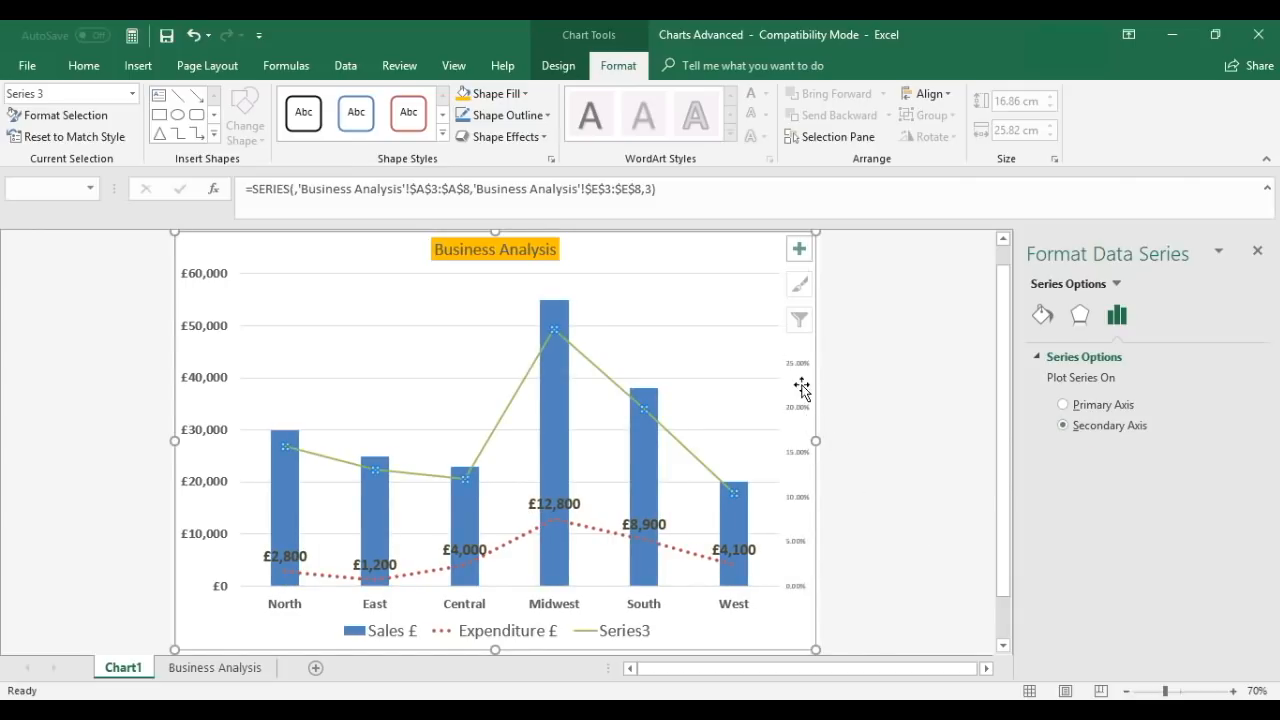
pyautogui.moveTo(1100, 332)
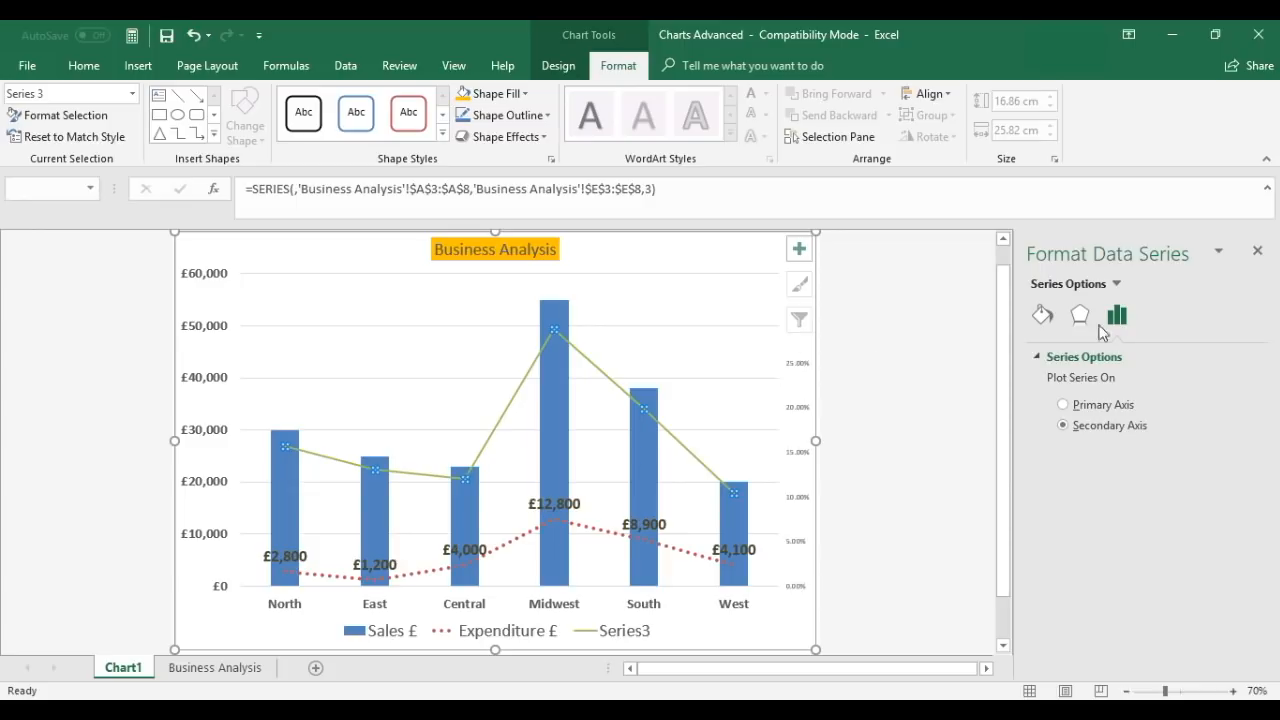
pyautogui.moveTo(1104, 260)
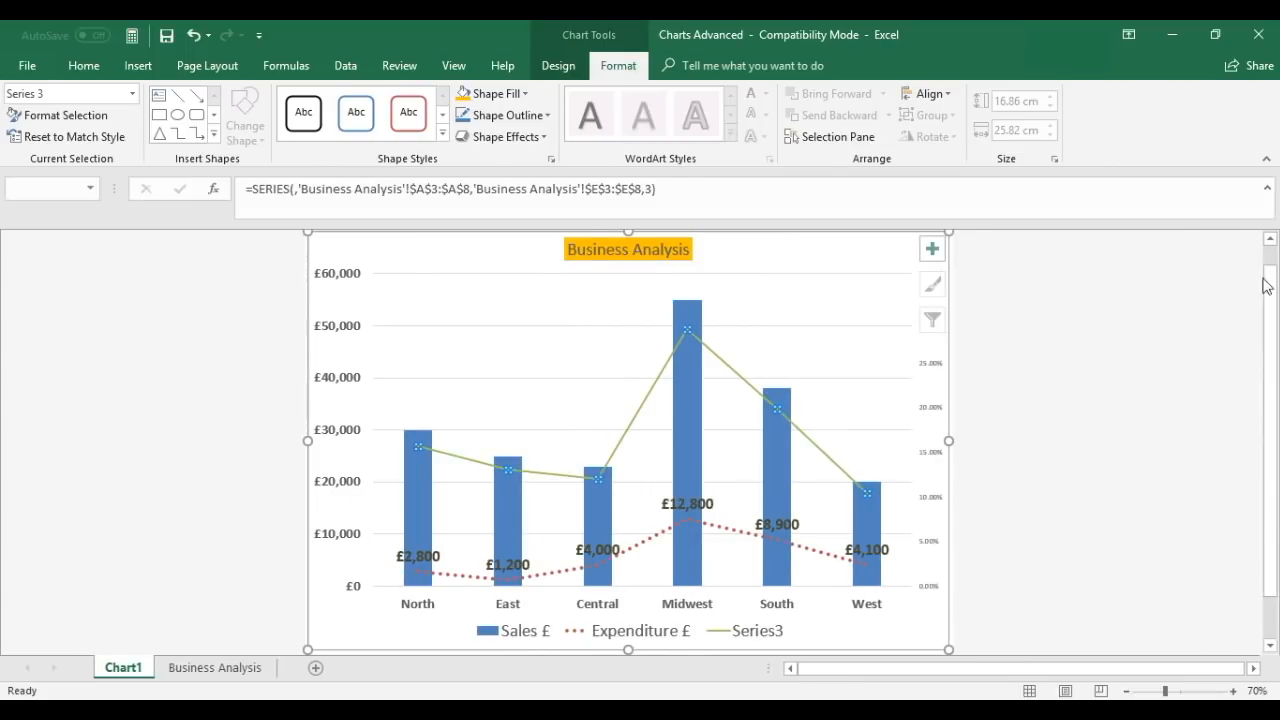
pyautogui.moveTo(930, 414)
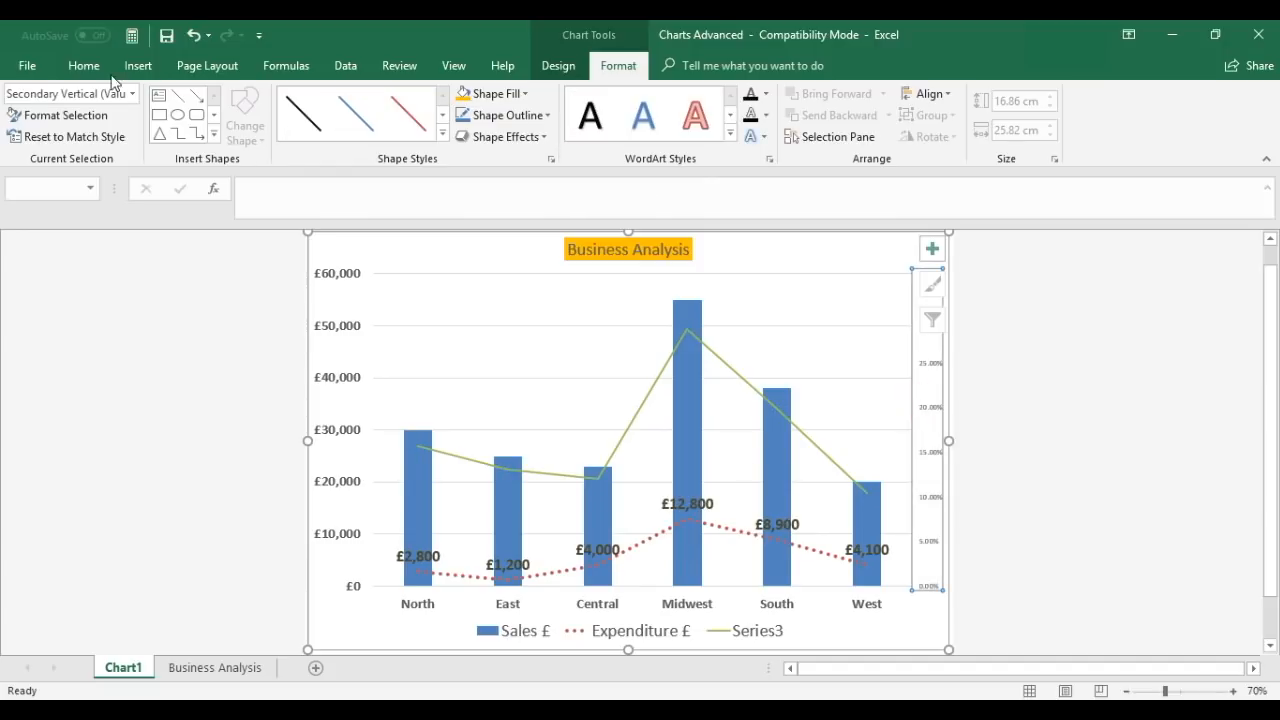
# Step: Make the secondary axis percentage labels size 16 and bold
pyautogui.click(84, 64)
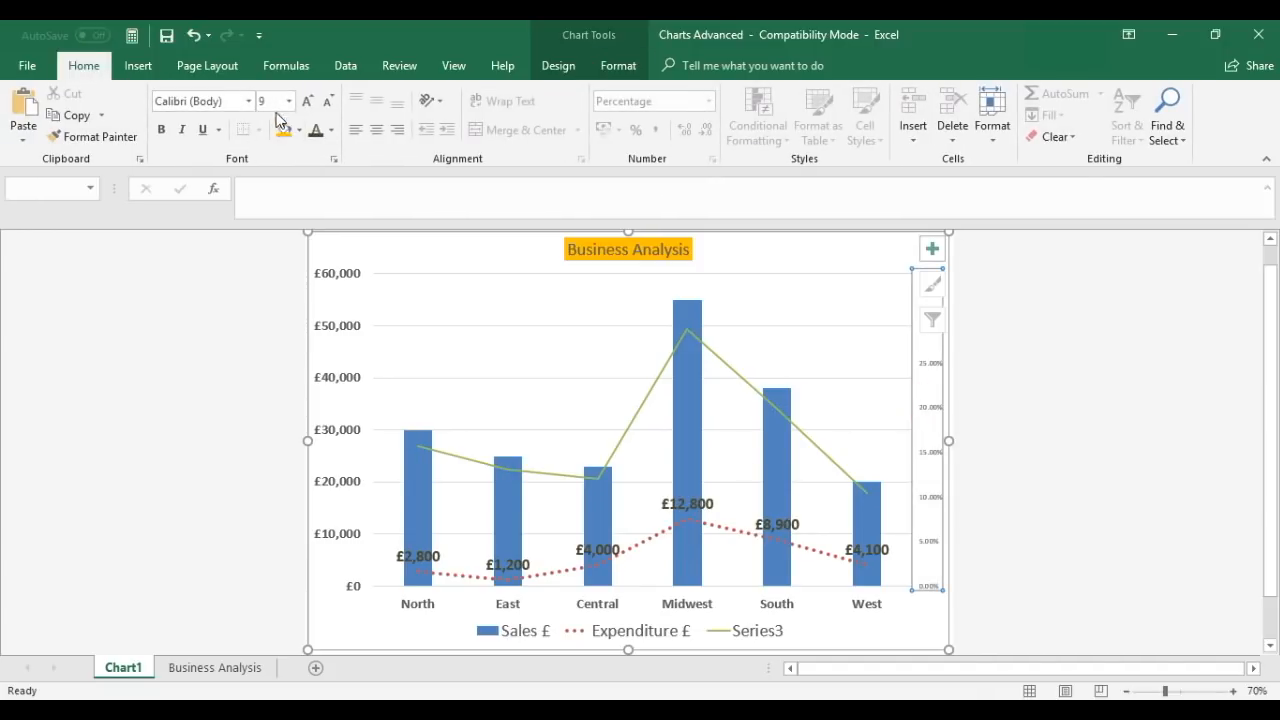
pyautogui.click(292, 100)
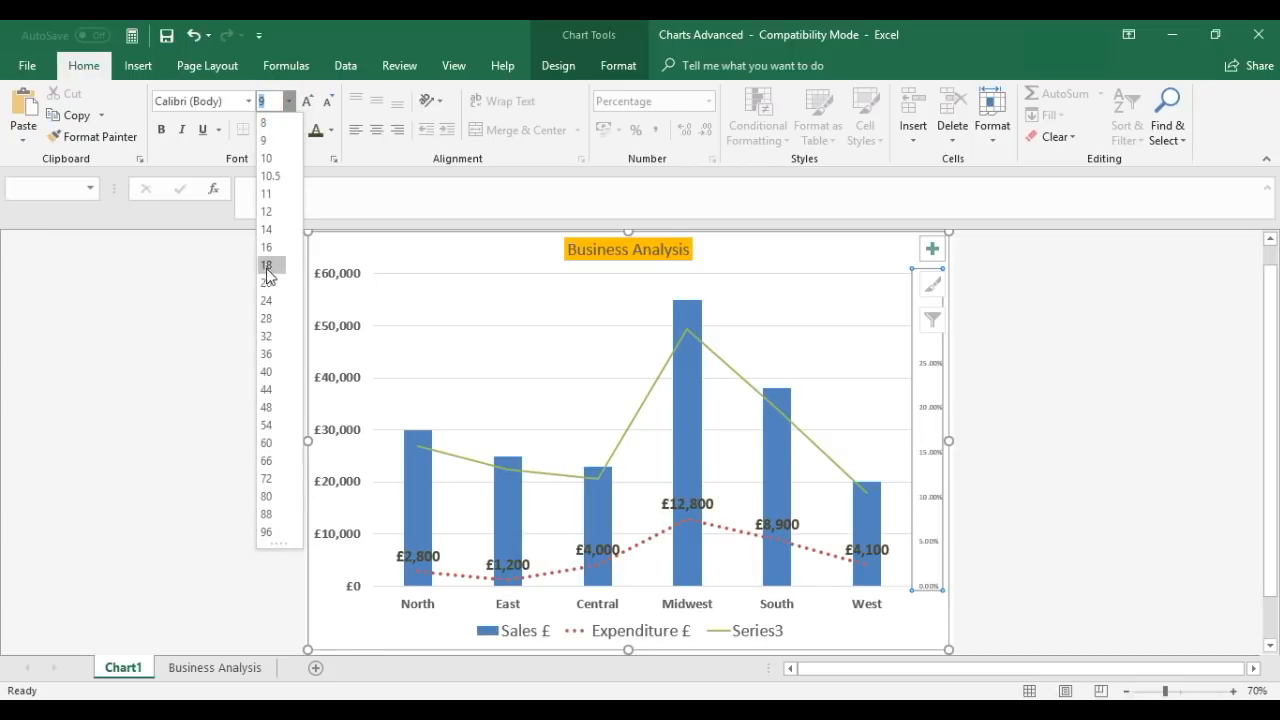
pyautogui.click(266, 264)
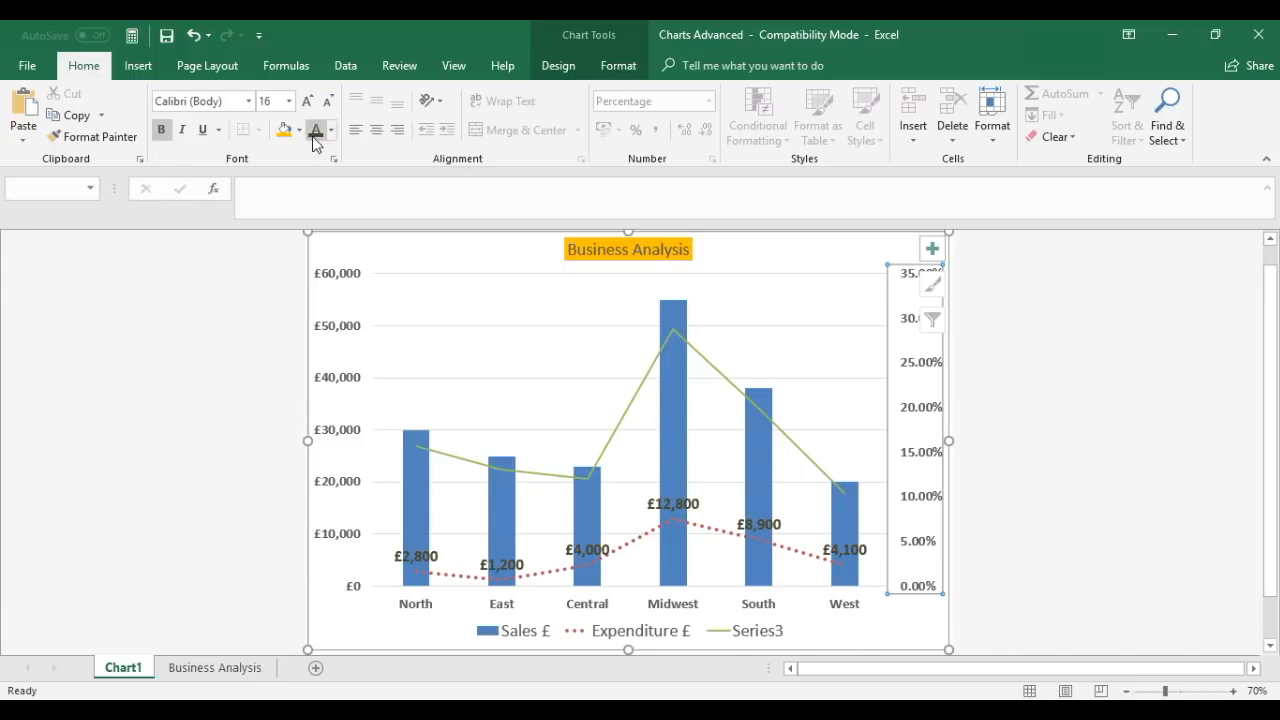
pyautogui.click(332, 130)
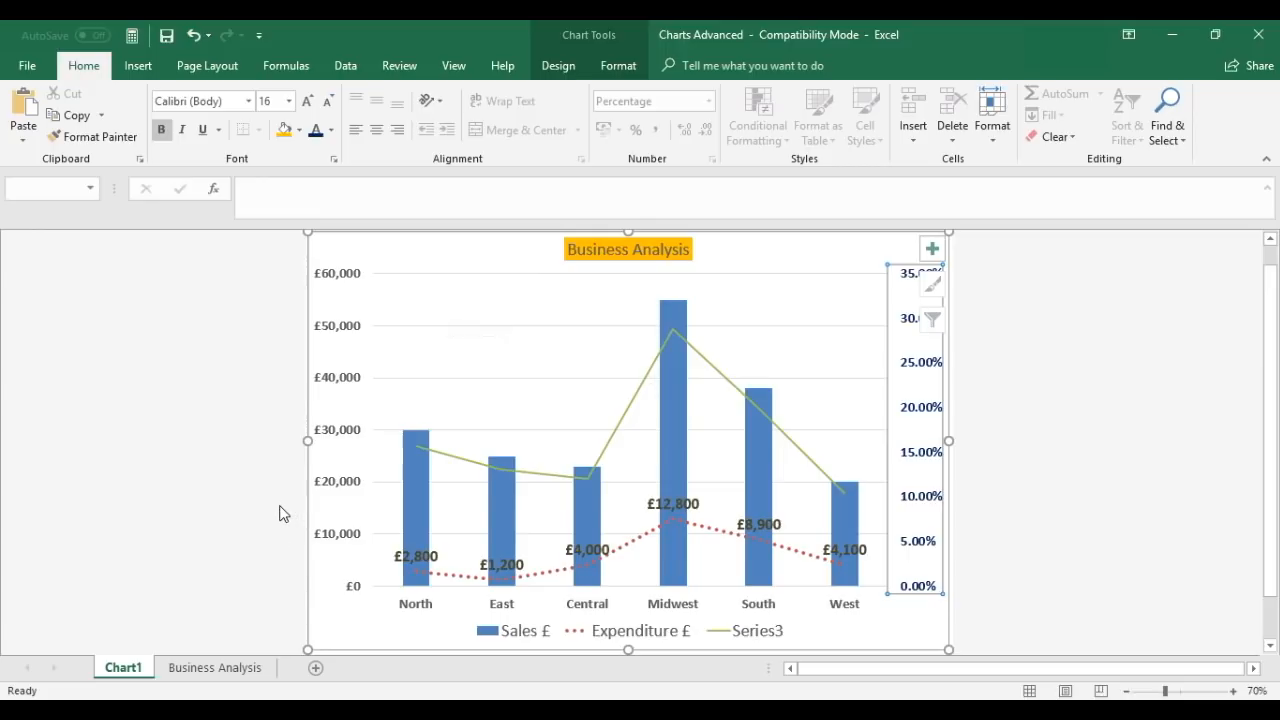
pyautogui.moveTo(736, 644)
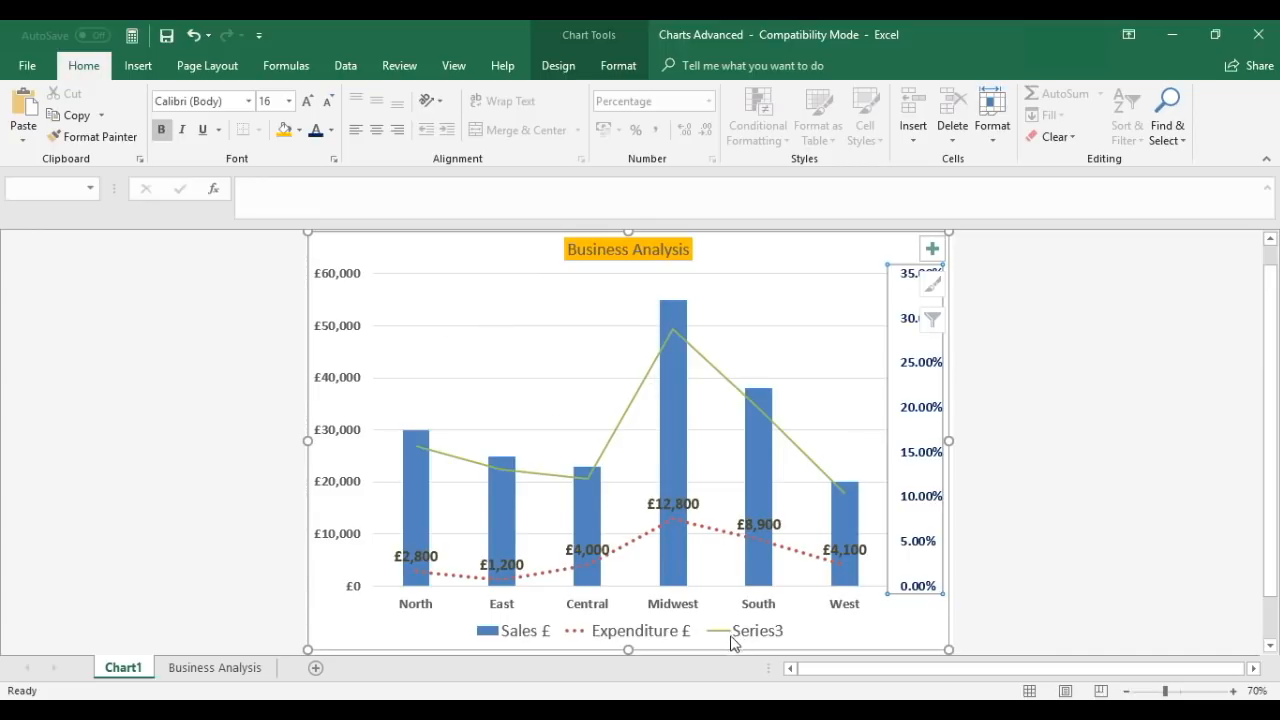
pyautogui.moveTo(616, 444)
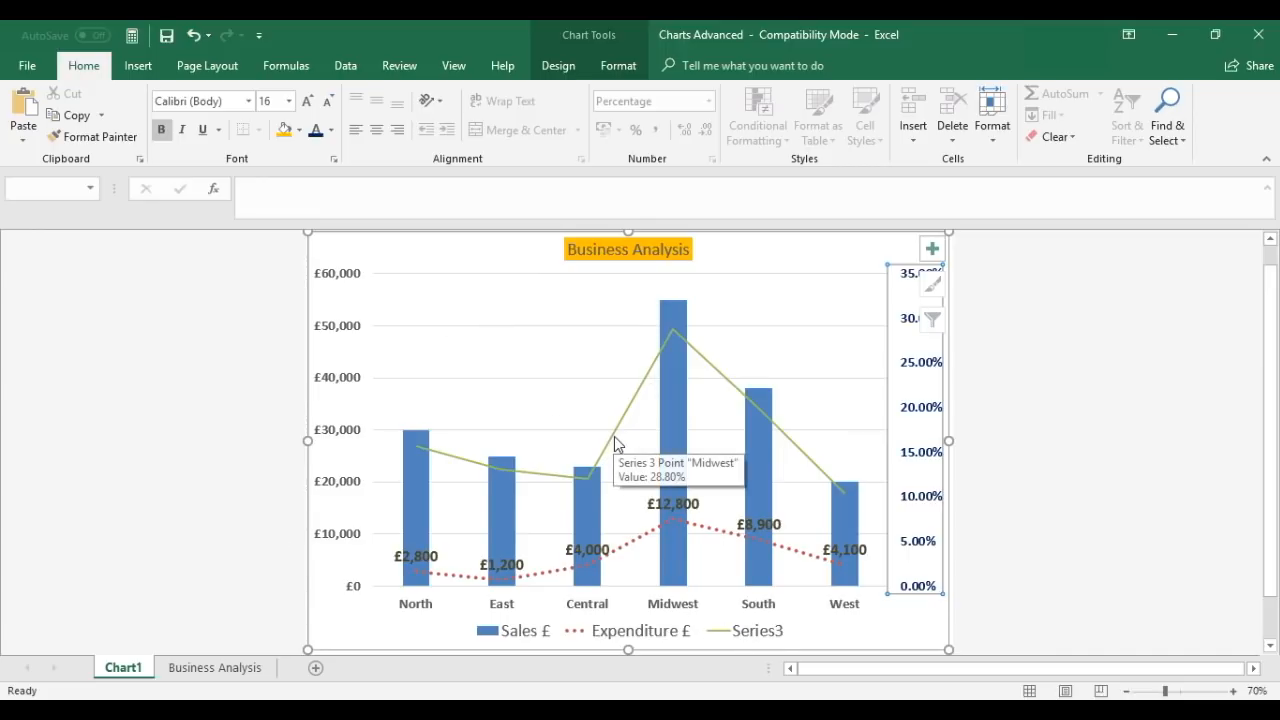
pyautogui.moveTo(670, 504)
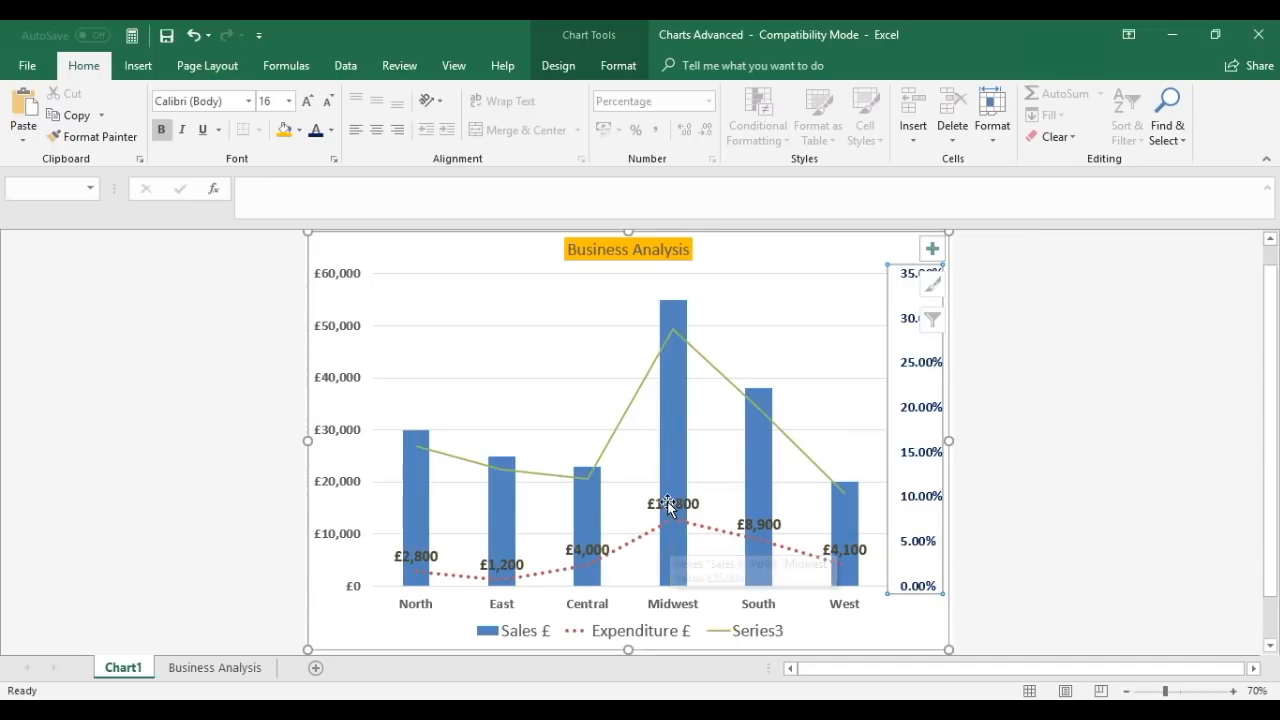
pyautogui.moveTo(756, 630)
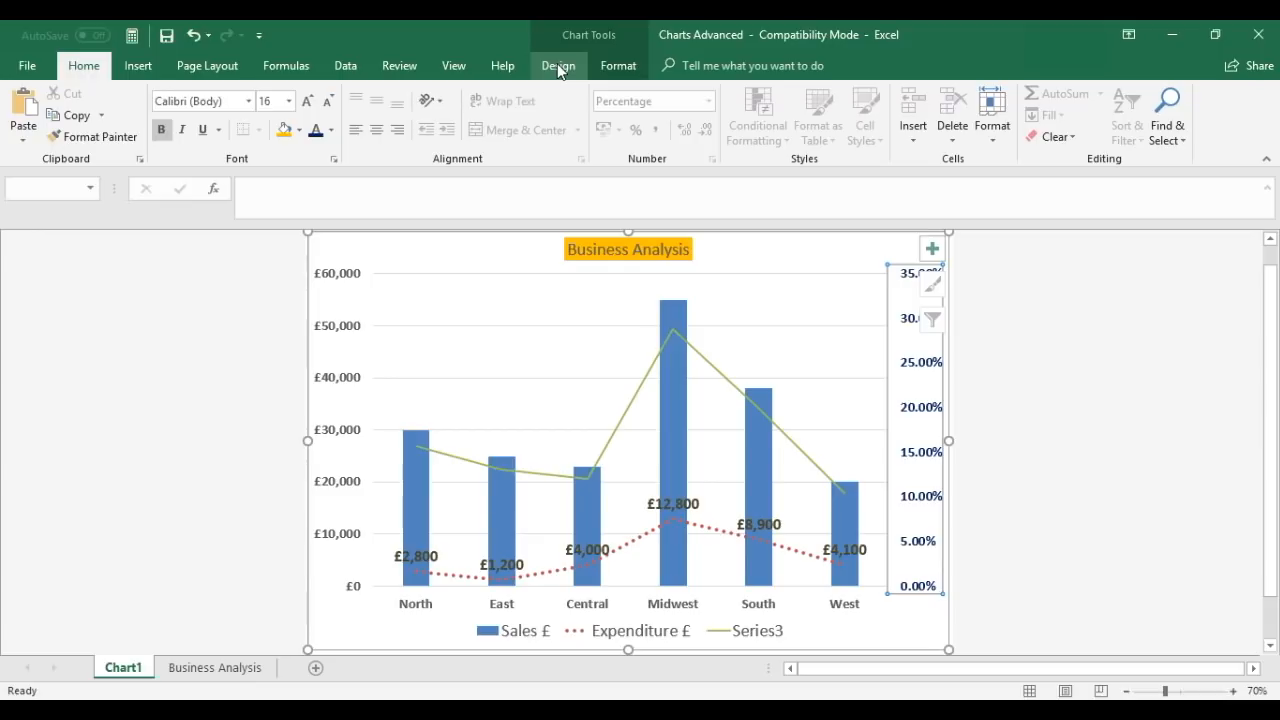
# Step: Open Select Data and edit the Series3 entry
pyautogui.click(558, 64)
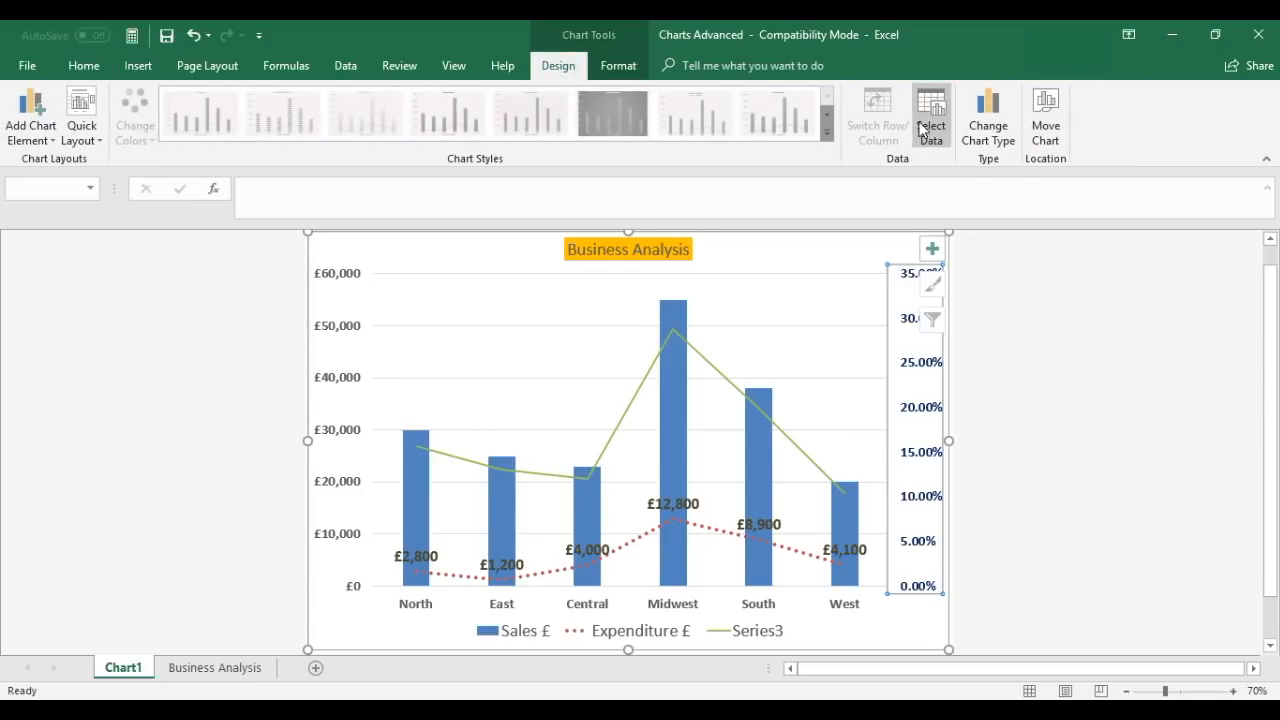
pyautogui.moveTo(932, 114)
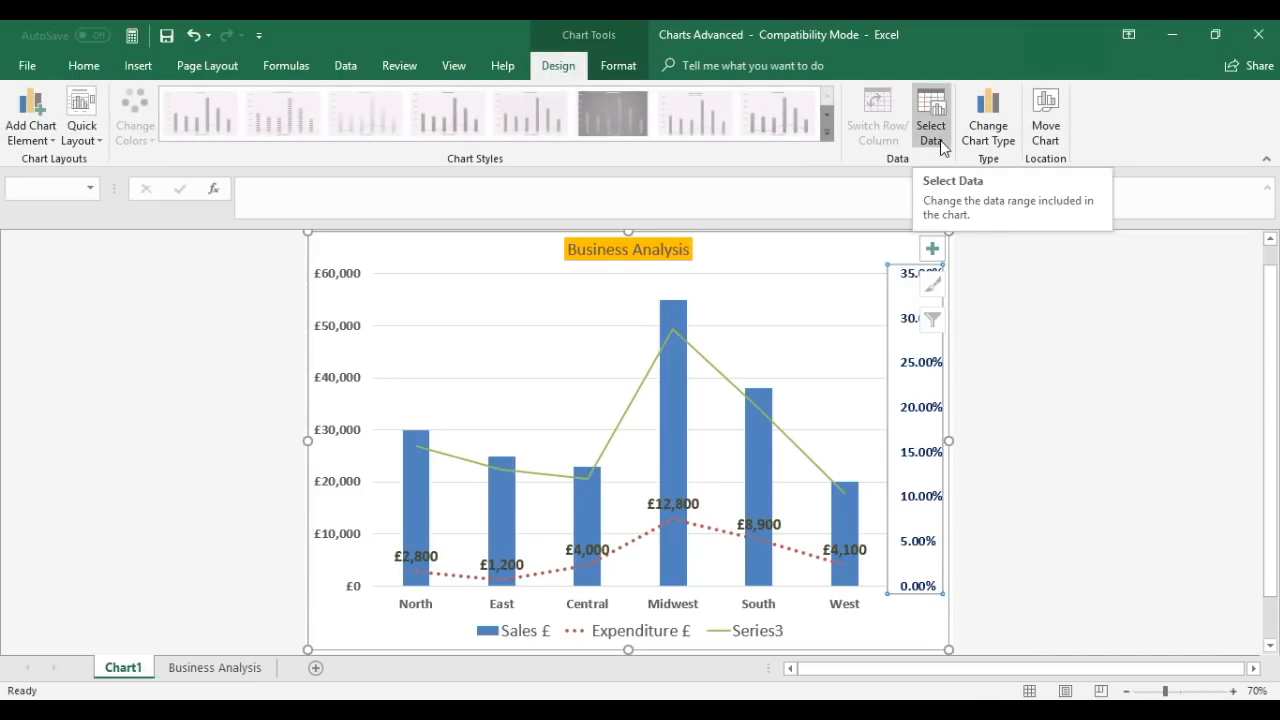
pyautogui.moveTo(930, 120)
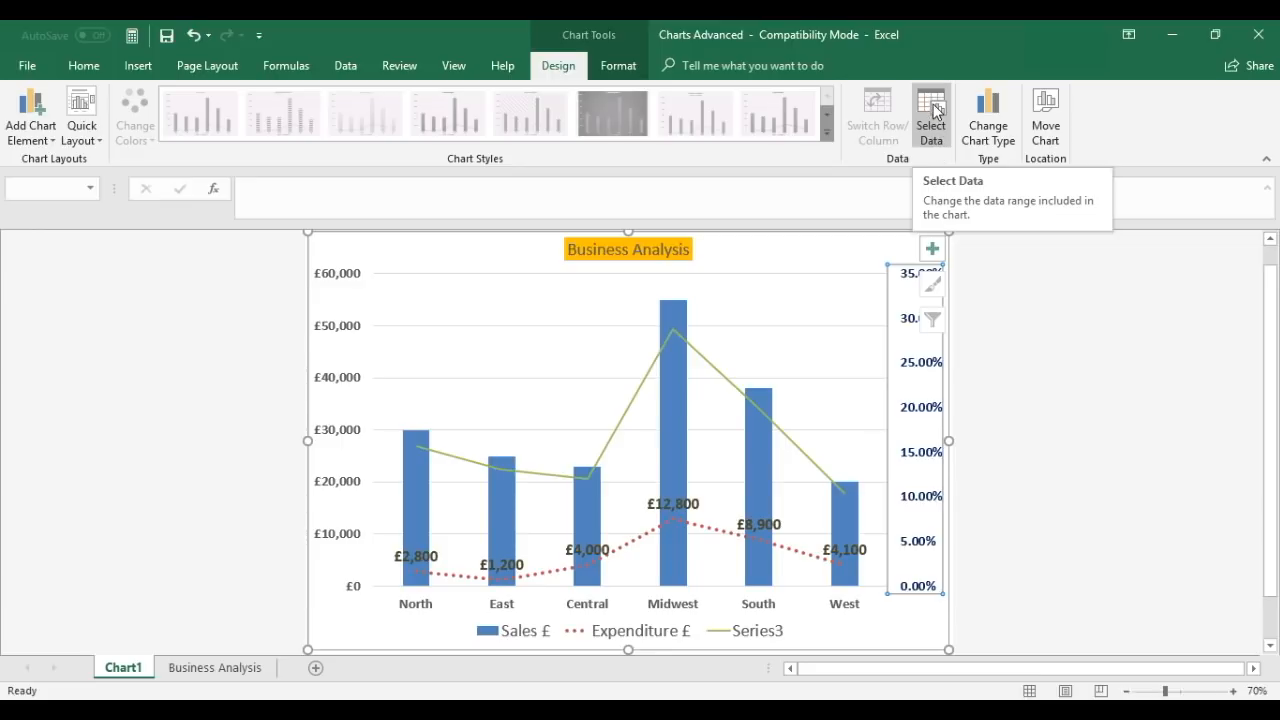
pyautogui.click(932, 112)
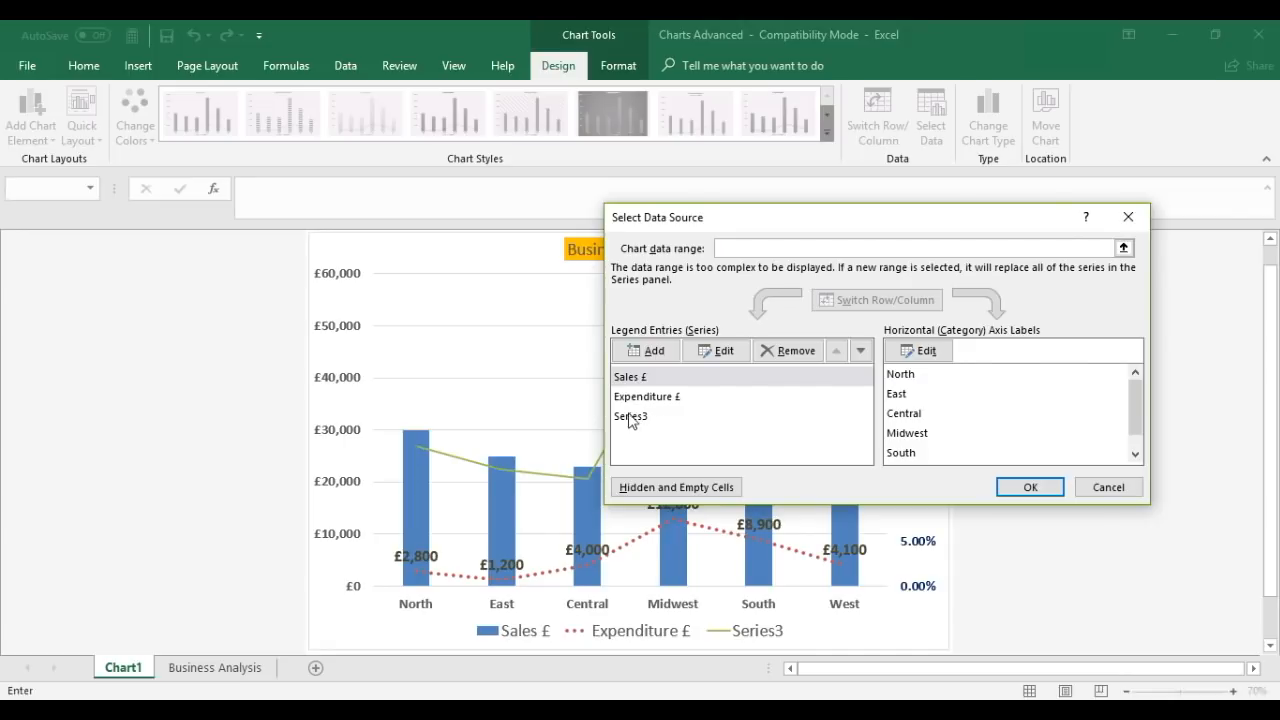
pyautogui.moveTo(638, 424)
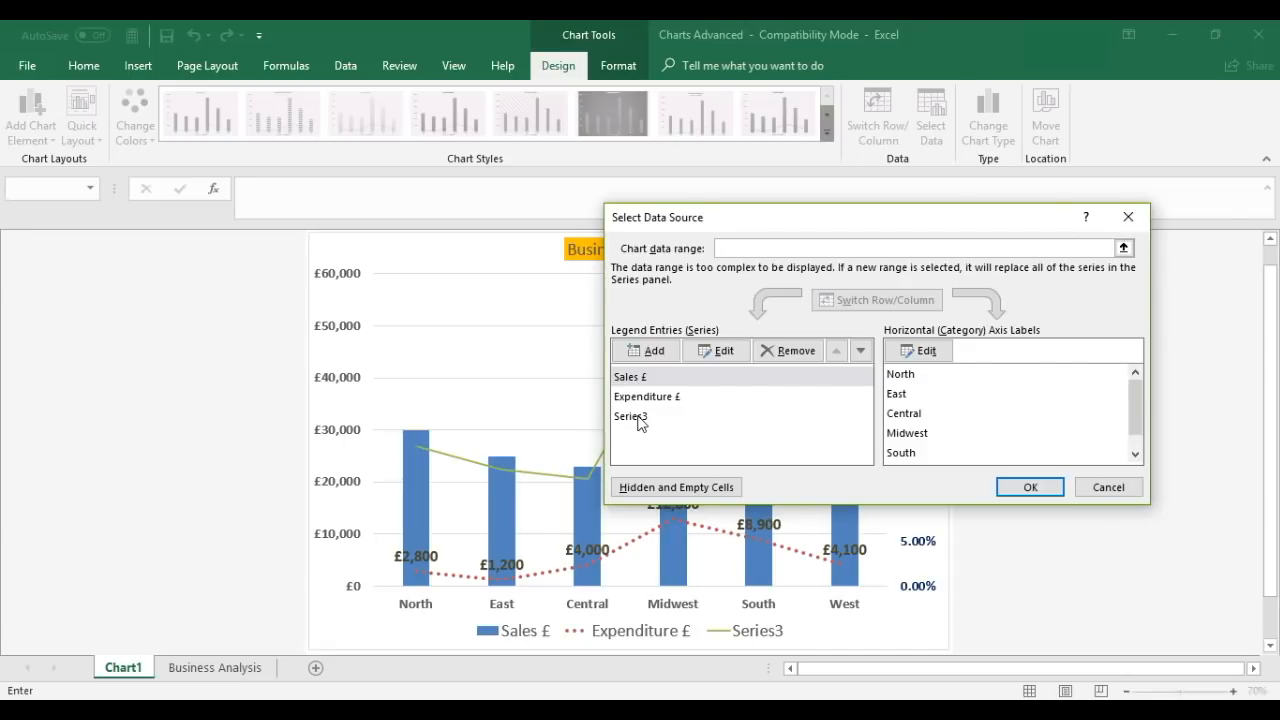
pyautogui.click(632, 416)
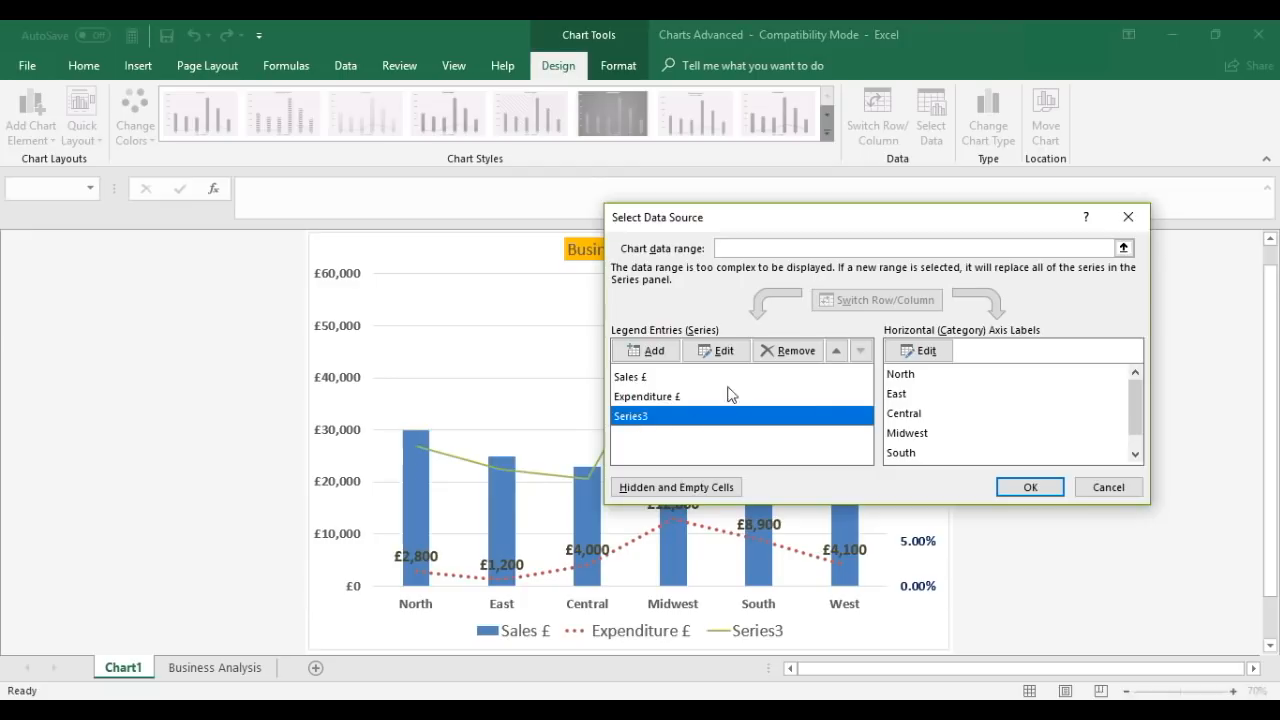
pyautogui.click(716, 350)
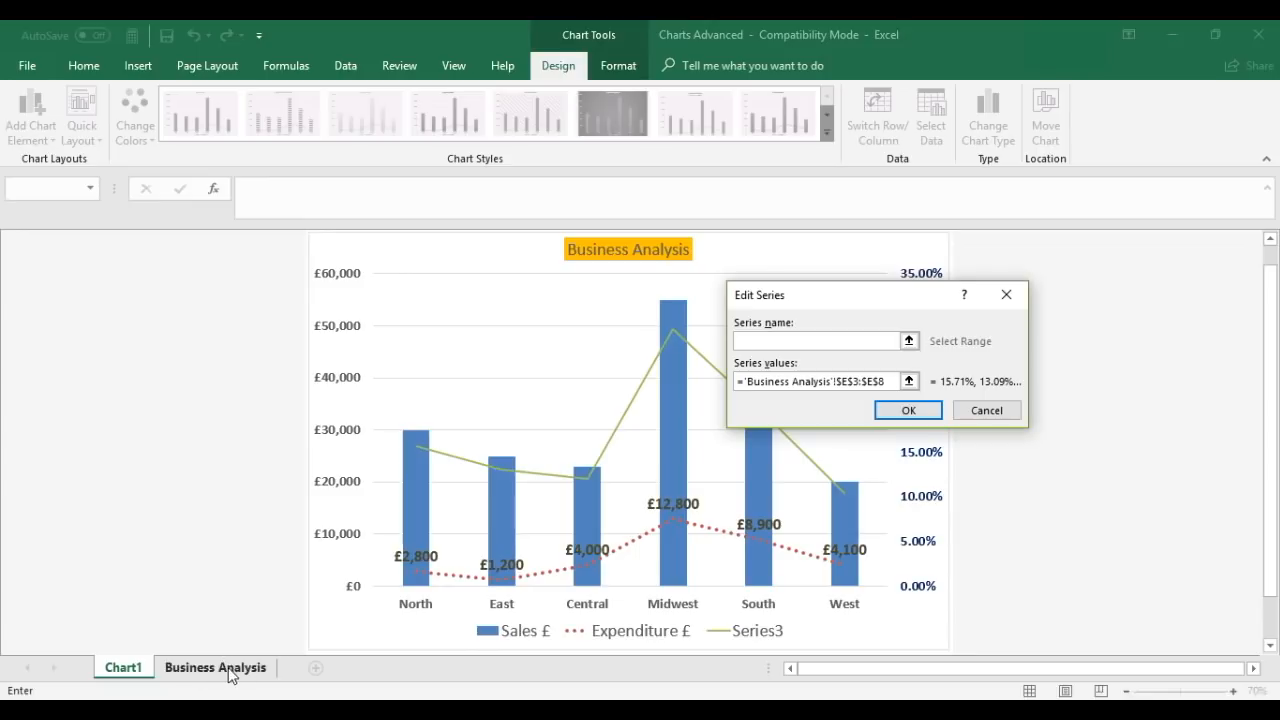
# Step: Name Series3 from the % of Total Sales heading in Business Analysis cell E1
pyautogui.click(816, 340)
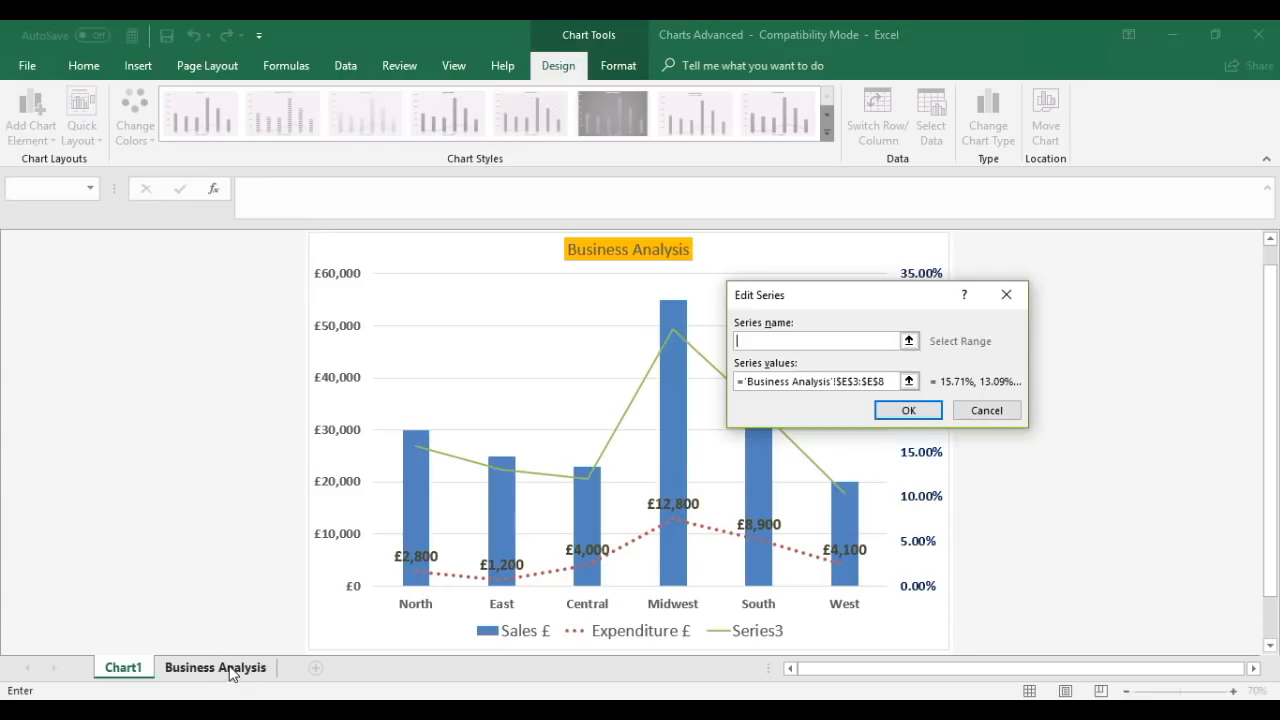
pyautogui.click(216, 668)
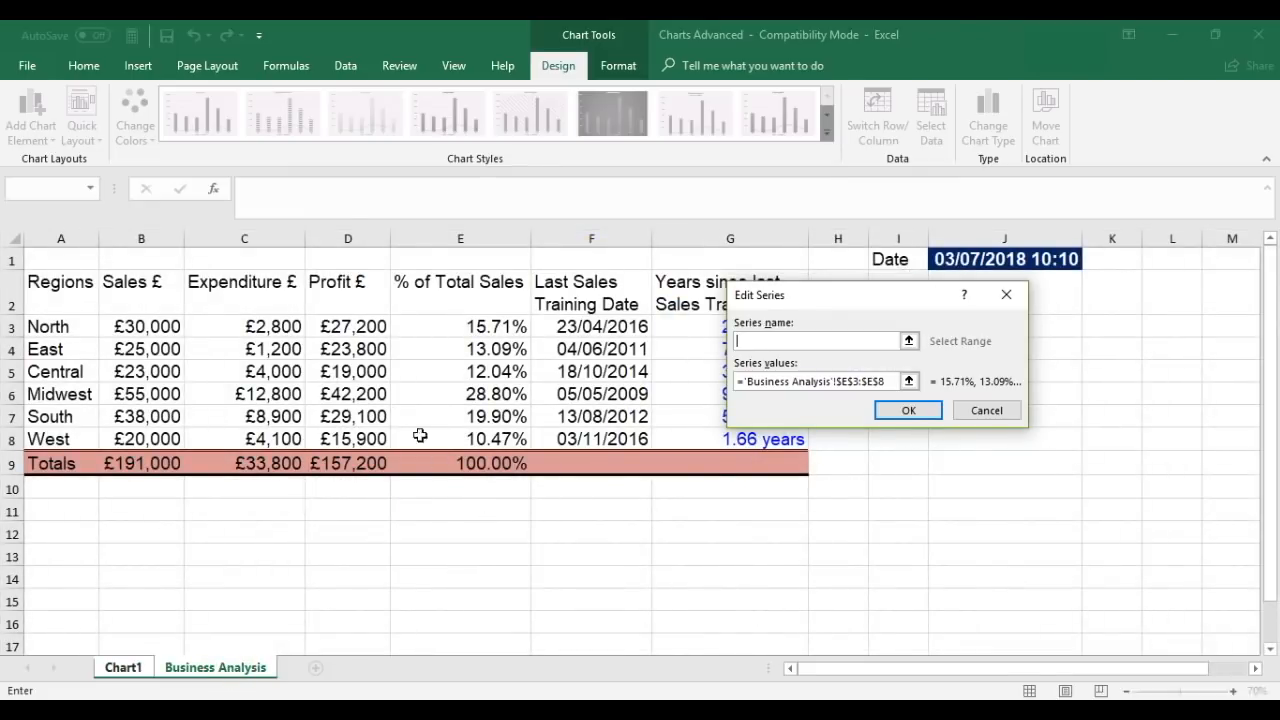
pyautogui.moveTo(426, 292)
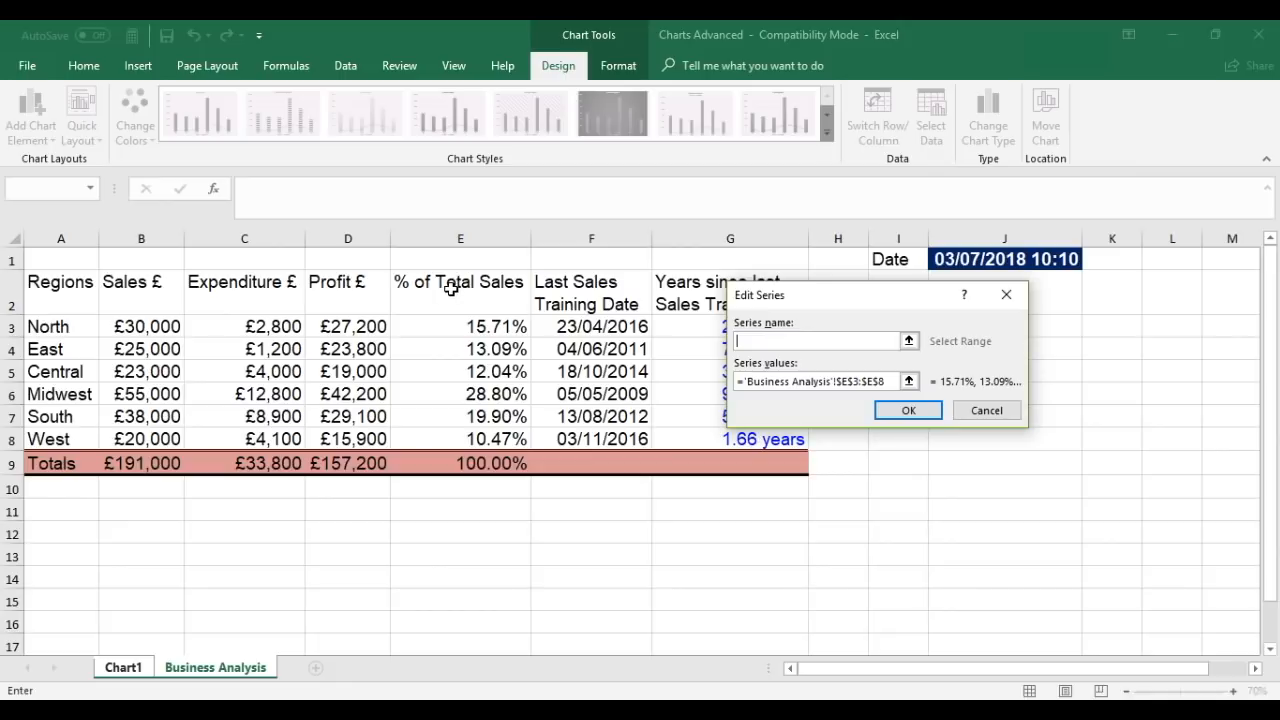
pyautogui.click(460, 280)
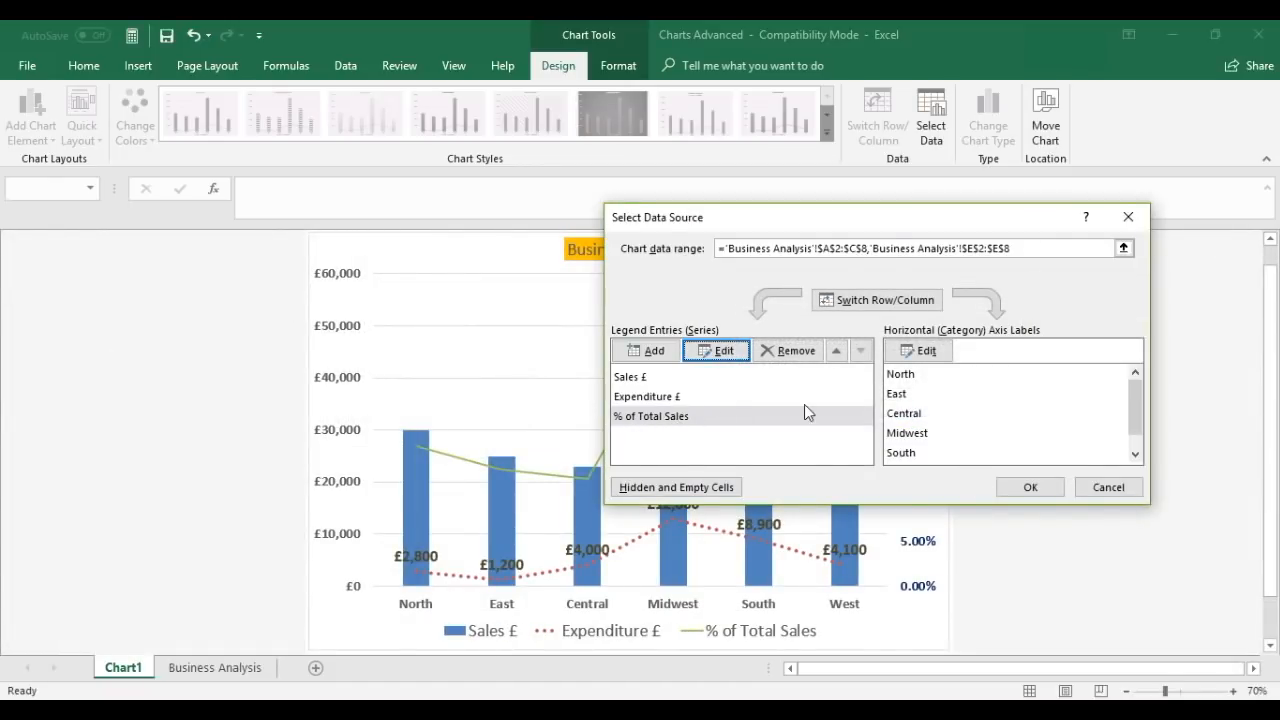
pyautogui.click(1028, 488)
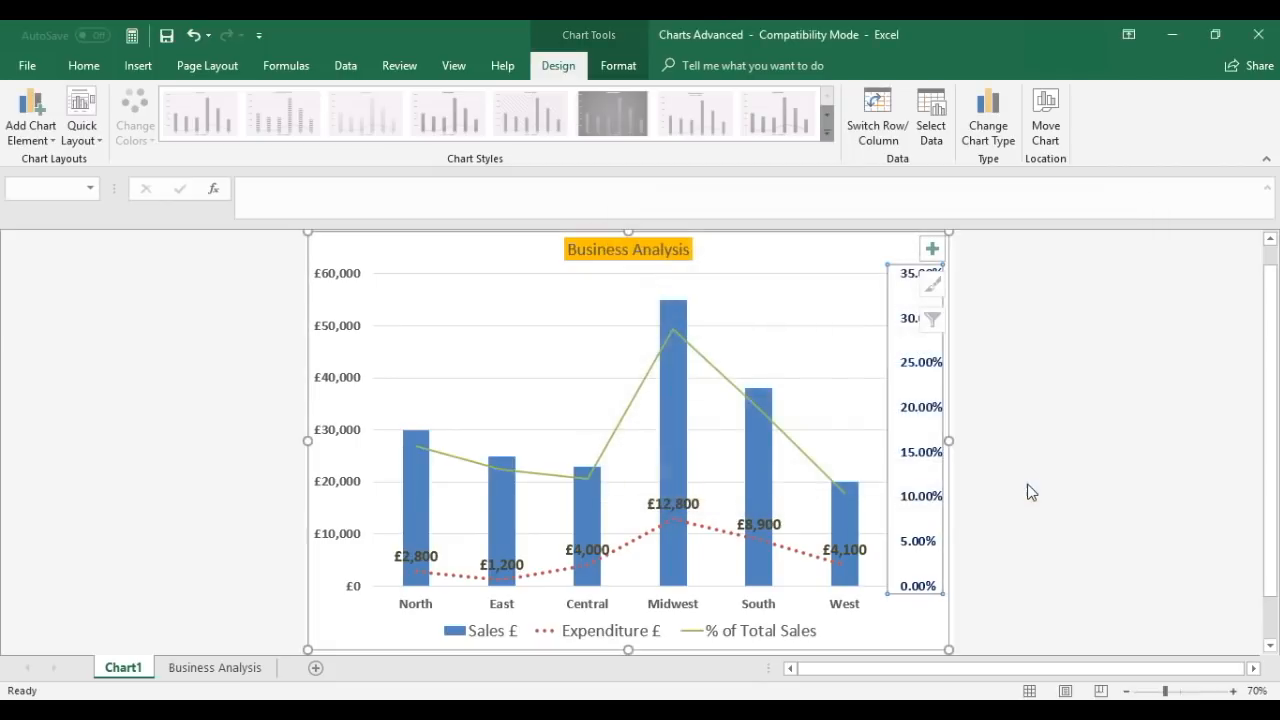
pyautogui.moveTo(782, 648)
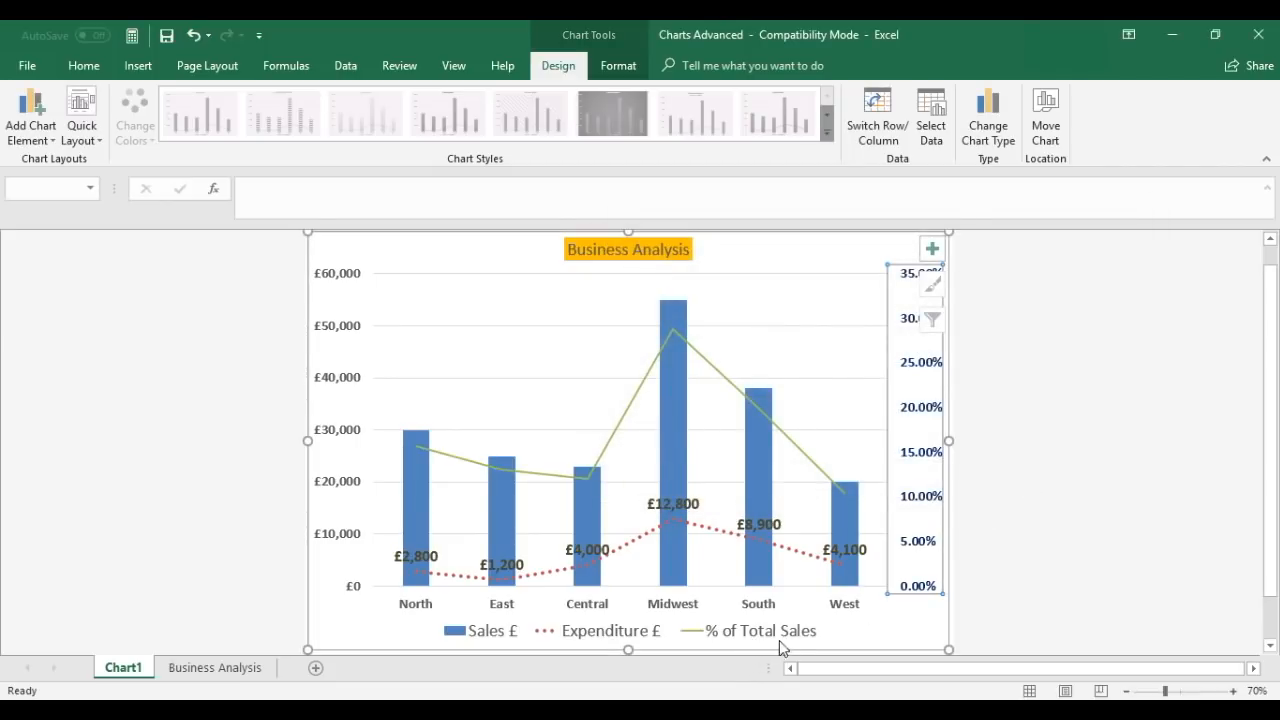
pyautogui.moveTo(716, 632)
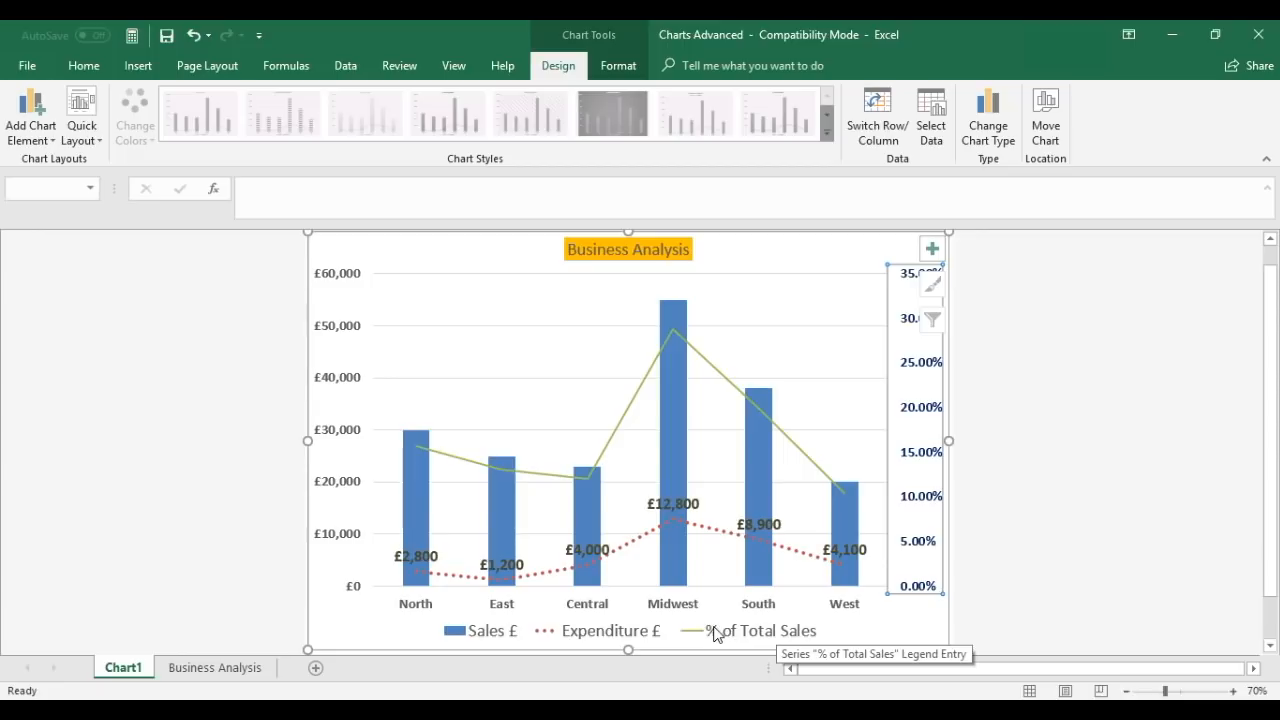
pyautogui.moveTo(772, 632)
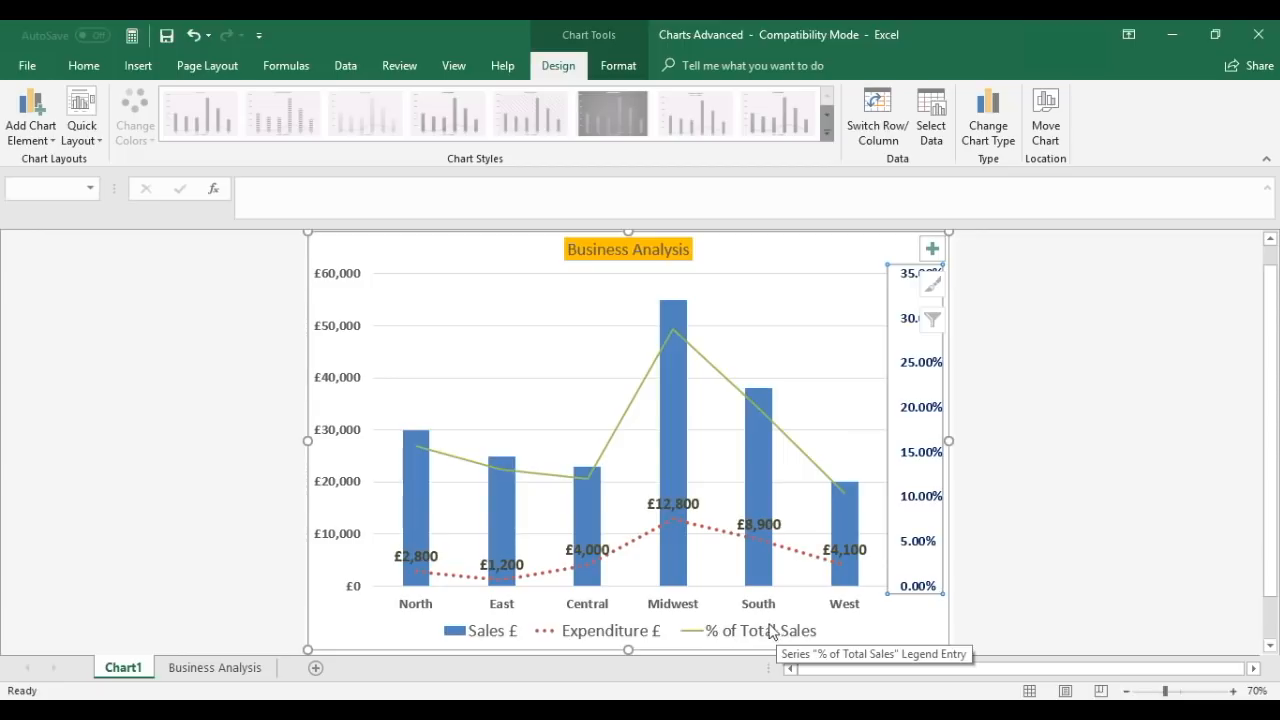
pyautogui.moveTo(890, 288)
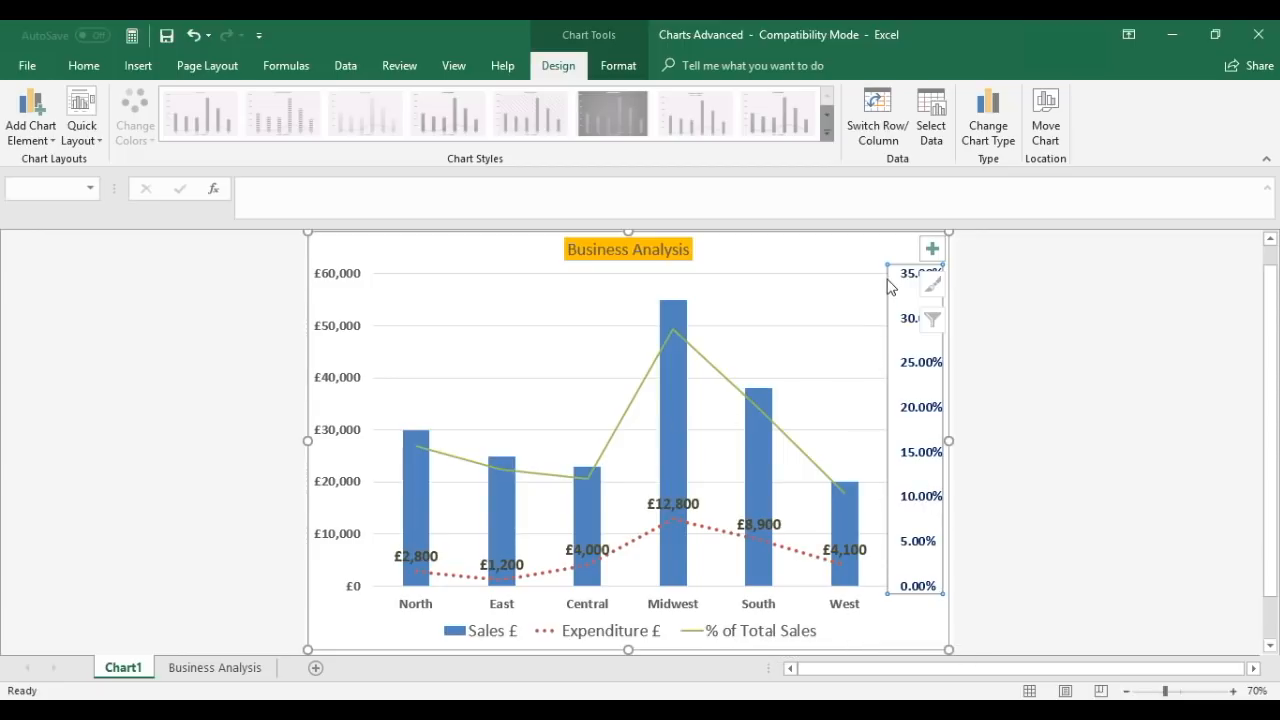
pyautogui.moveTo(948, 512)
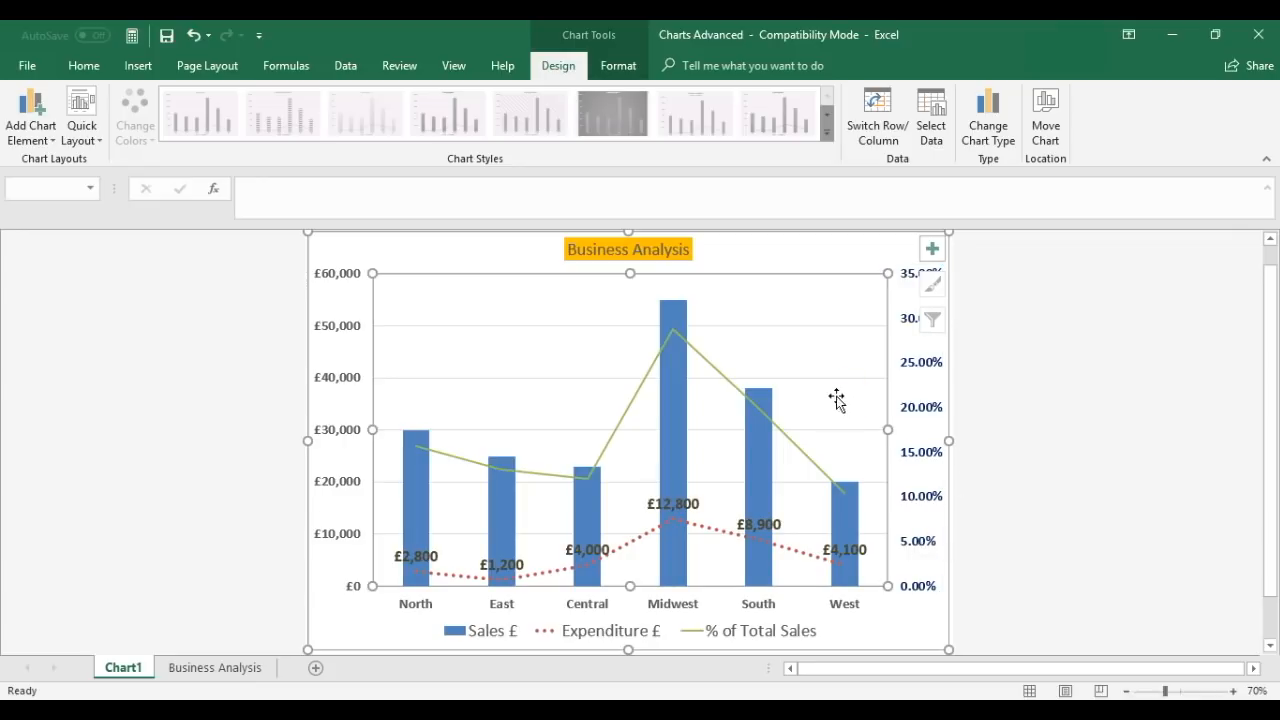
pyautogui.moveTo(624, 432)
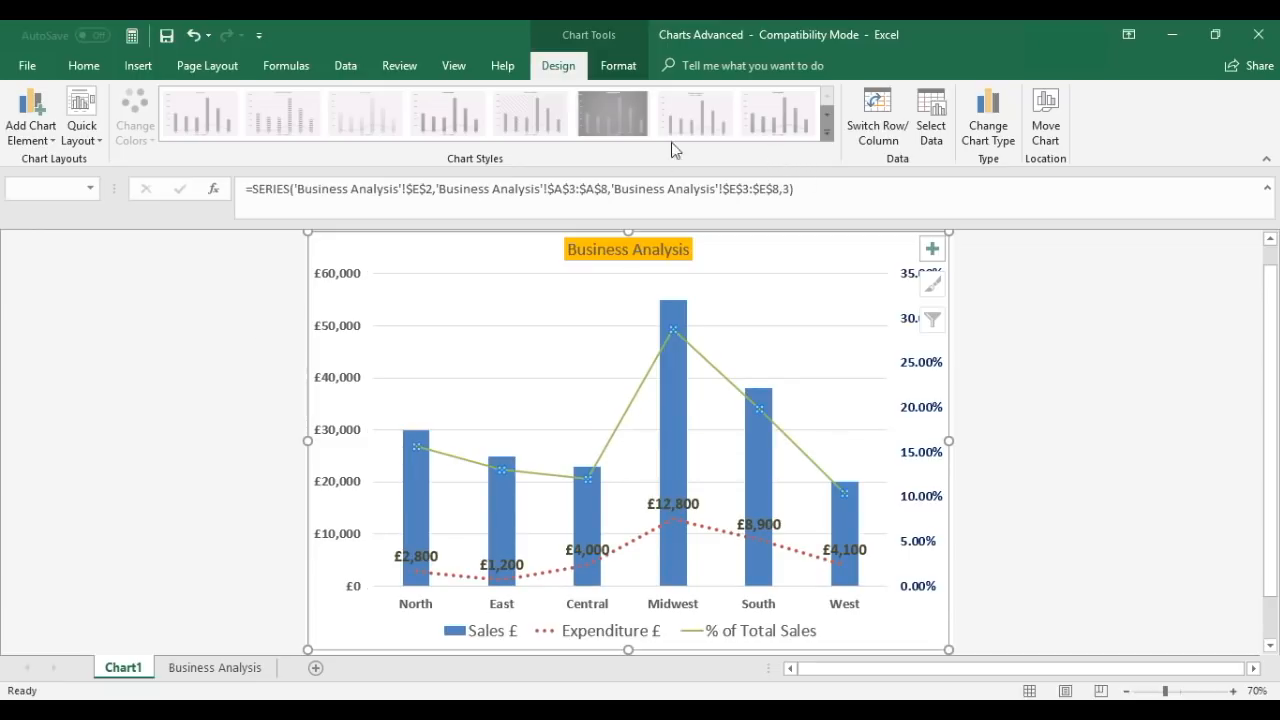
# Step: Increase the Shape Outline weight of the % of Total Sales line
pyautogui.click(618, 64)
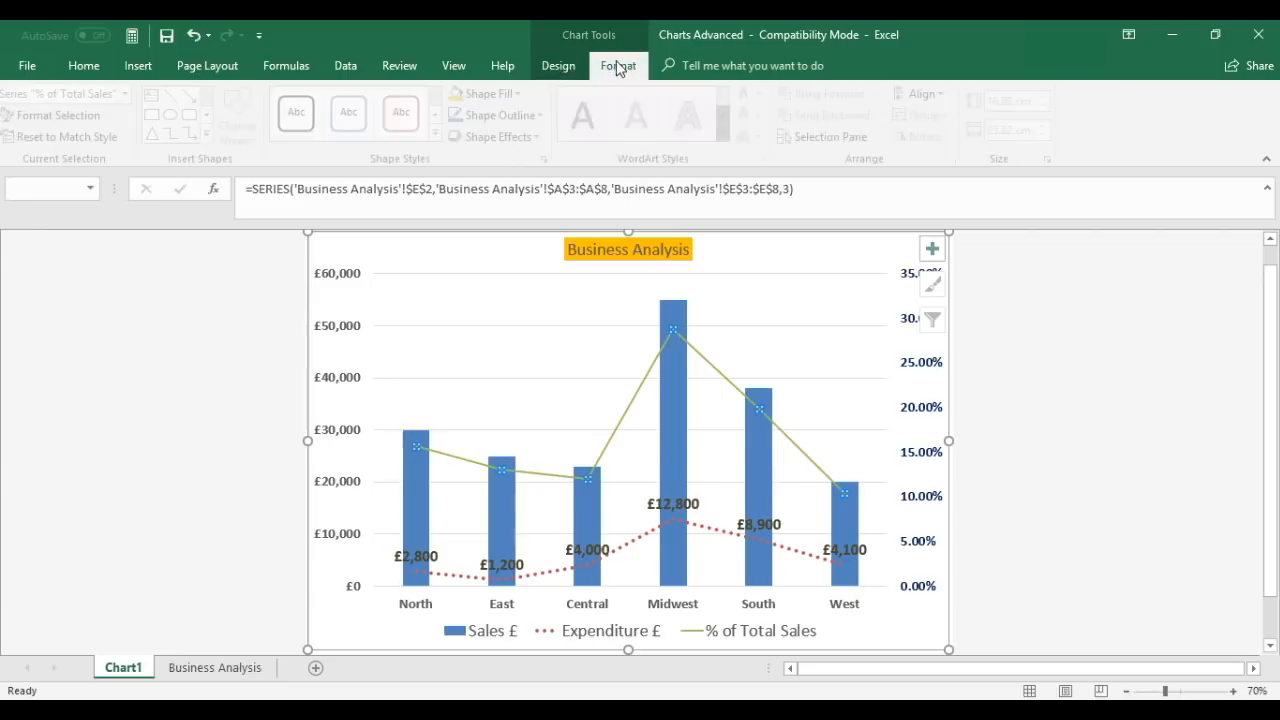
pyautogui.click(618, 64)
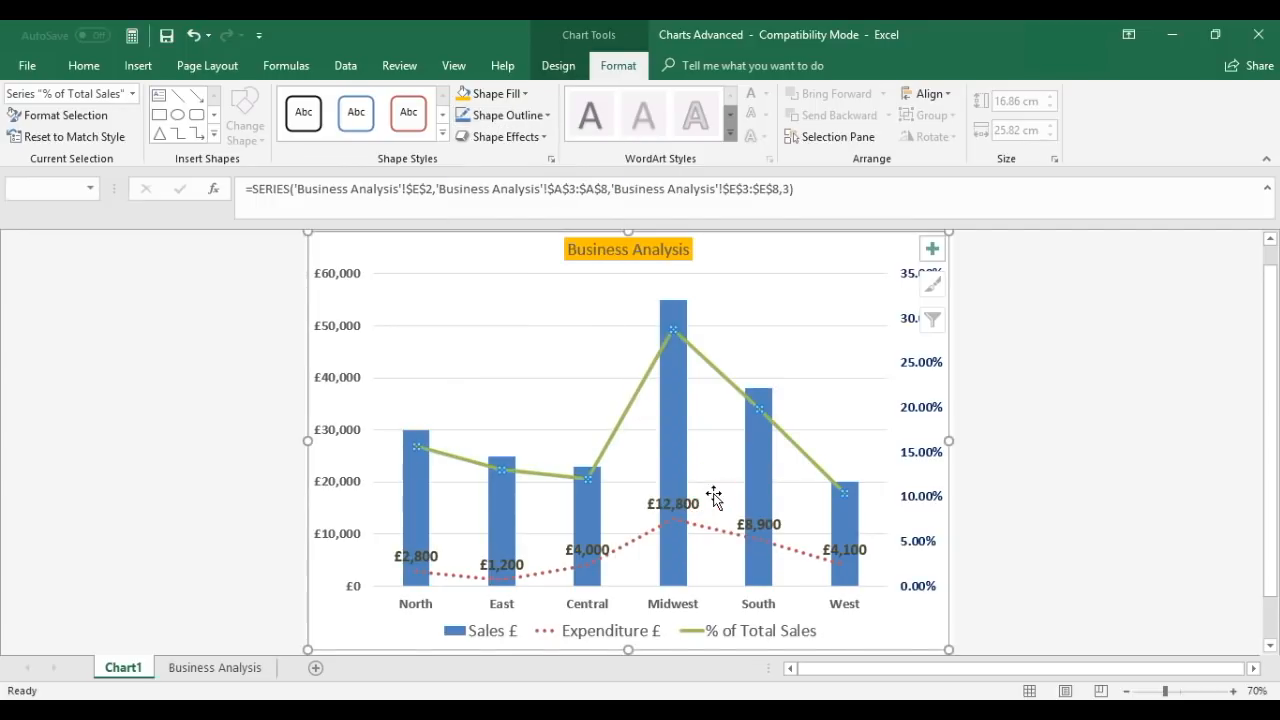
pyautogui.moveTo(728, 334)
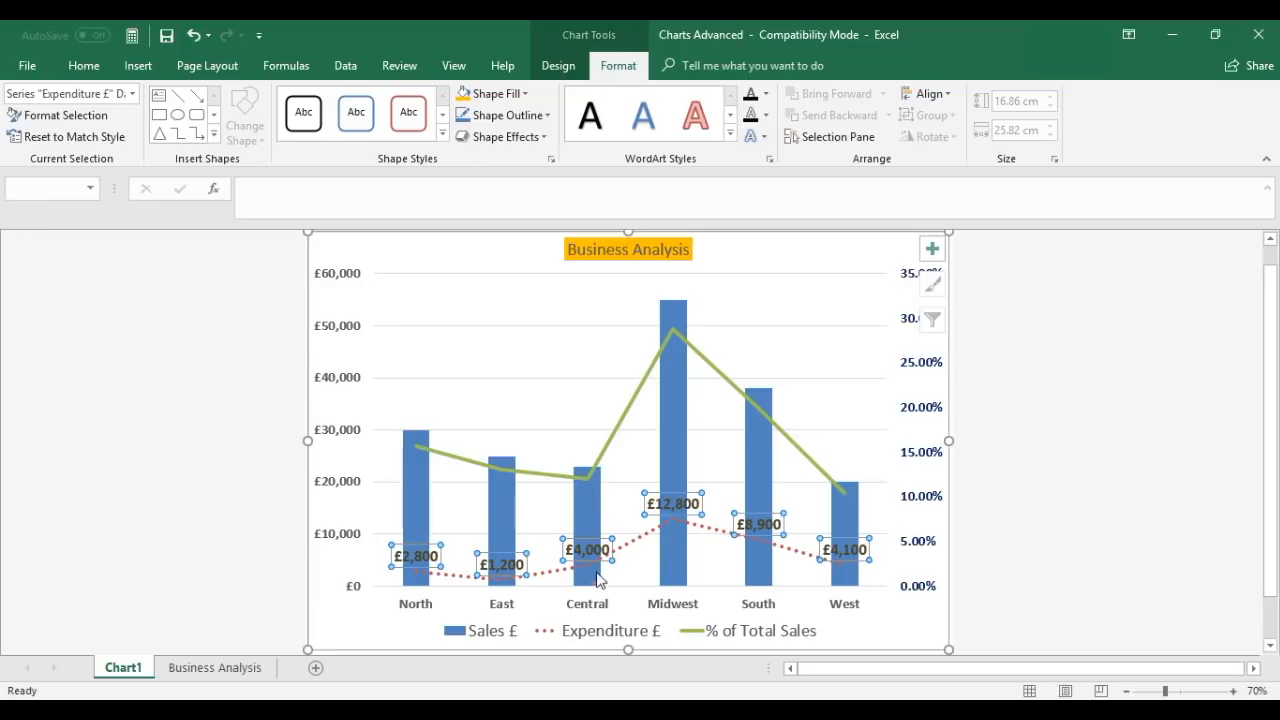
pyautogui.moveTo(598, 600)
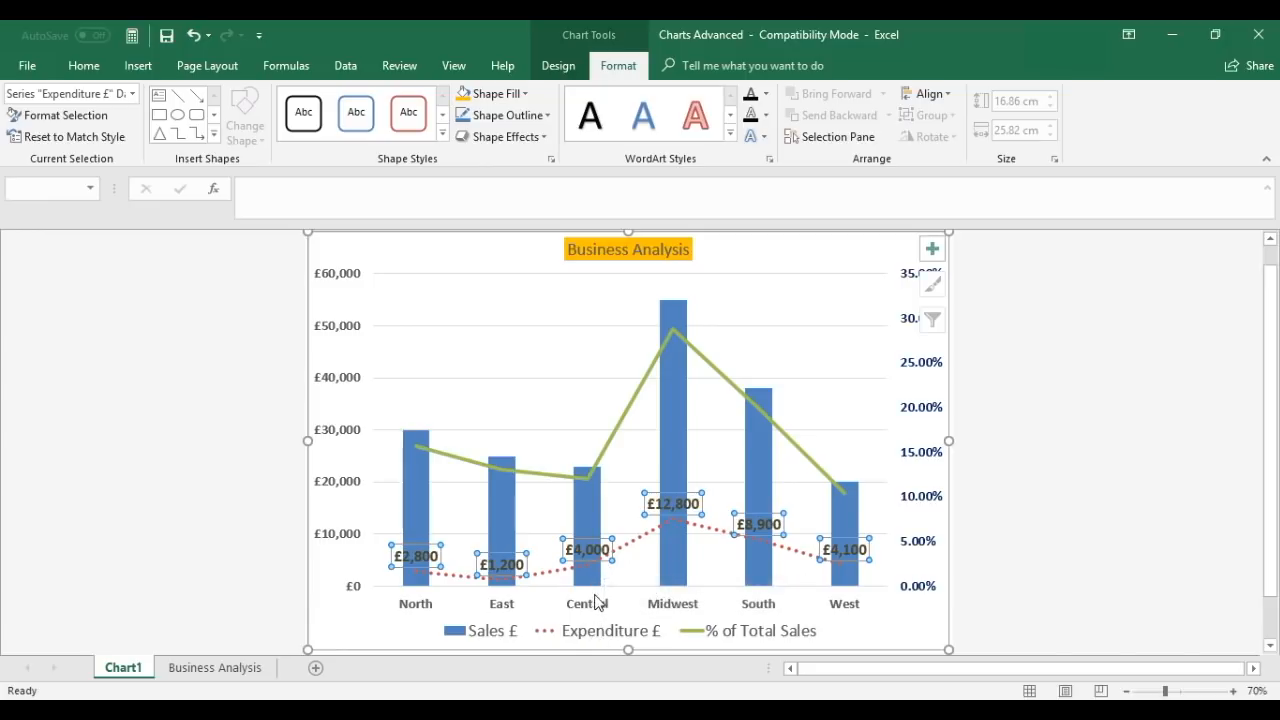
pyautogui.moveTo(588, 620)
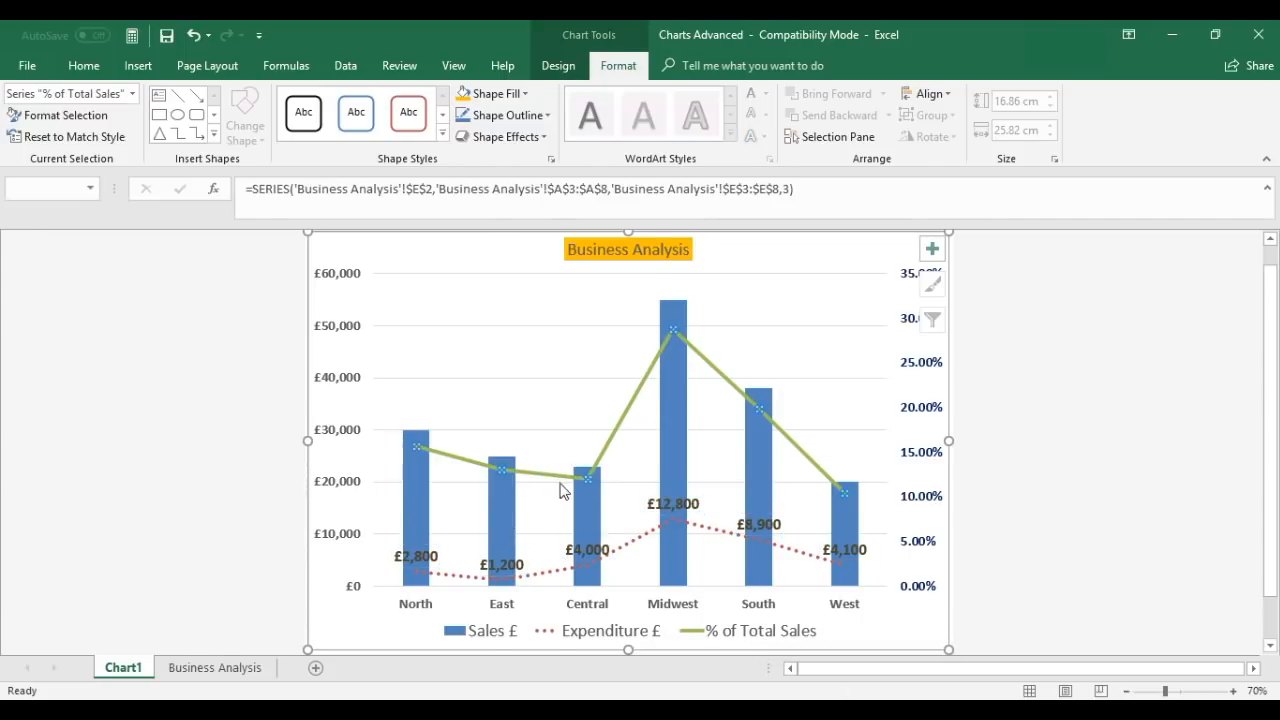
# Step: Add data labels to the right of each point on the % of Total Sales line
pyautogui.click(558, 64)
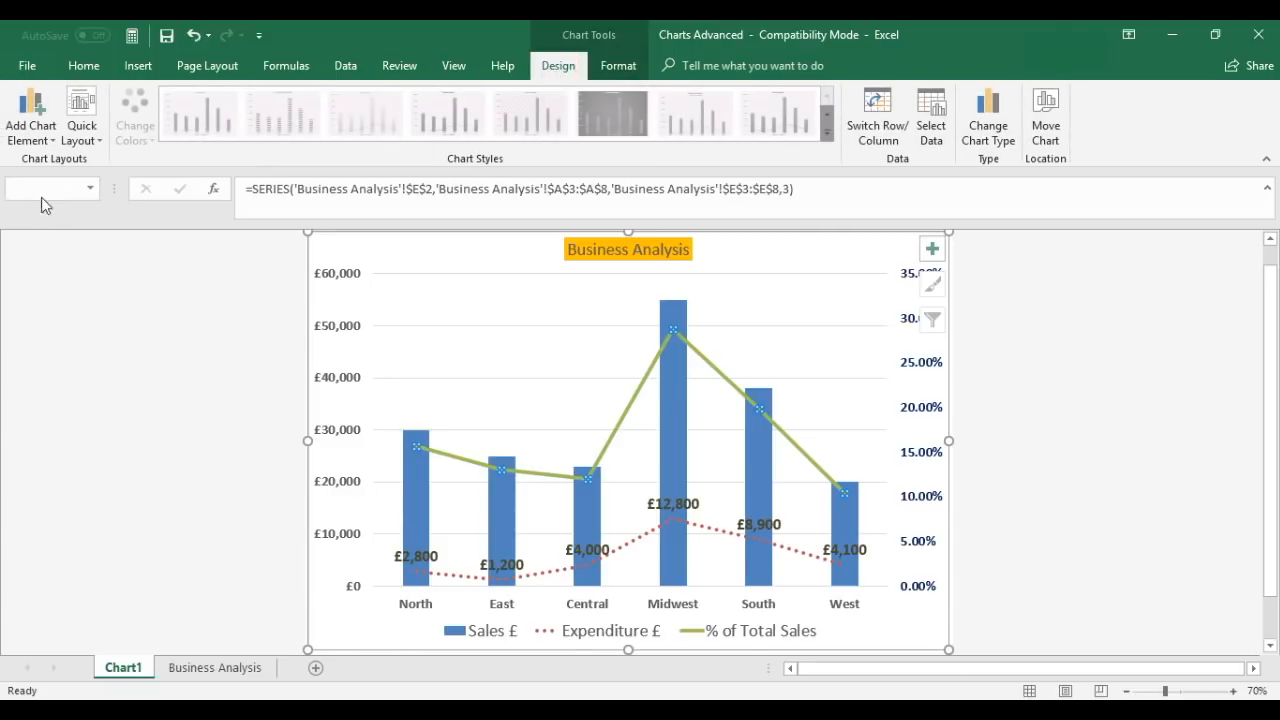
pyautogui.click(30, 112)
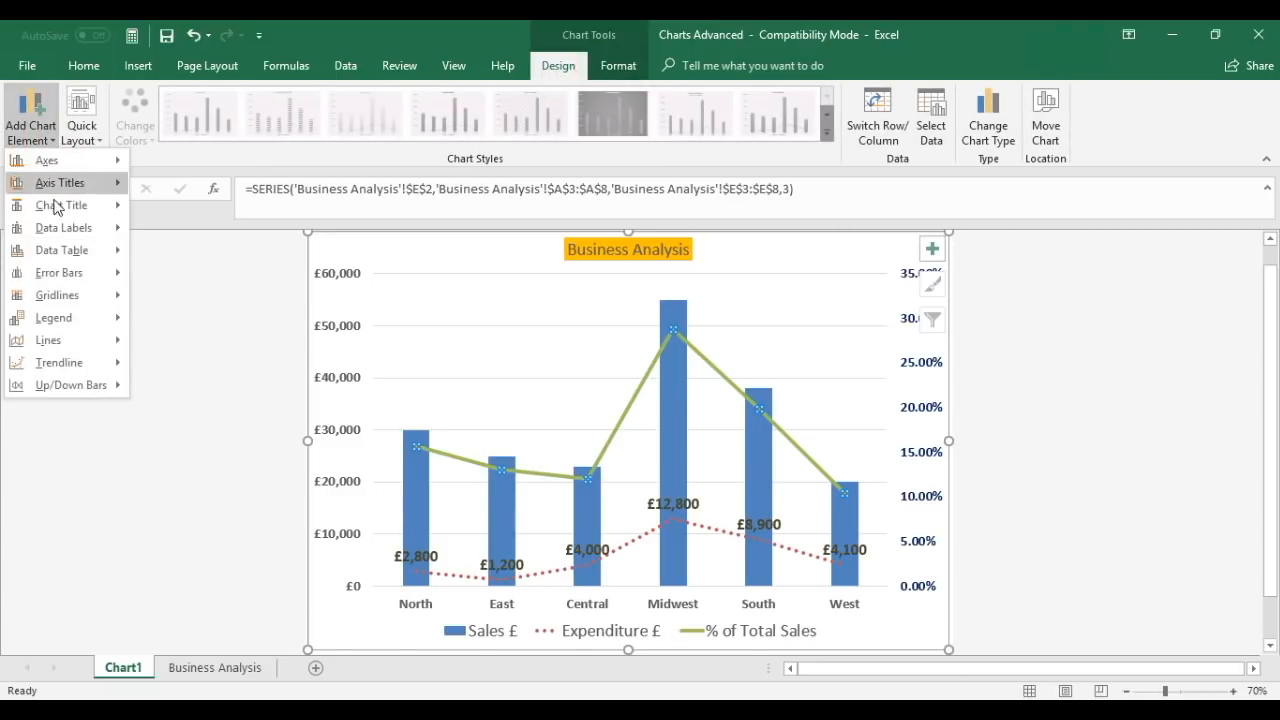
pyautogui.click(64, 228)
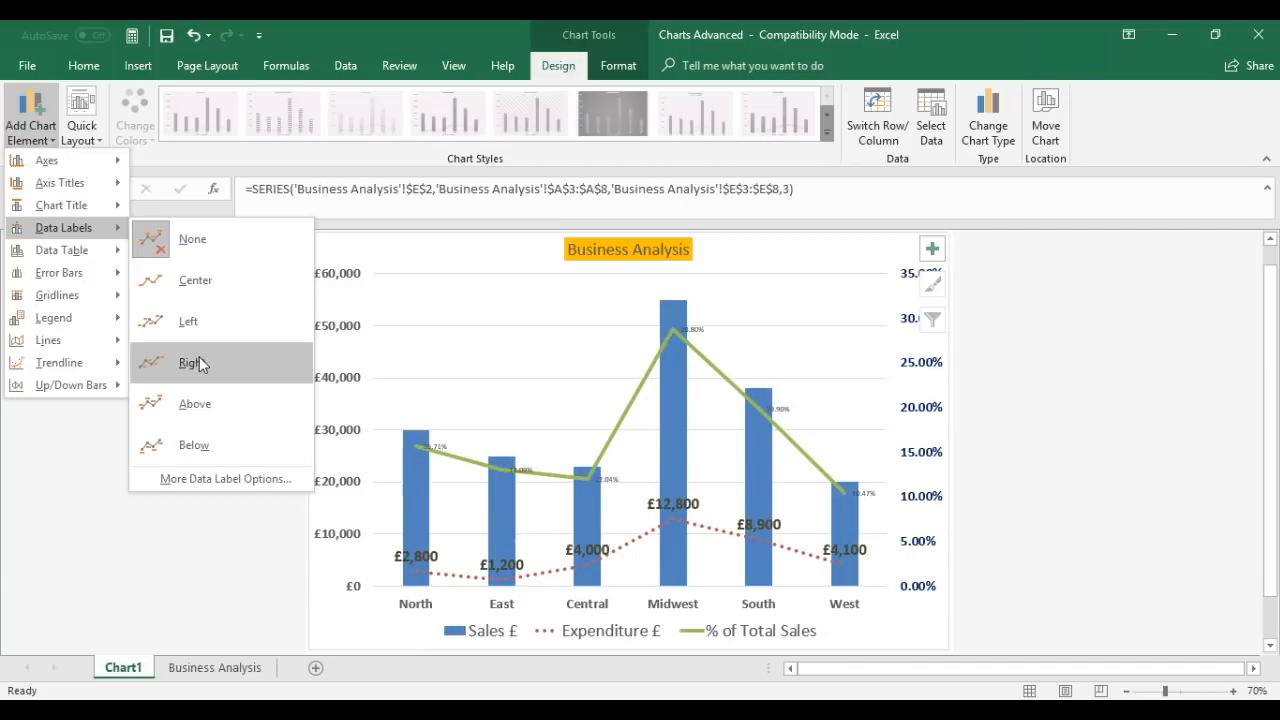
pyautogui.click(188, 362)
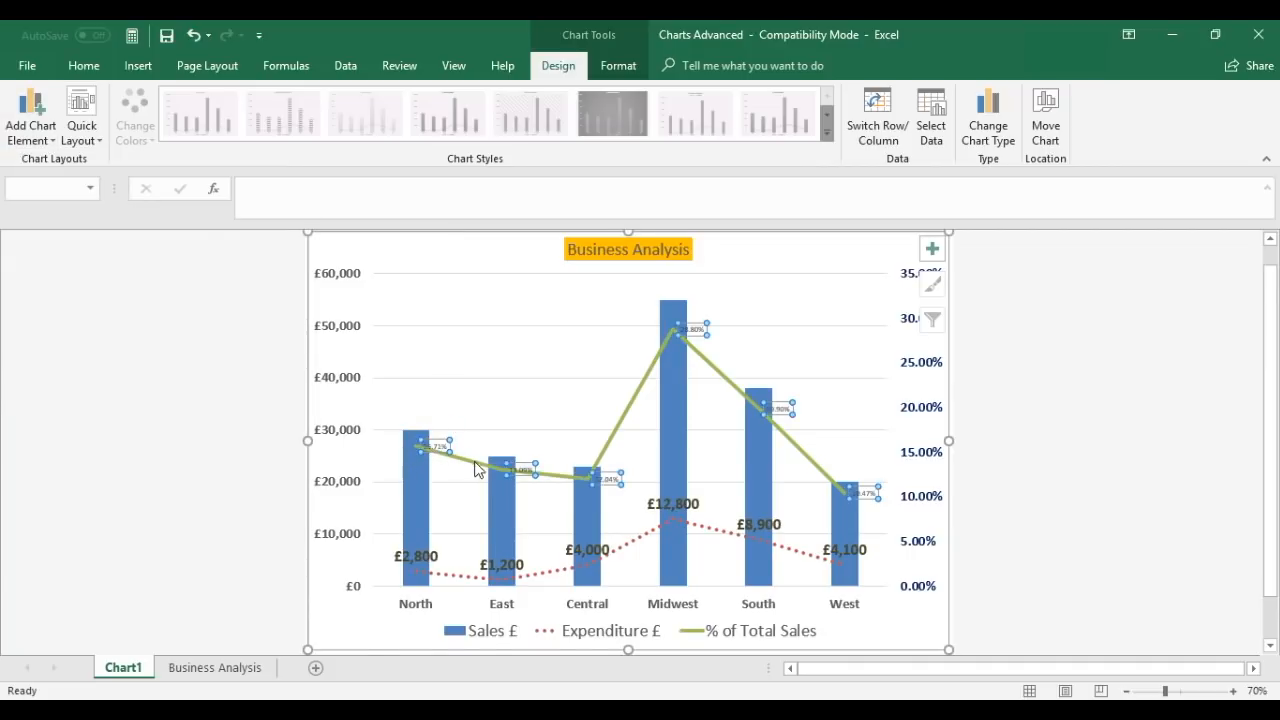
# Step: Set the percentage data labels to 18 point (after trying 20) and bold
pyautogui.click(84, 64)
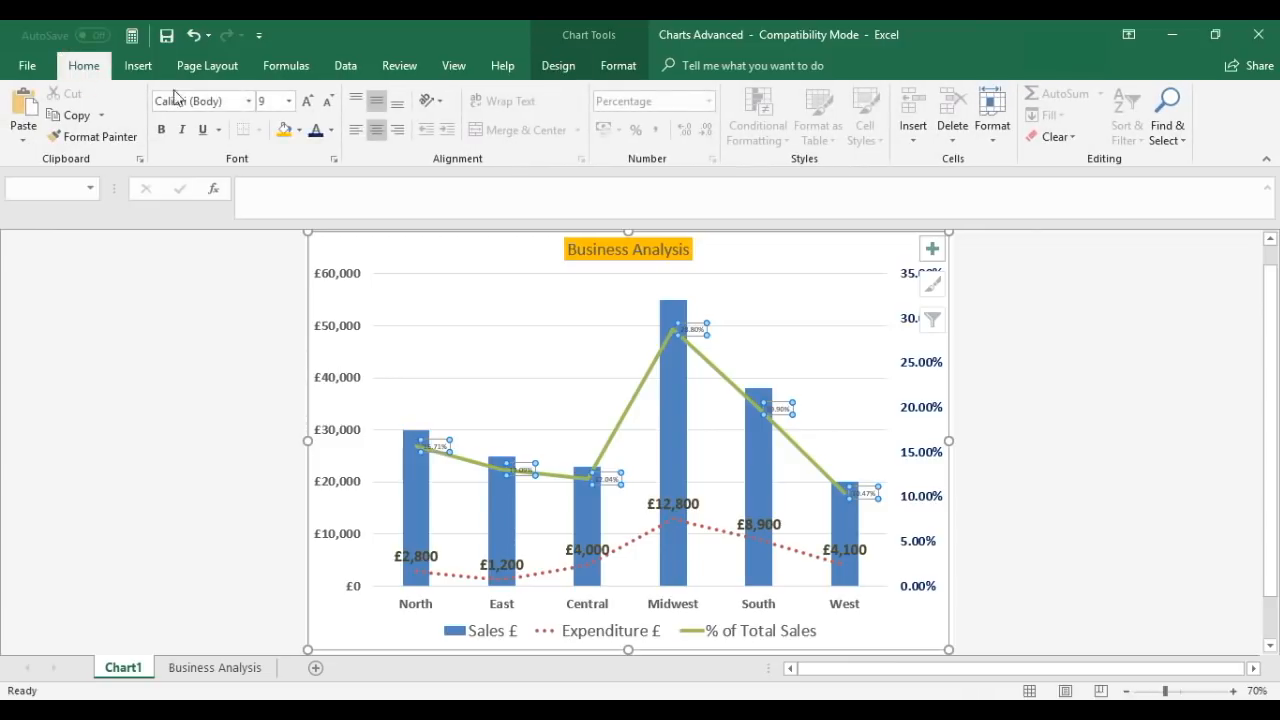
pyautogui.click(288, 100)
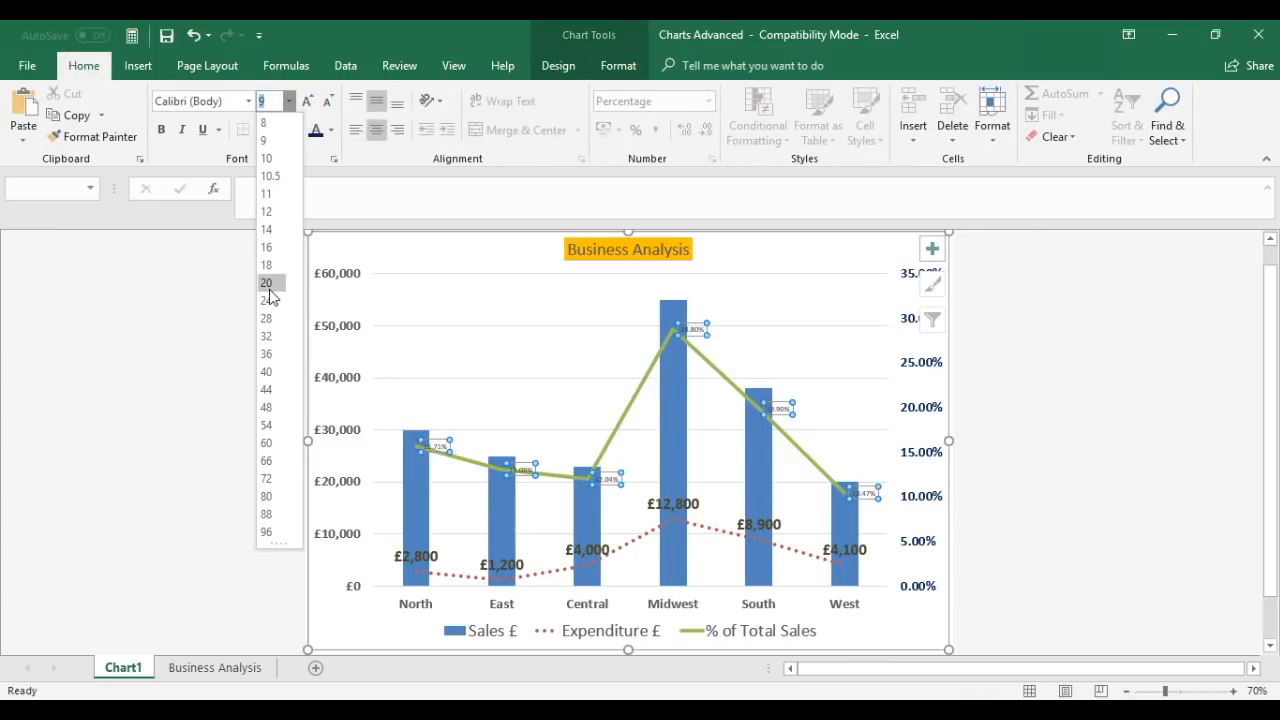
pyautogui.click(266, 282)
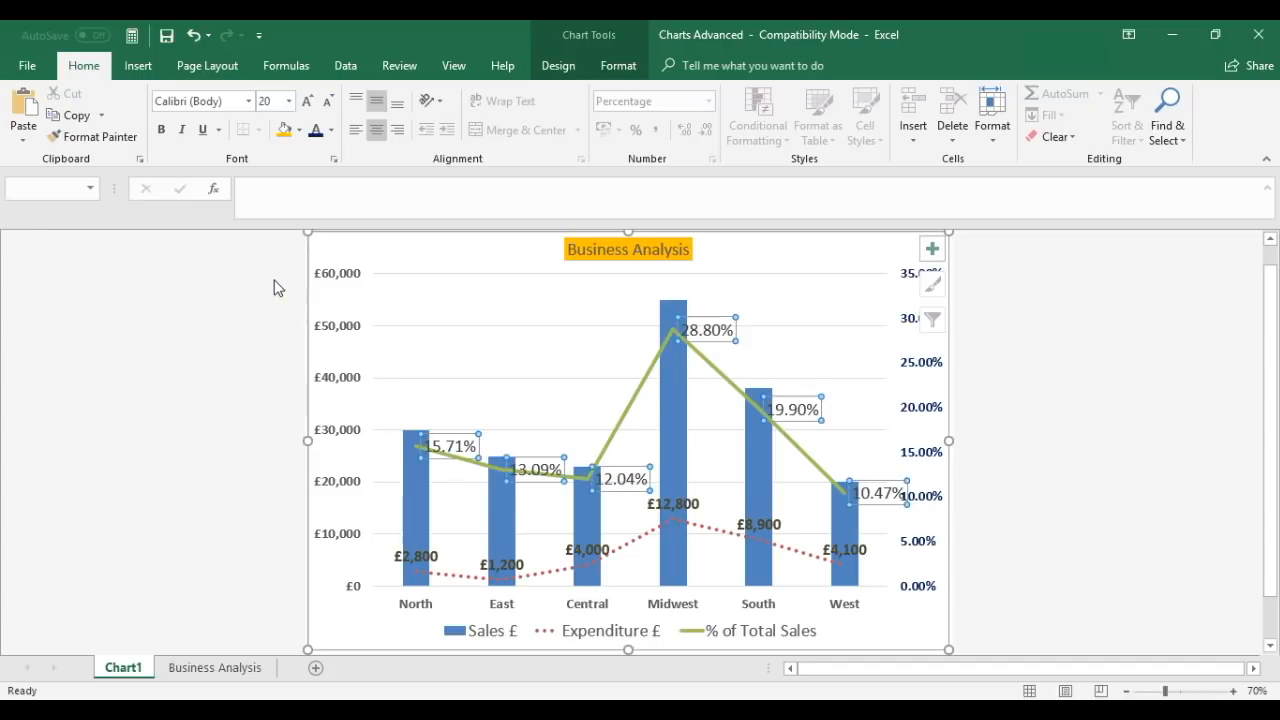
pyautogui.moveTo(536, 322)
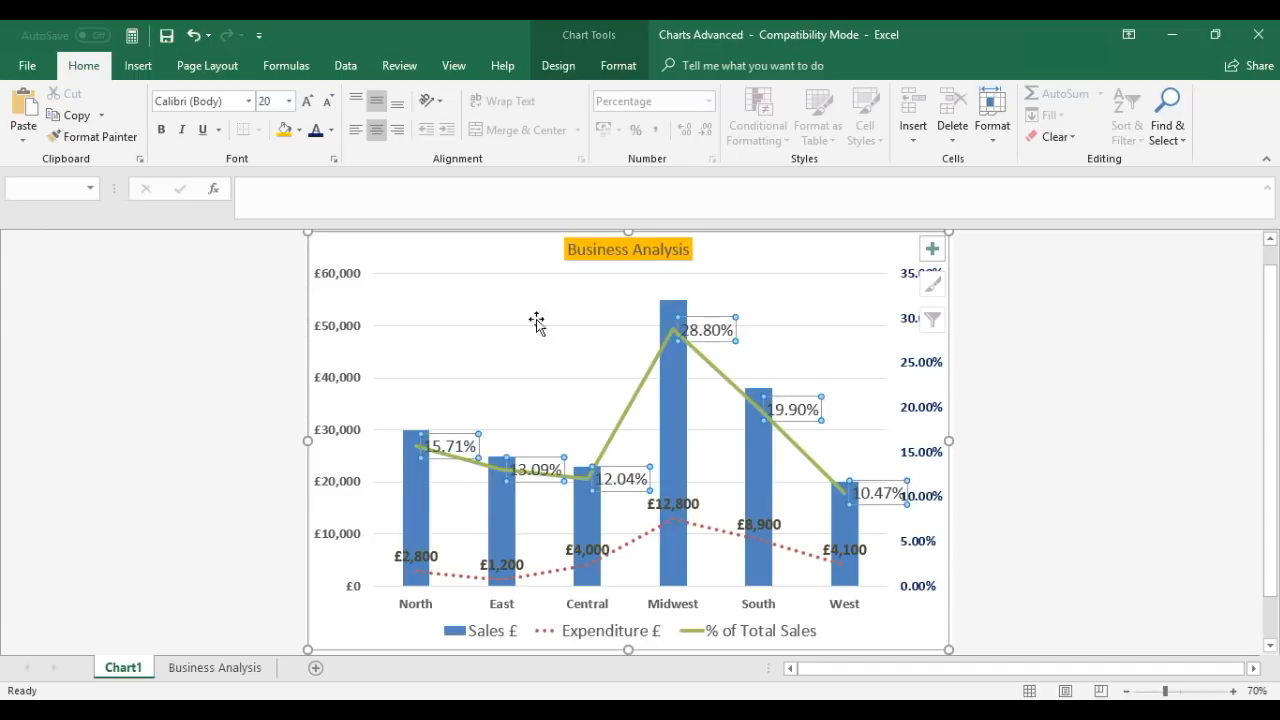
pyautogui.moveTo(162, 128)
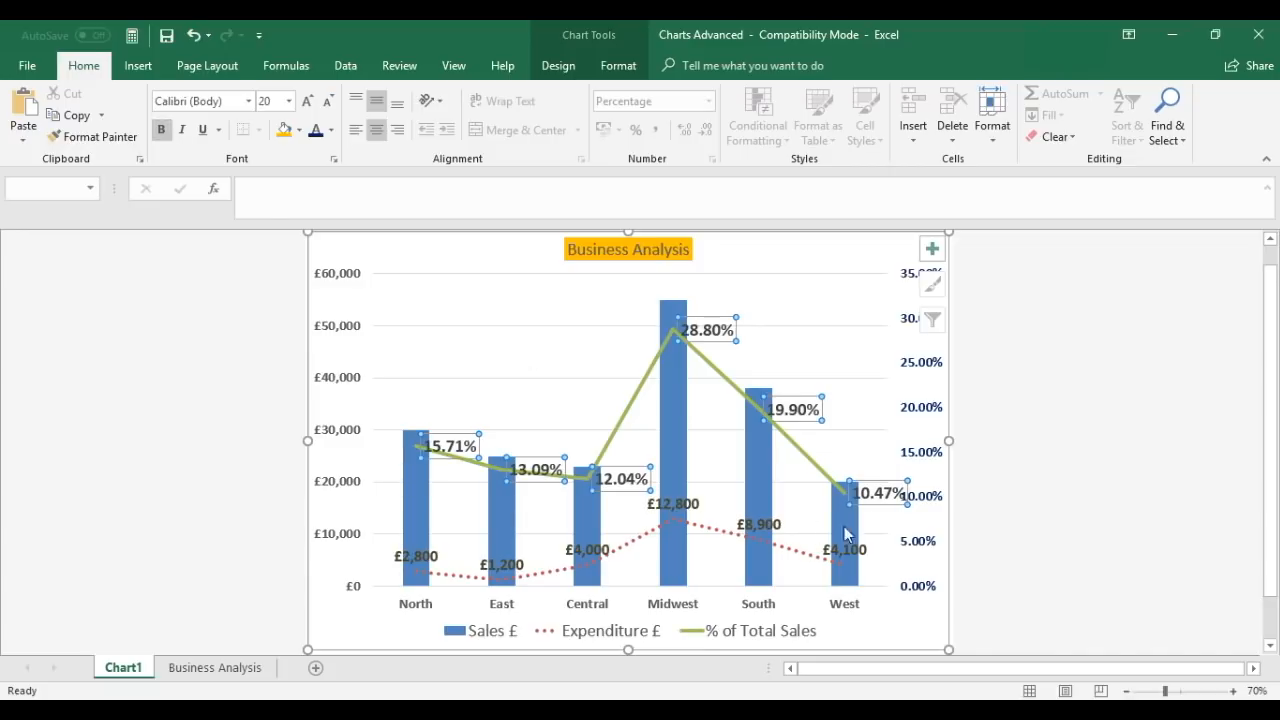
pyautogui.moveTo(924, 504)
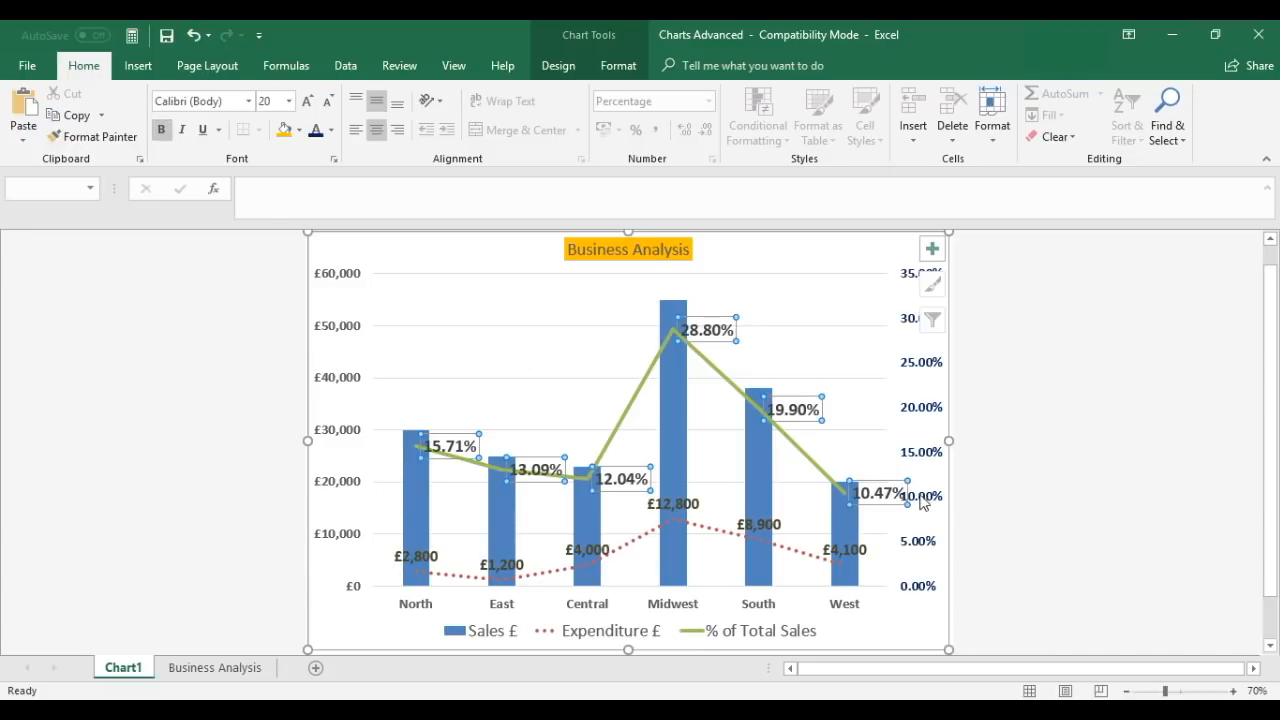
pyautogui.moveTo(884, 540)
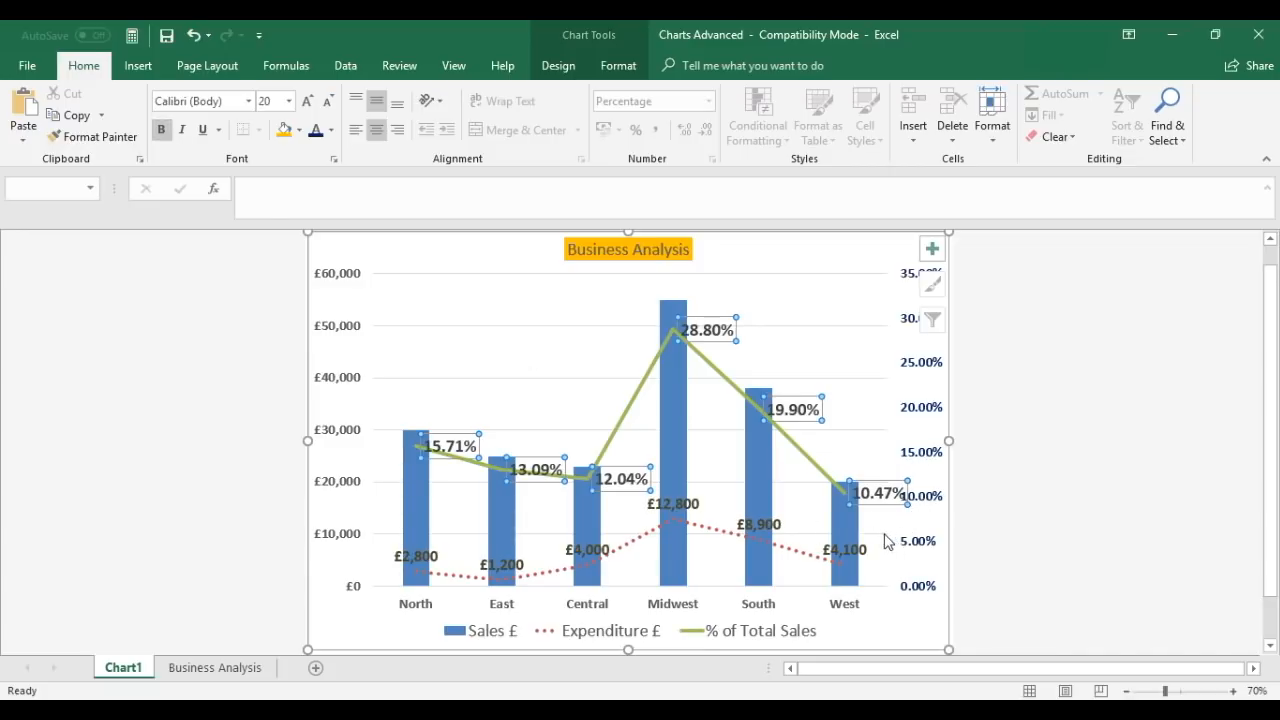
pyautogui.moveTo(866, 524)
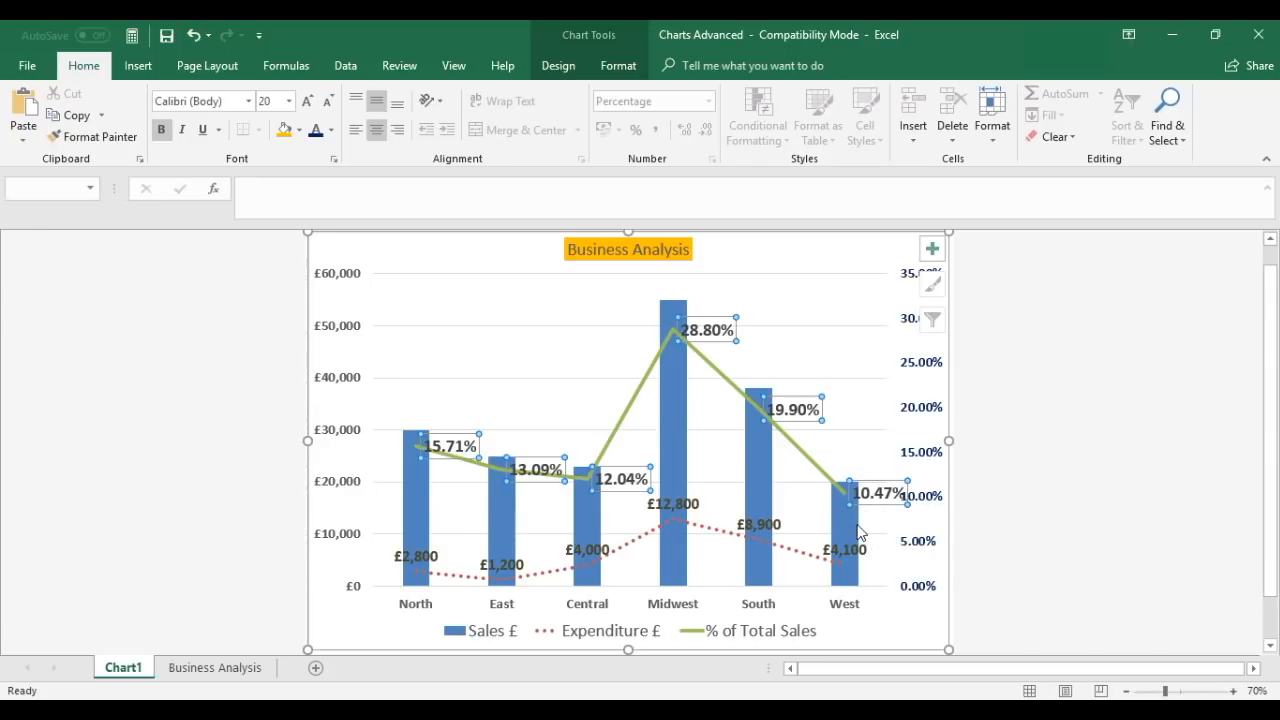
pyautogui.moveTo(888, 512)
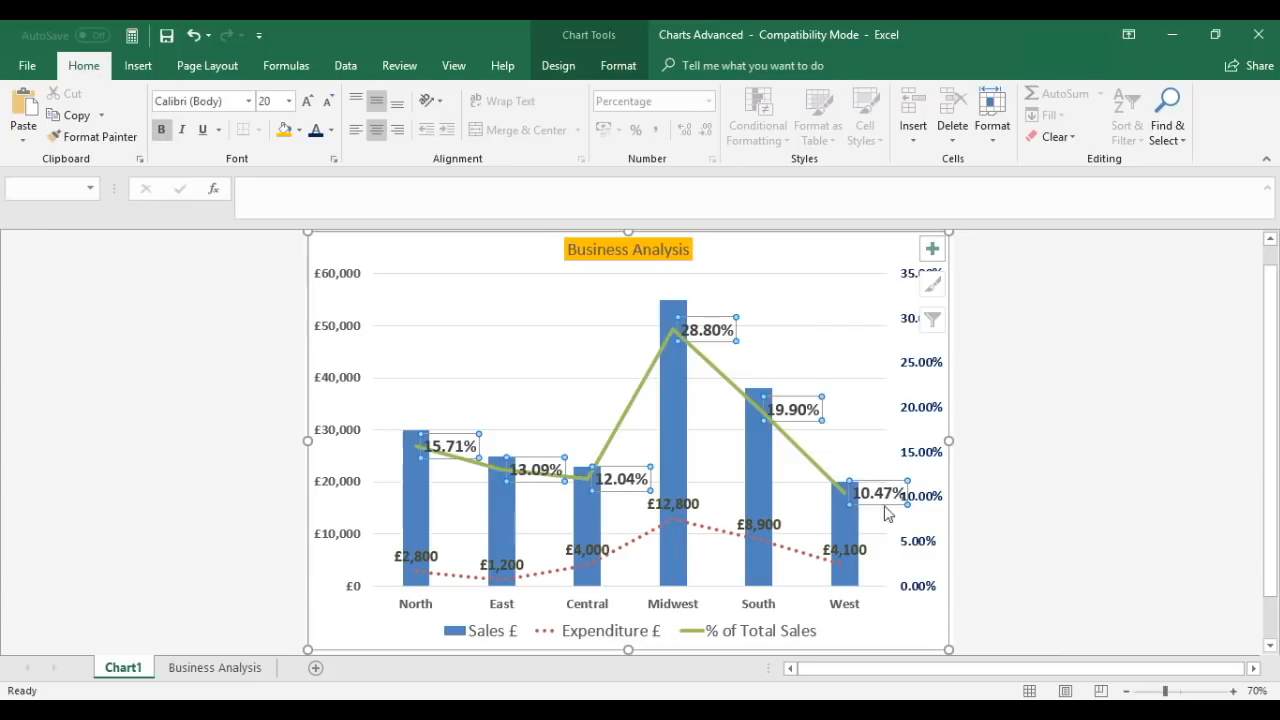
pyautogui.moveTo(310, 180)
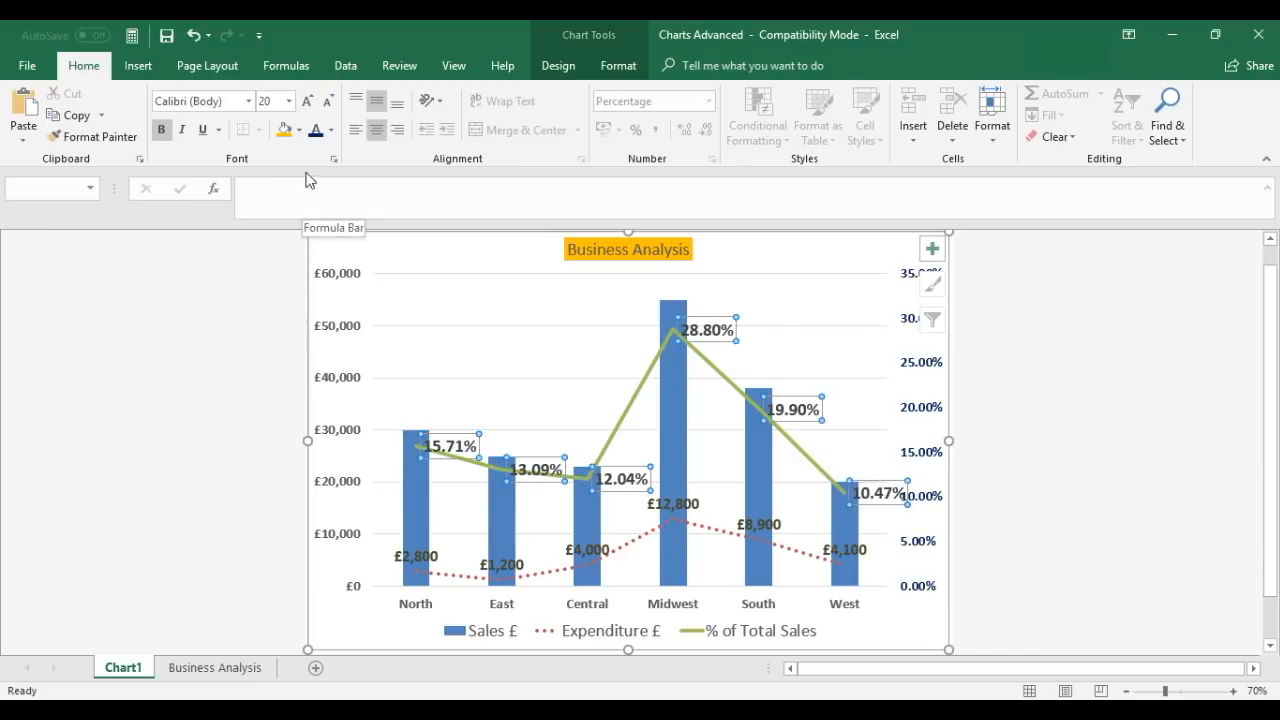
pyautogui.click(290, 100)
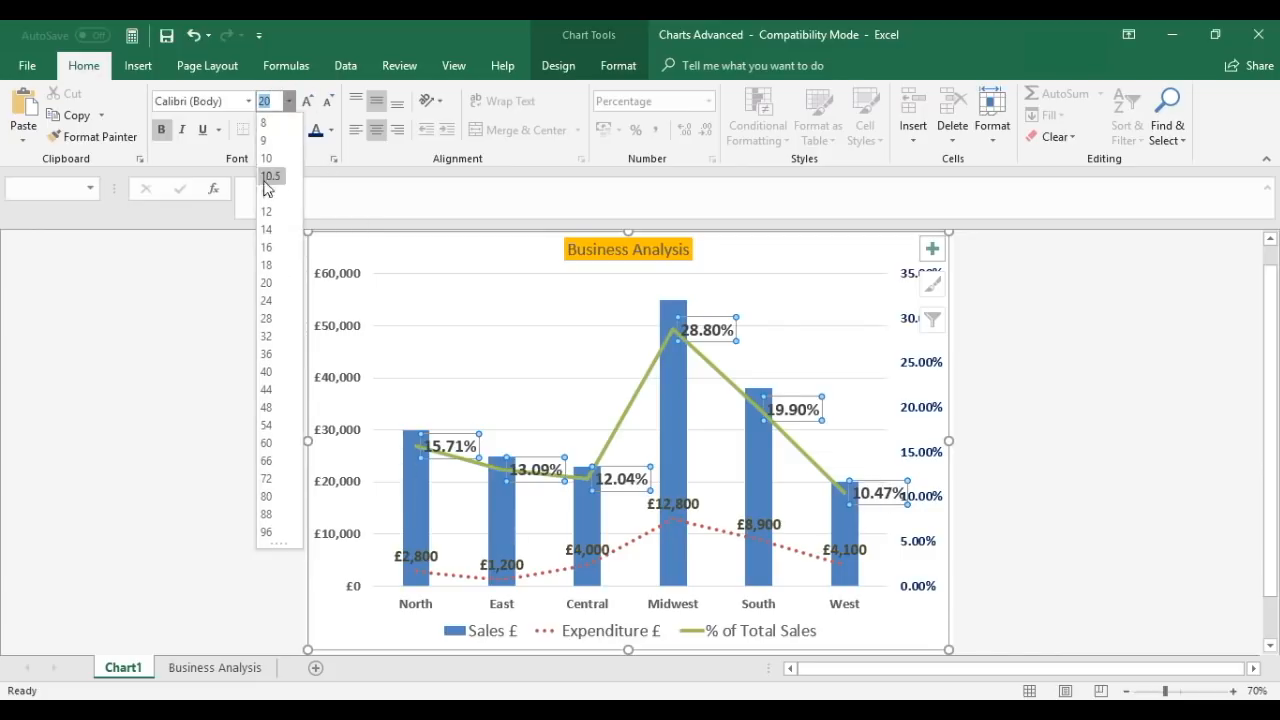
pyautogui.click(266, 264)
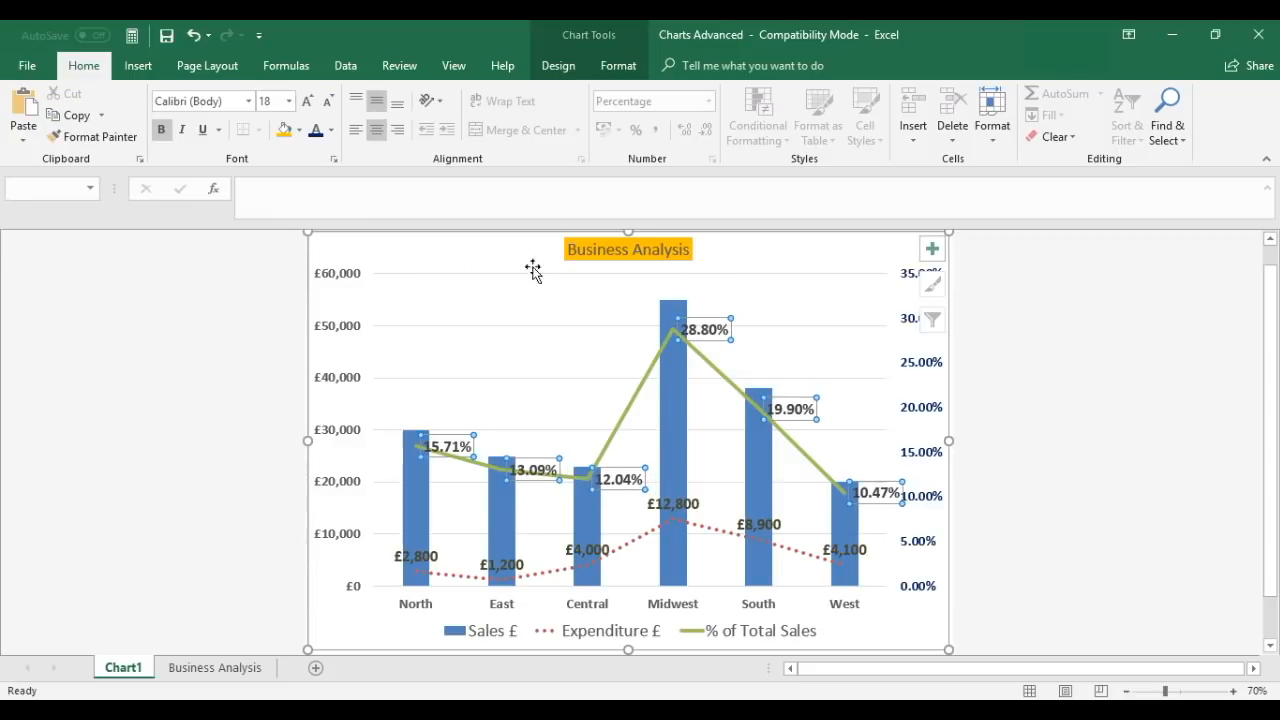
pyautogui.moveTo(844, 448)
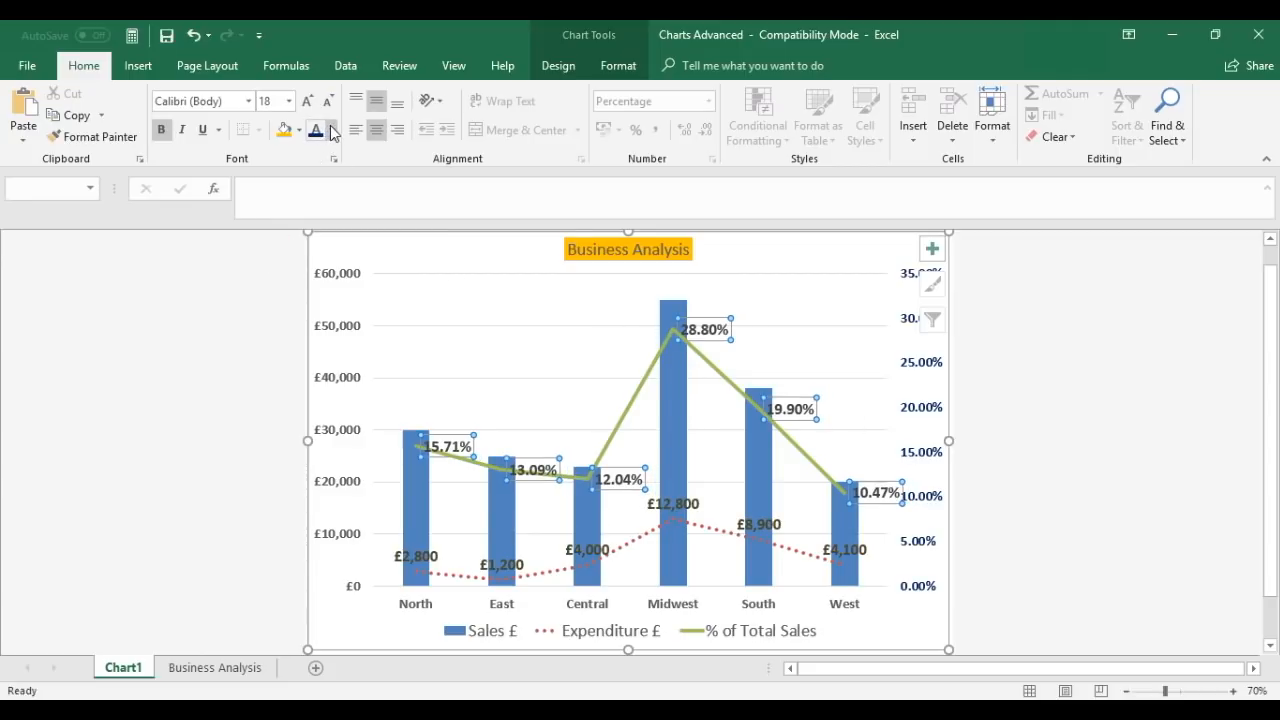
pyautogui.click(332, 132)
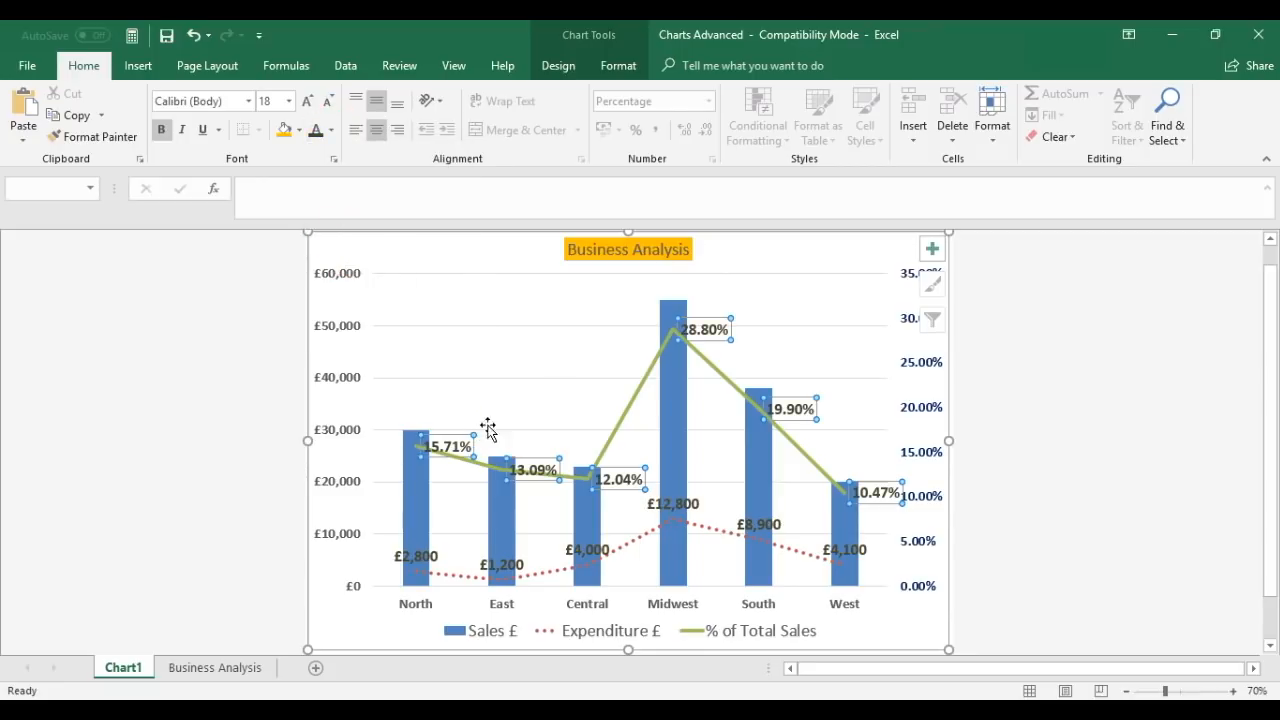
pyautogui.moveTo(612, 436)
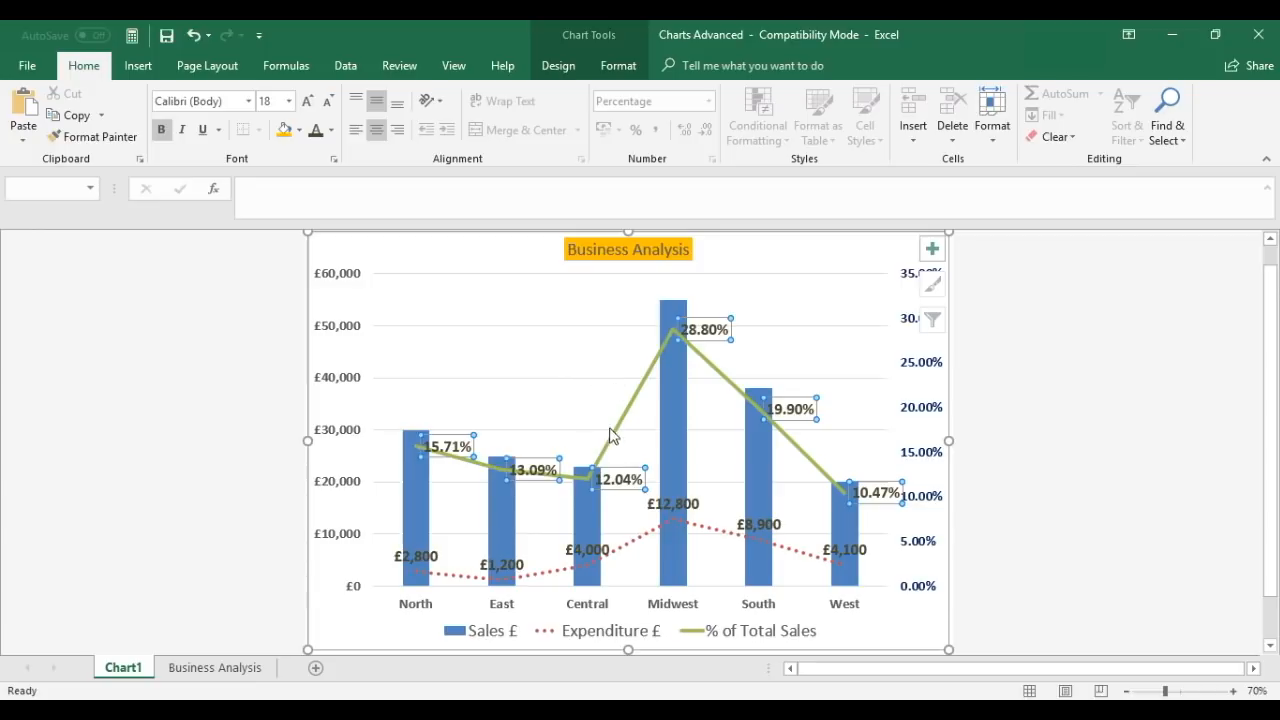
pyautogui.moveTo(212, 154)
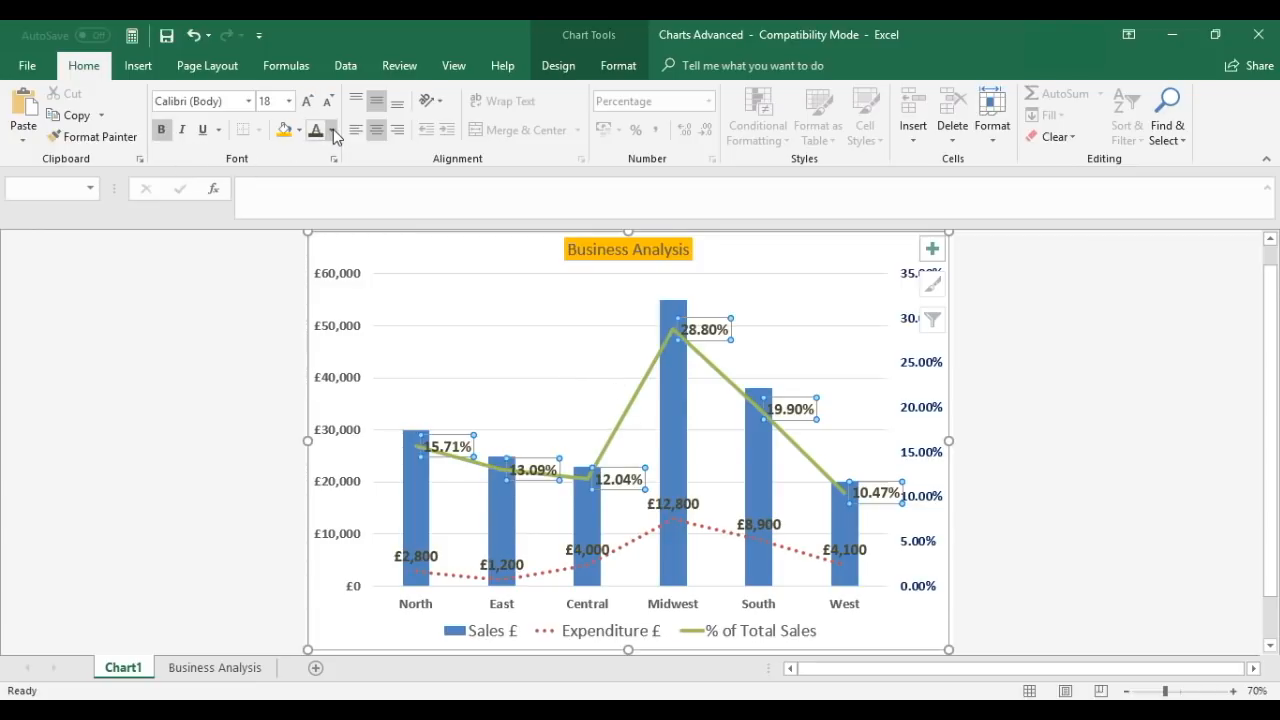
# Step: Colour the % of Total Sales data labels red from Standard Colors
pyautogui.click(332, 130)
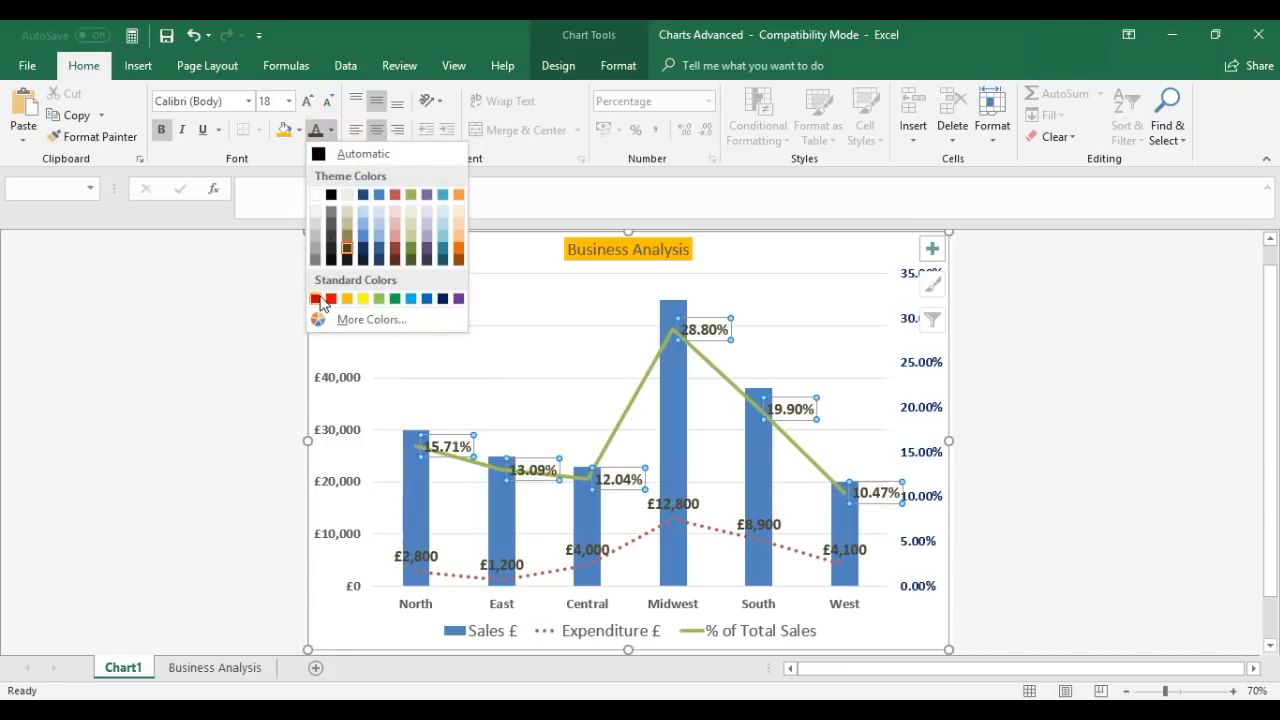
pyautogui.click(332, 298)
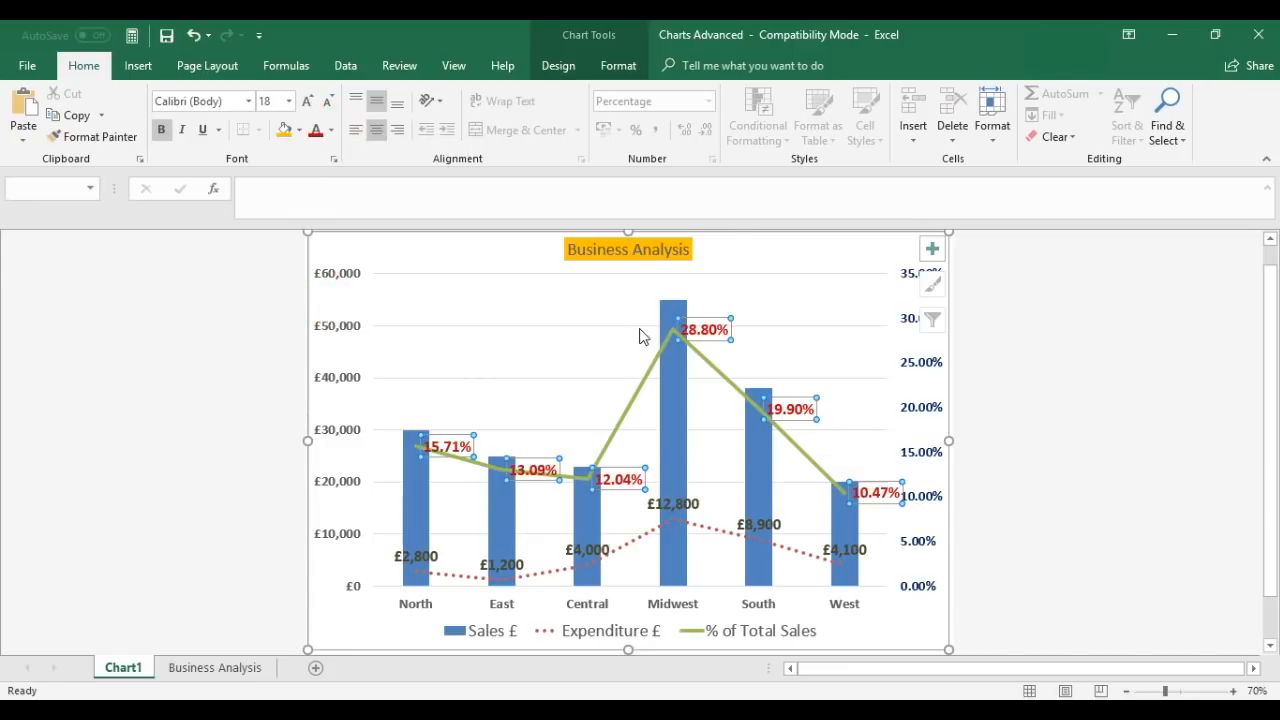
pyautogui.moveTo(604, 412)
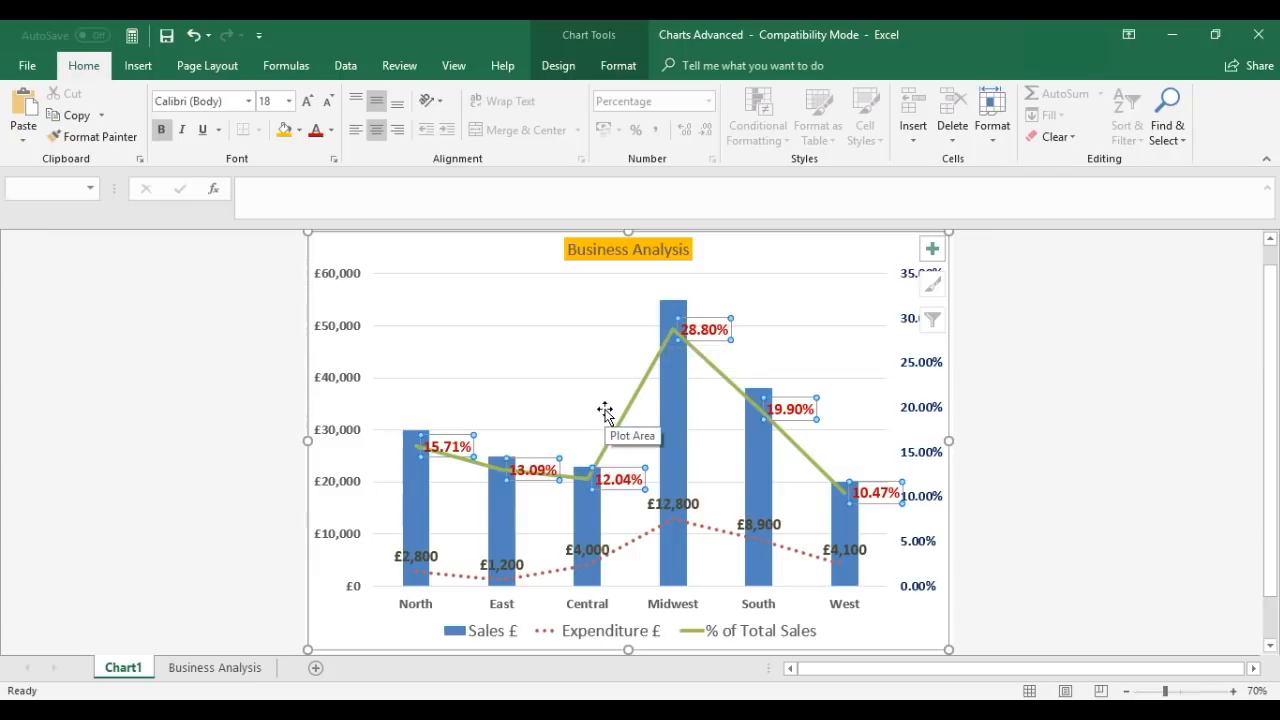
pyautogui.moveTo(540, 396)
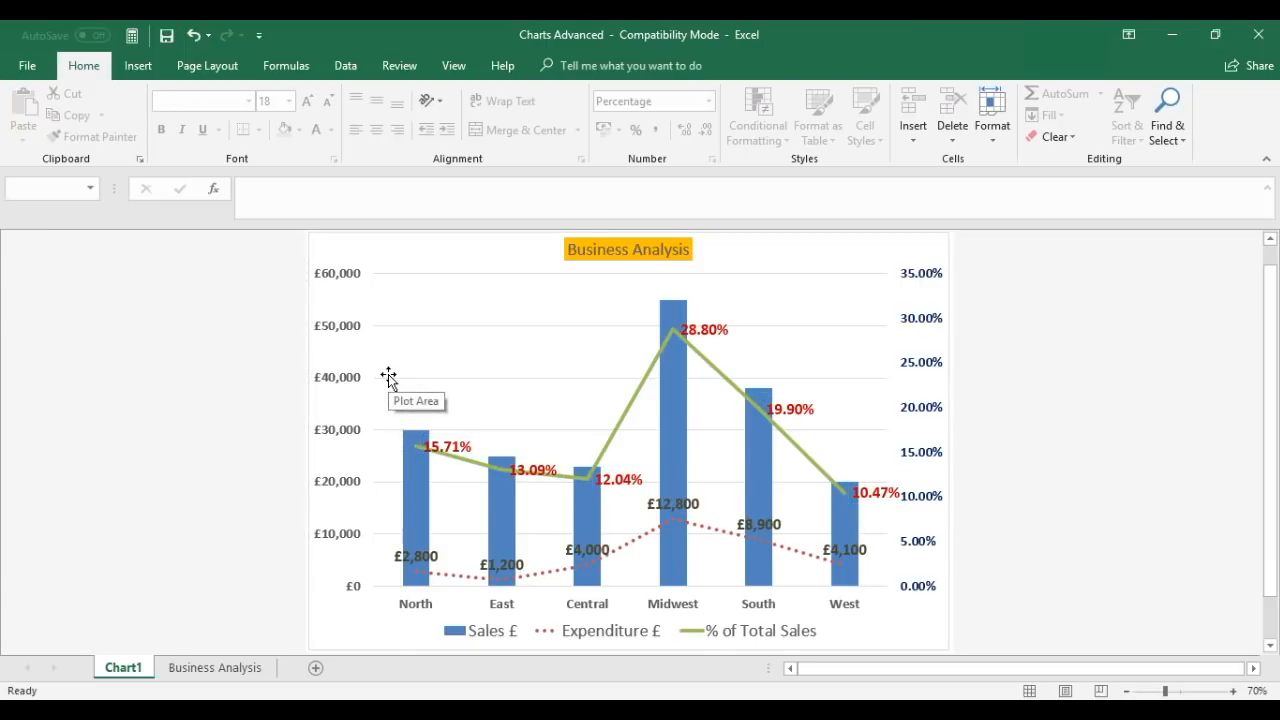
pyautogui.moveTo(500, 644)
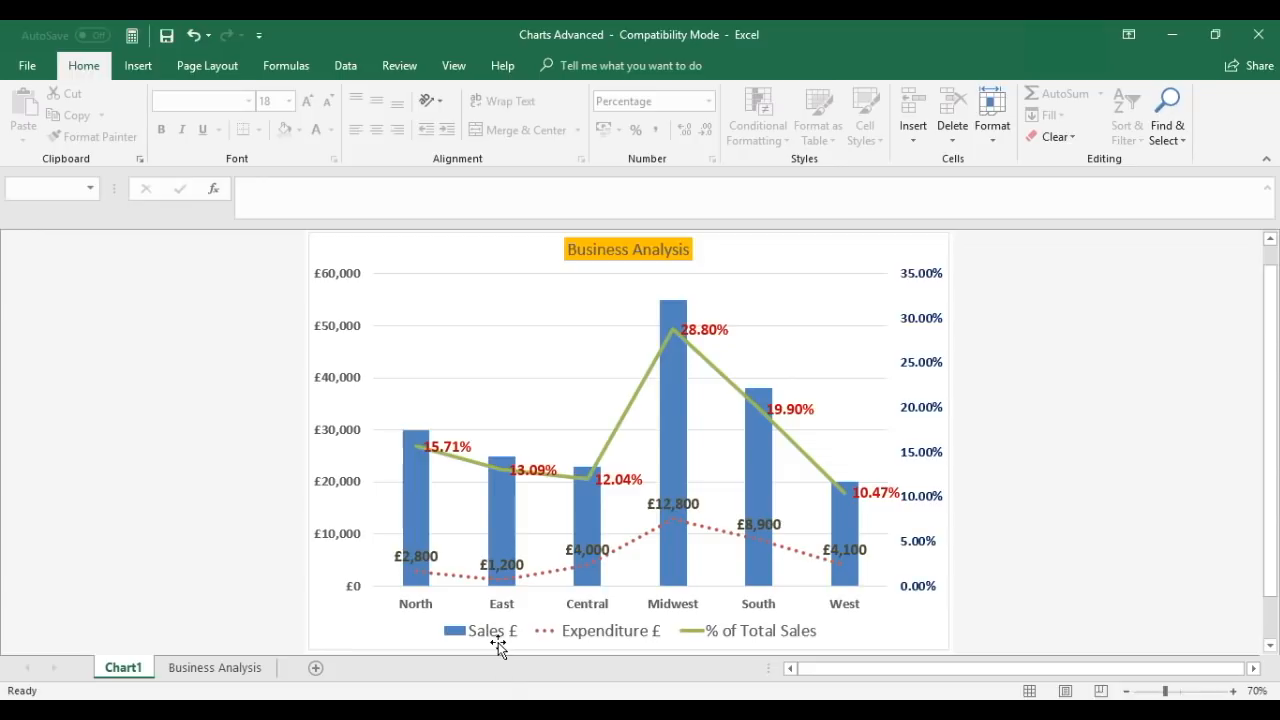
pyautogui.moveTo(398, 468)
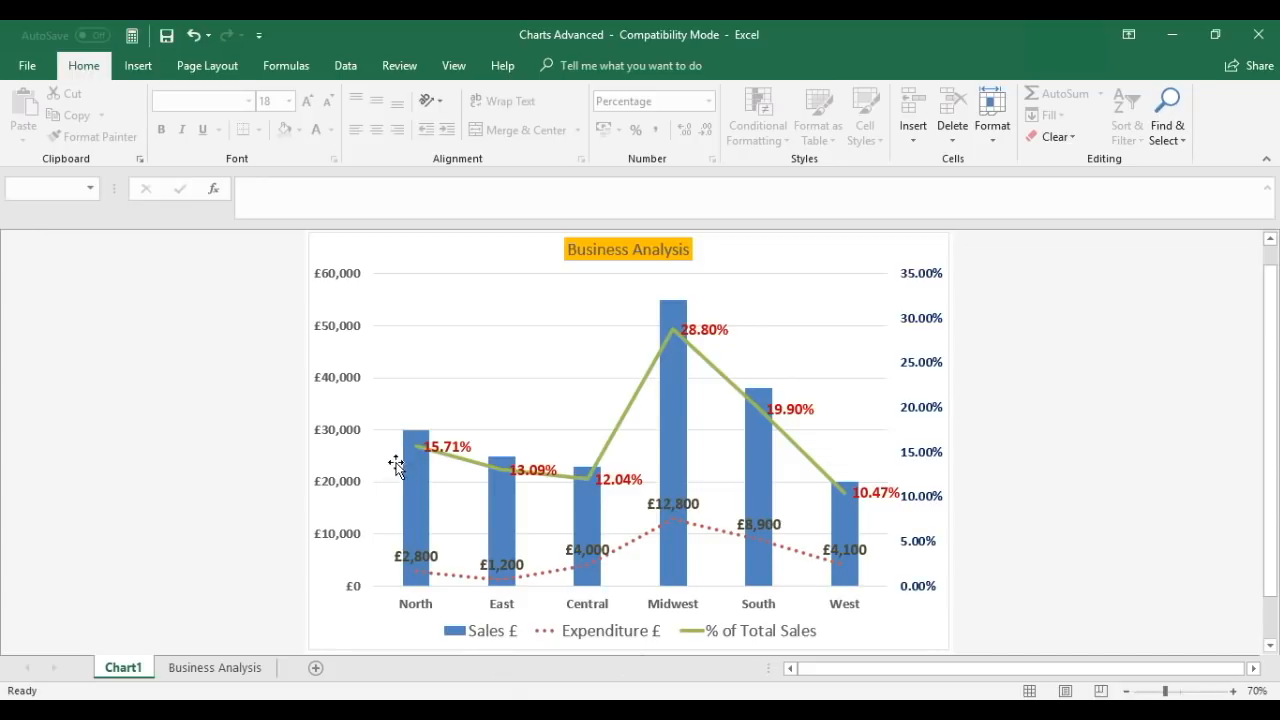
pyautogui.moveTo(510, 490)
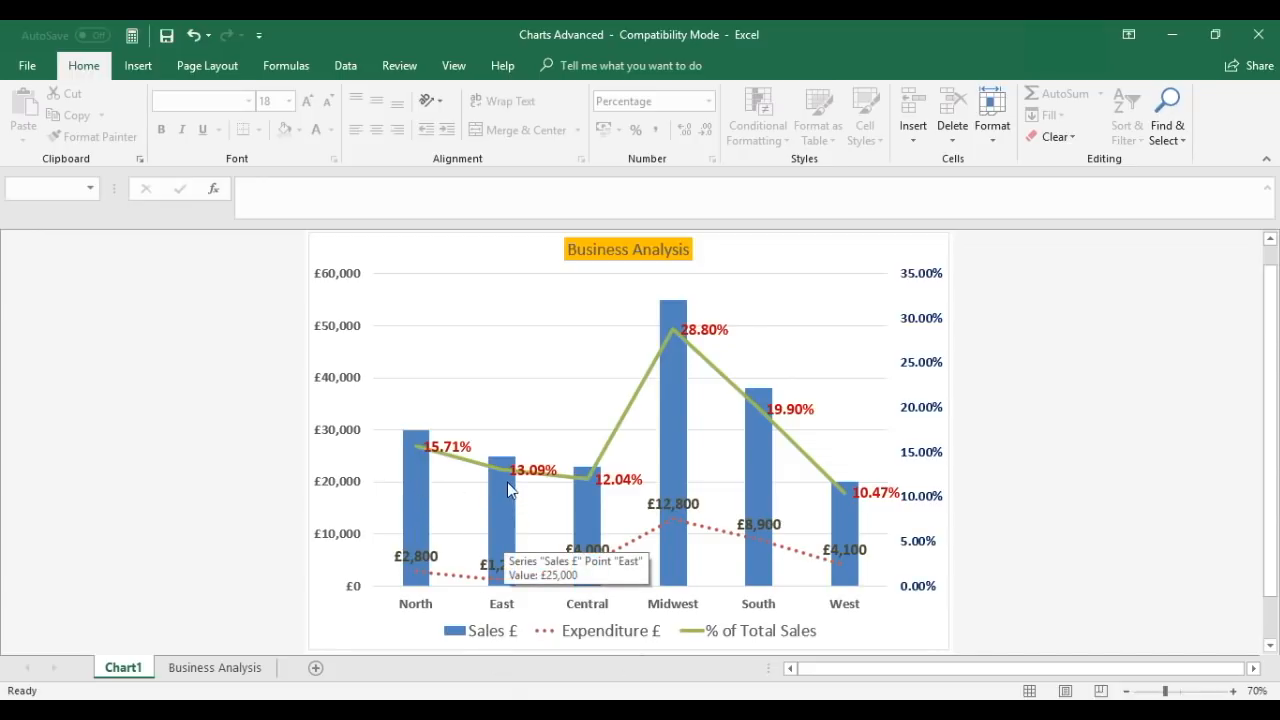
pyautogui.moveTo(790, 544)
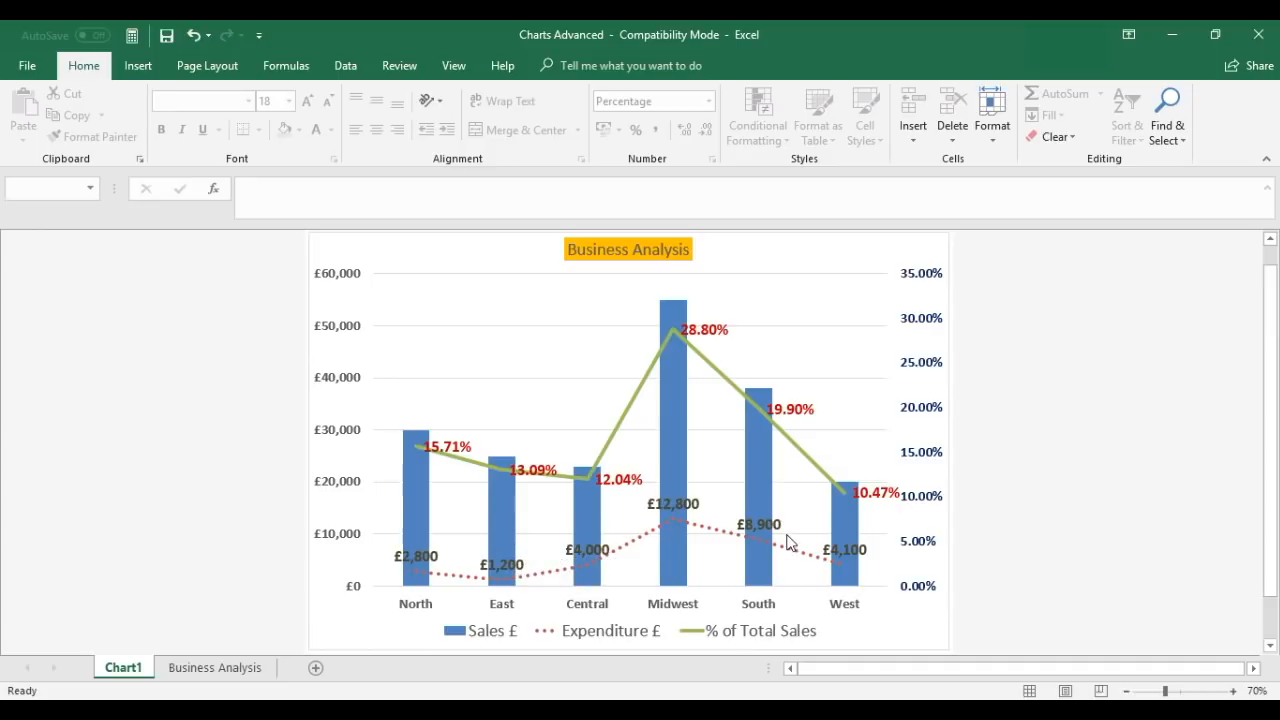
pyautogui.moveTo(610, 636)
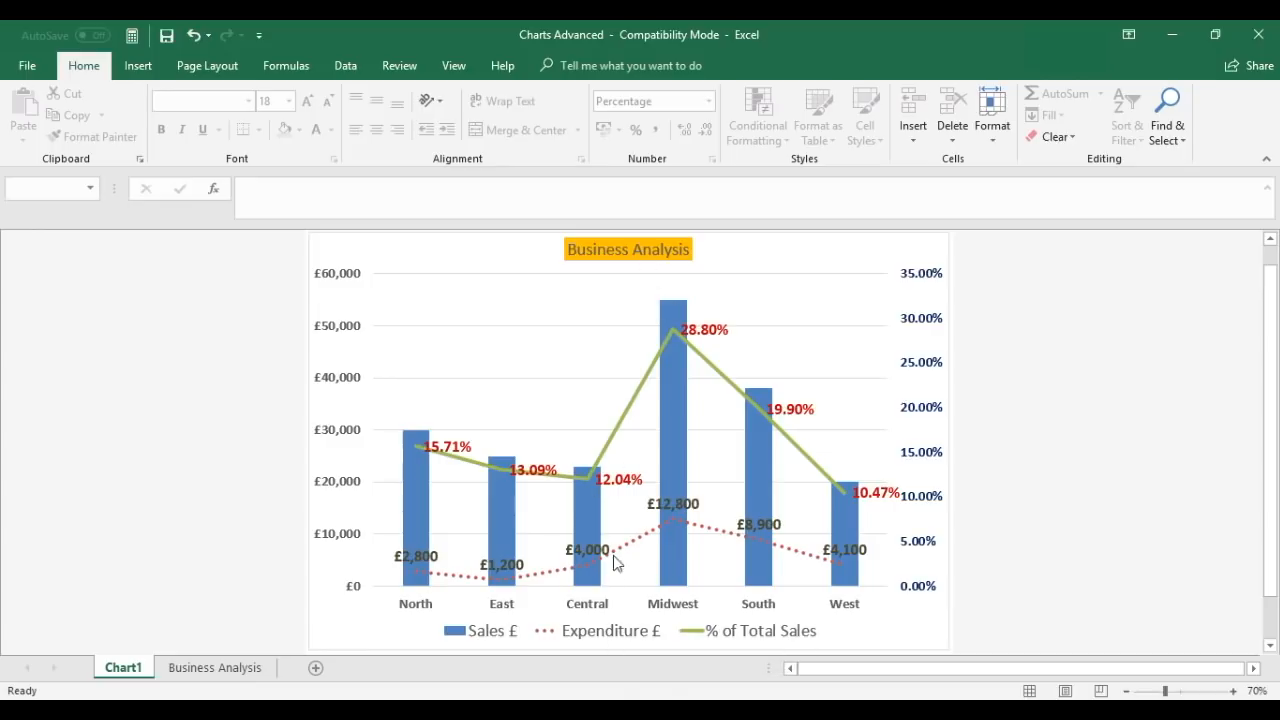
pyautogui.moveTo(636, 458)
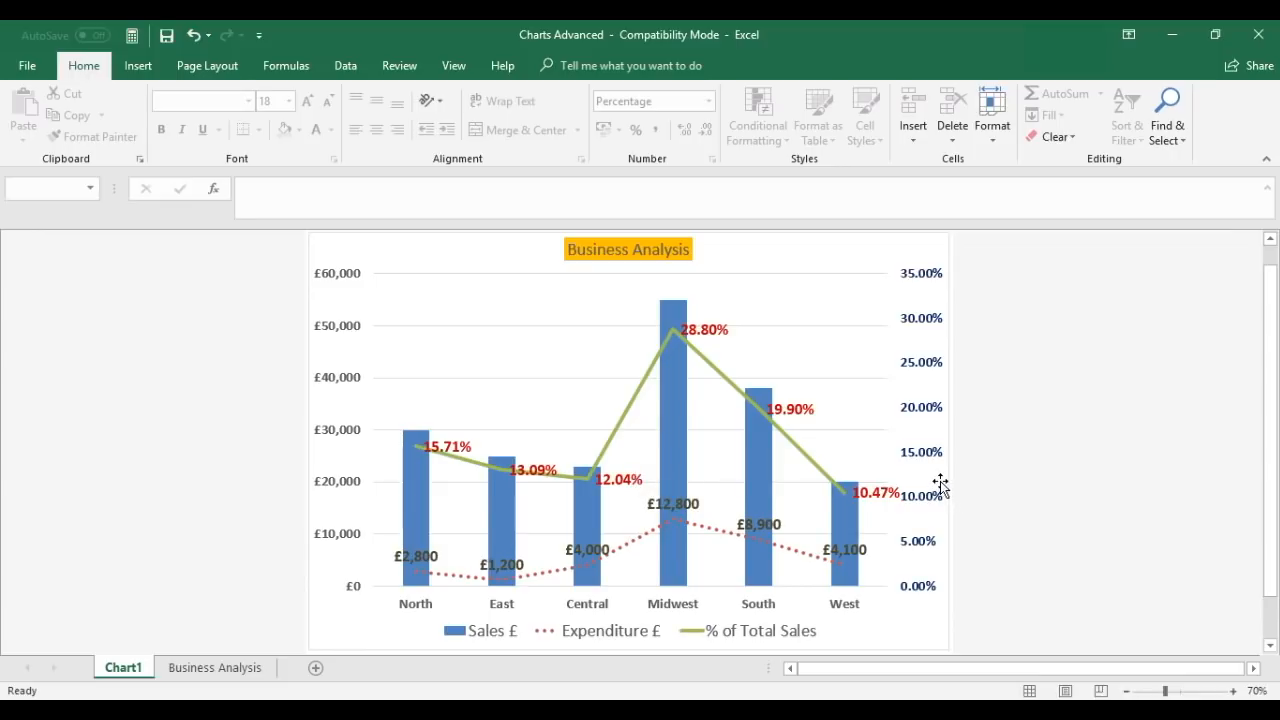
pyautogui.moveTo(712, 398)
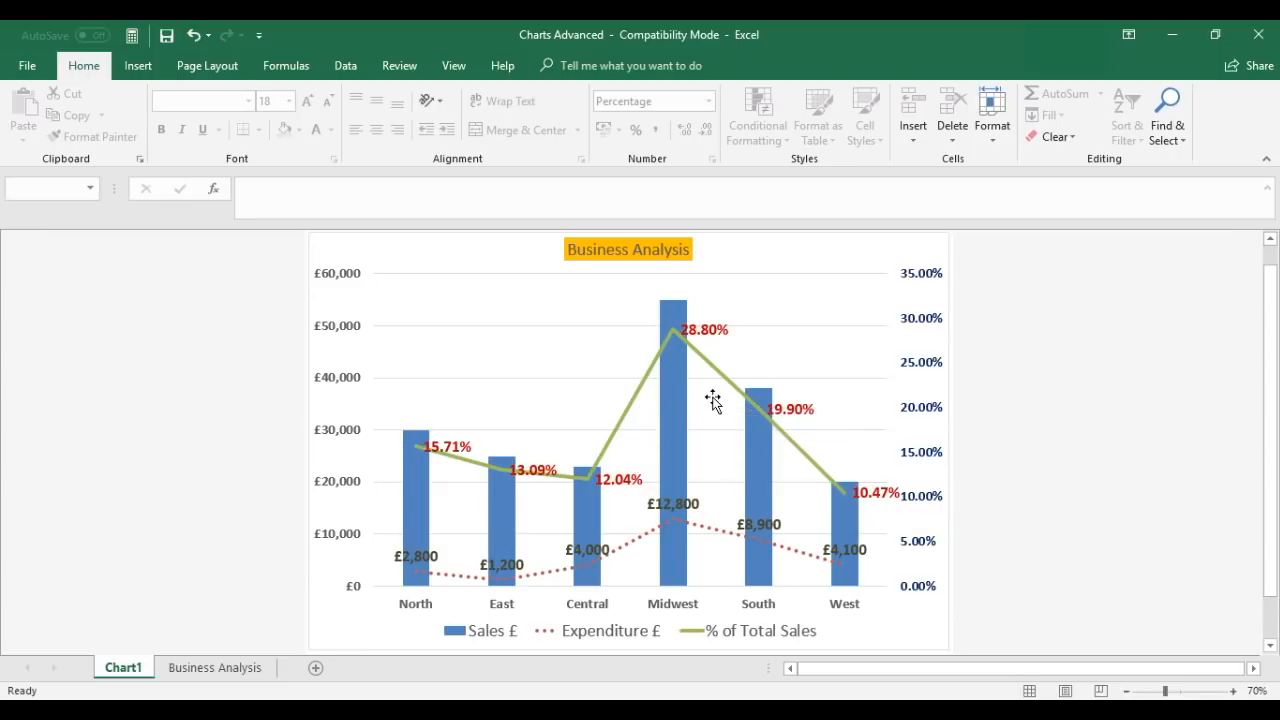
pyautogui.moveTo(750, 608)
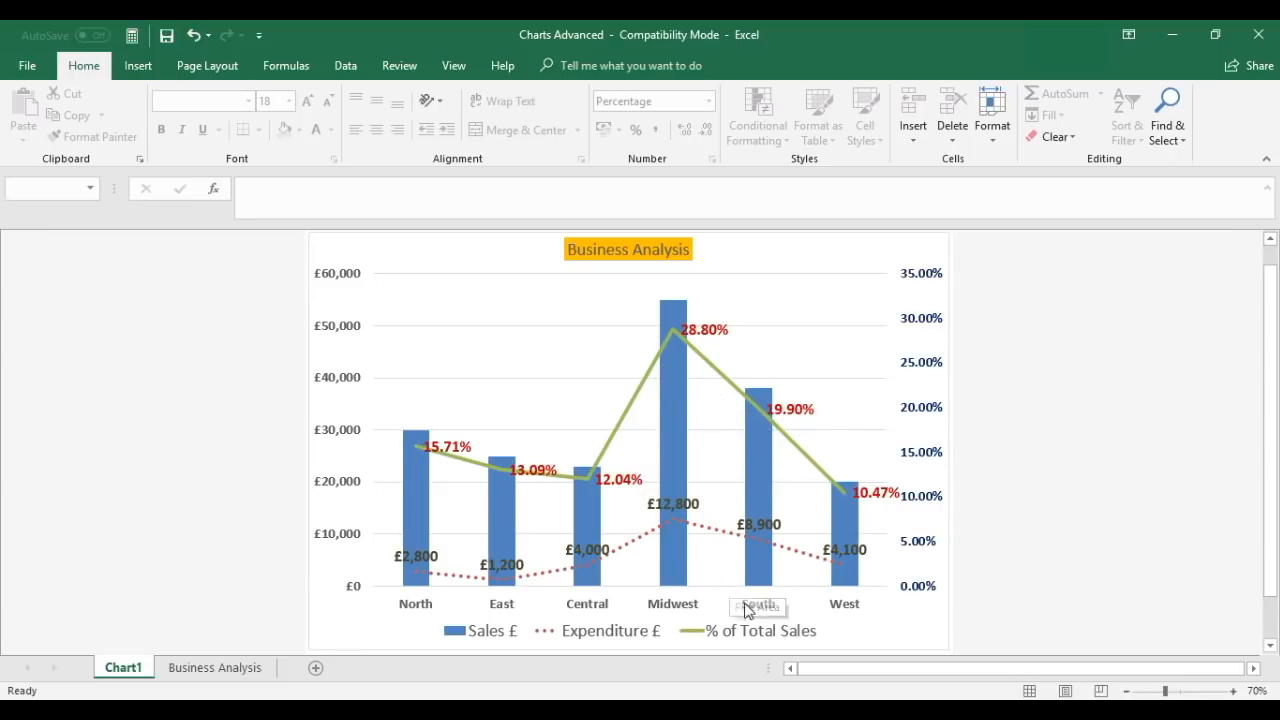
pyautogui.moveTo(684, 572)
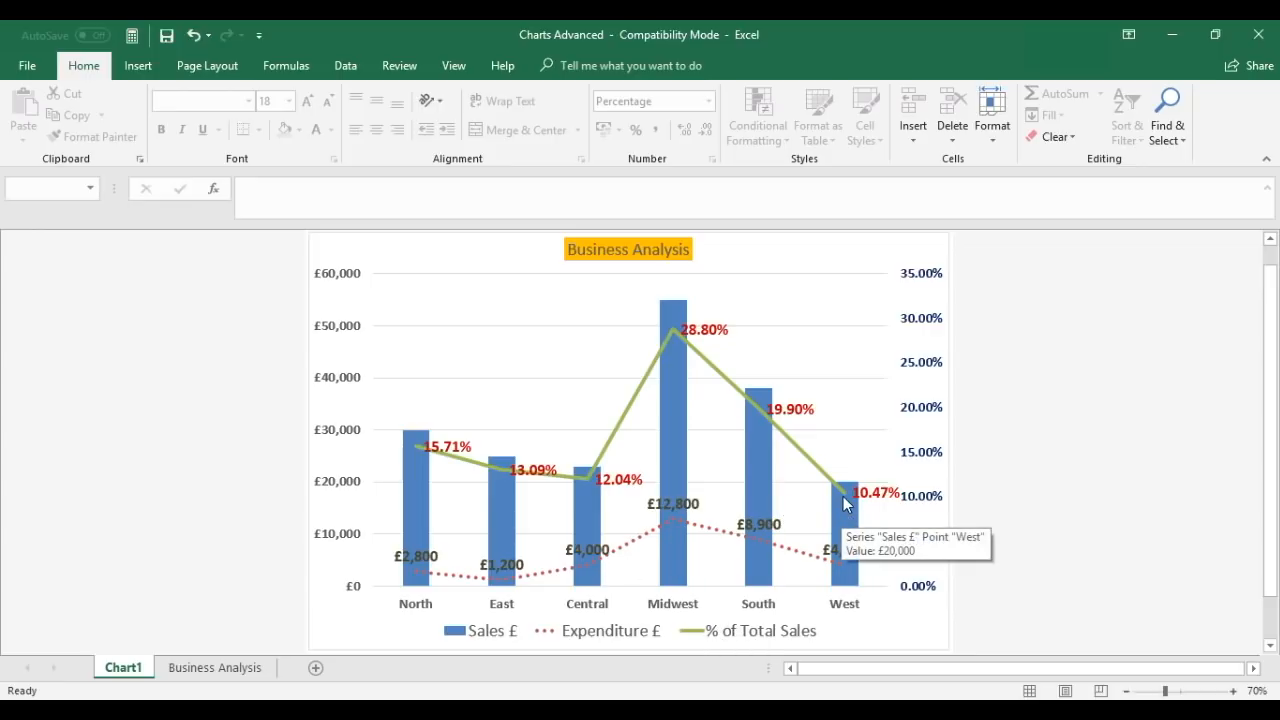
pyautogui.moveTo(844, 492)
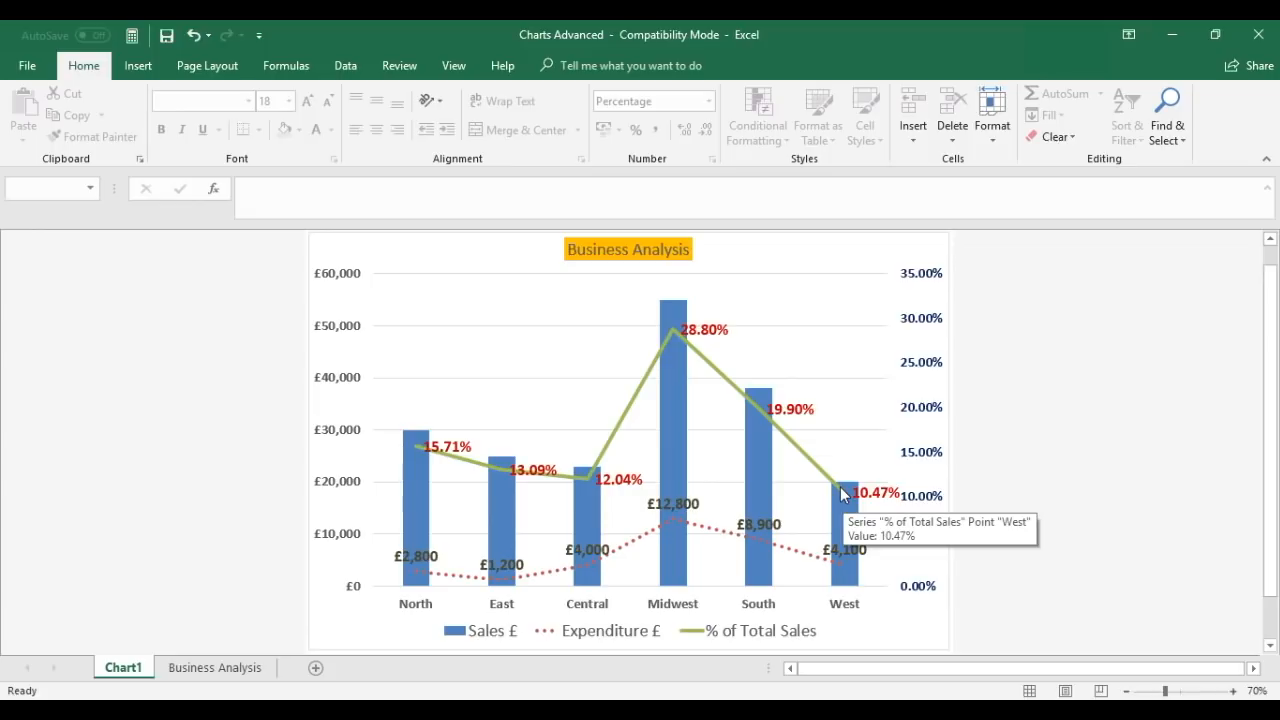
pyautogui.moveTo(764, 414)
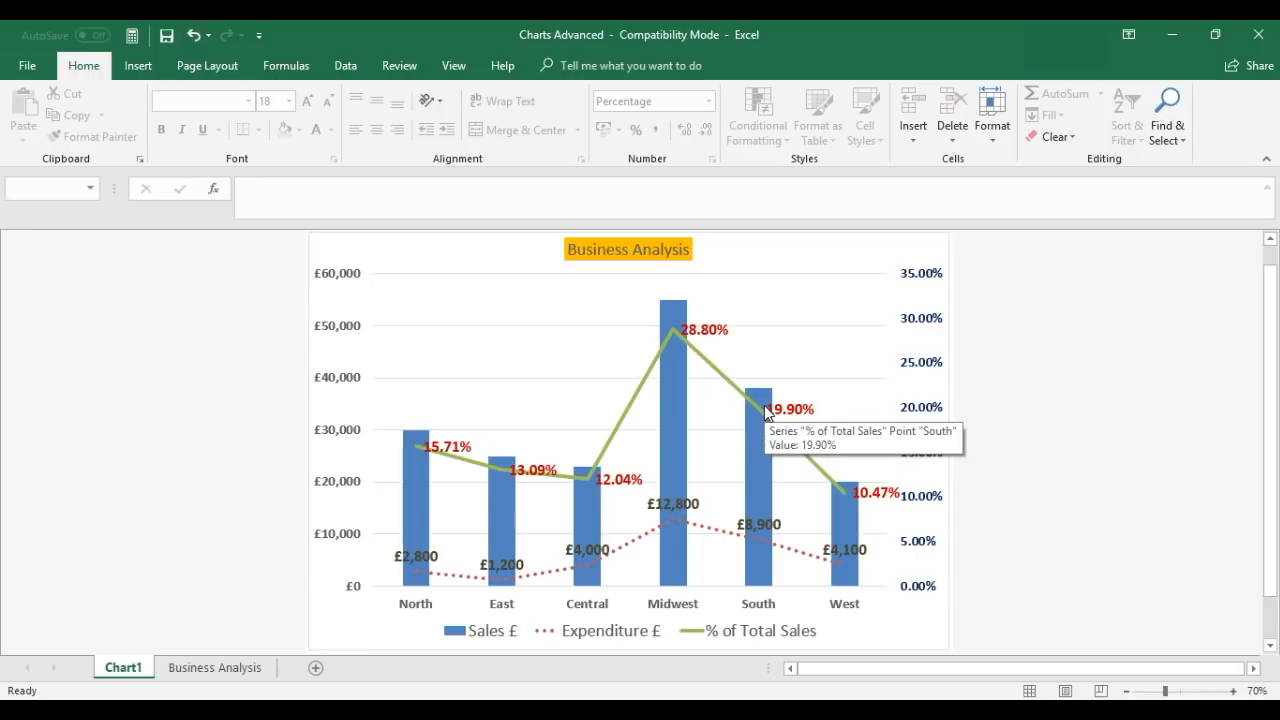
pyautogui.moveTo(348, 242)
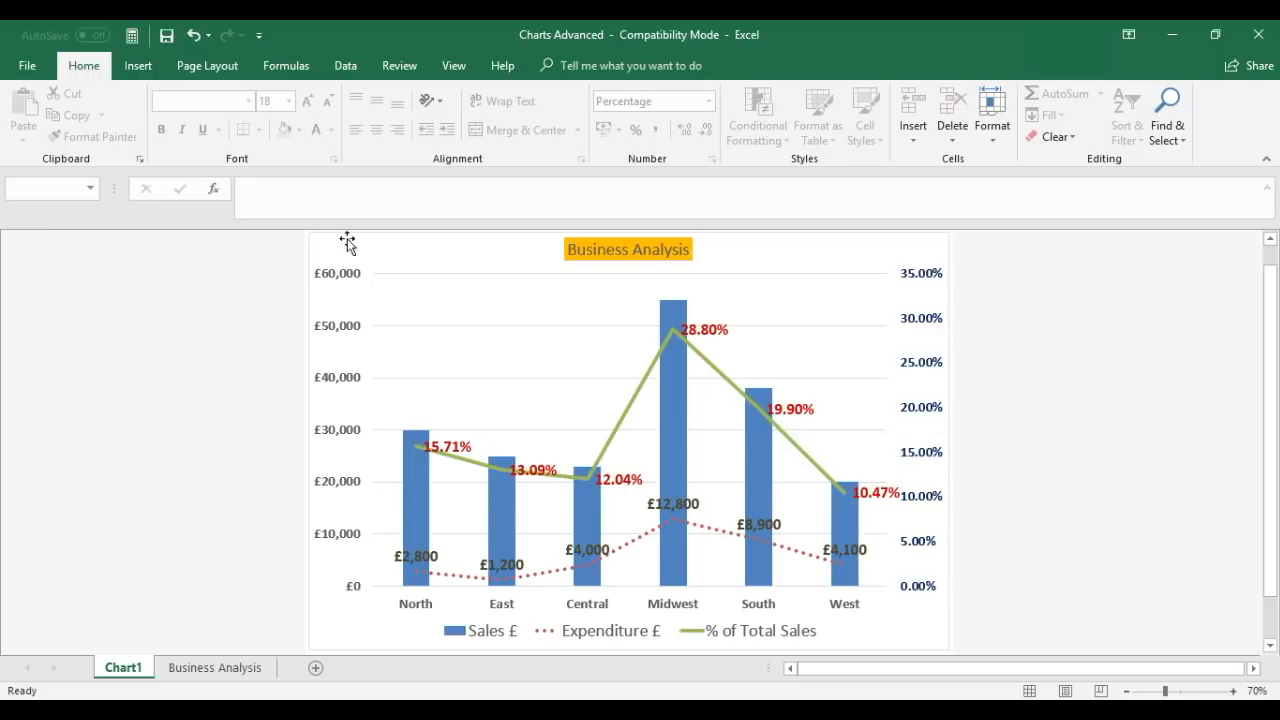
# Step: Show the Backstage Info page for the Charts Advanced workbook
pyautogui.click(28, 64)
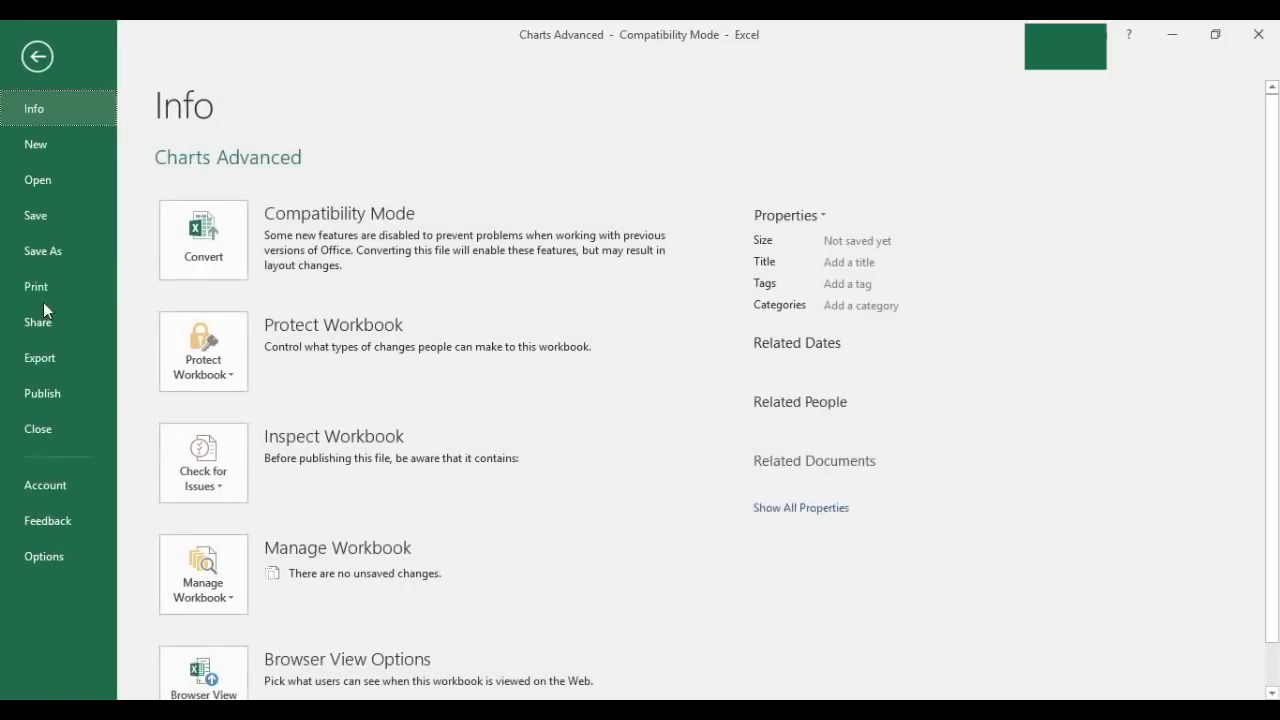
# Step: Display the print preview with the chart on one landscape A4 page
pyautogui.click(36, 286)
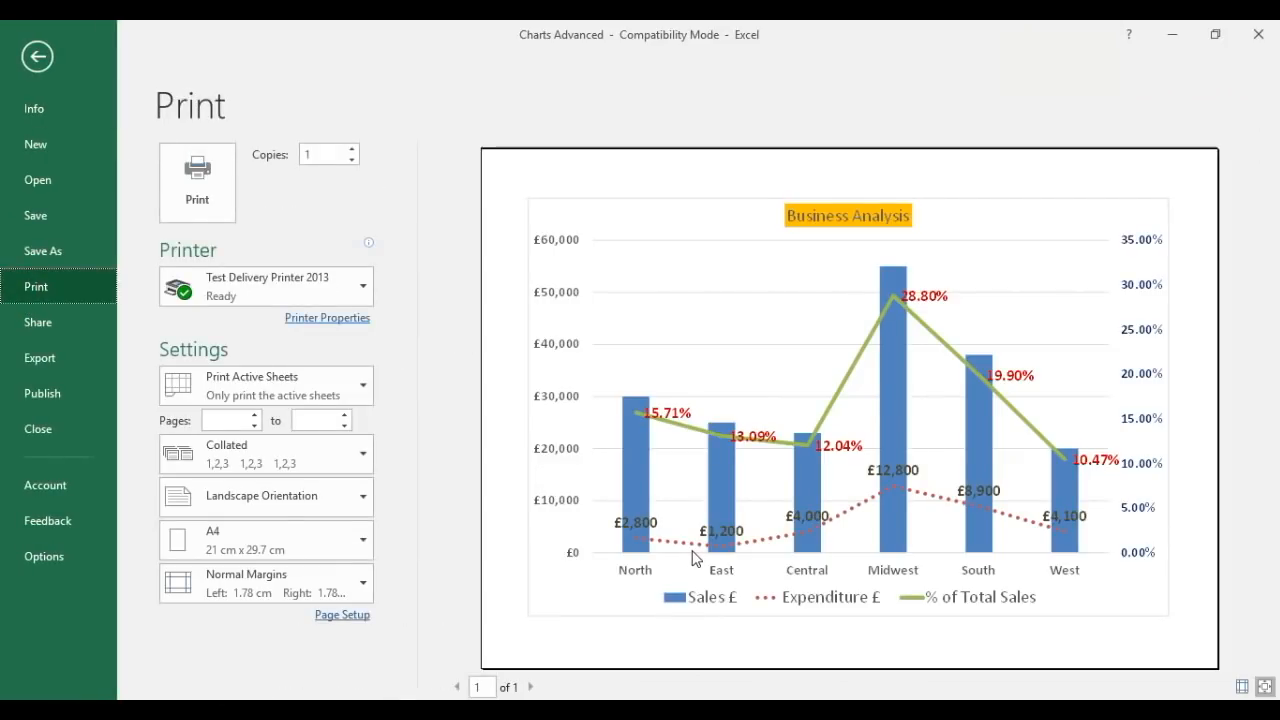
pyautogui.moveTo(640, 638)
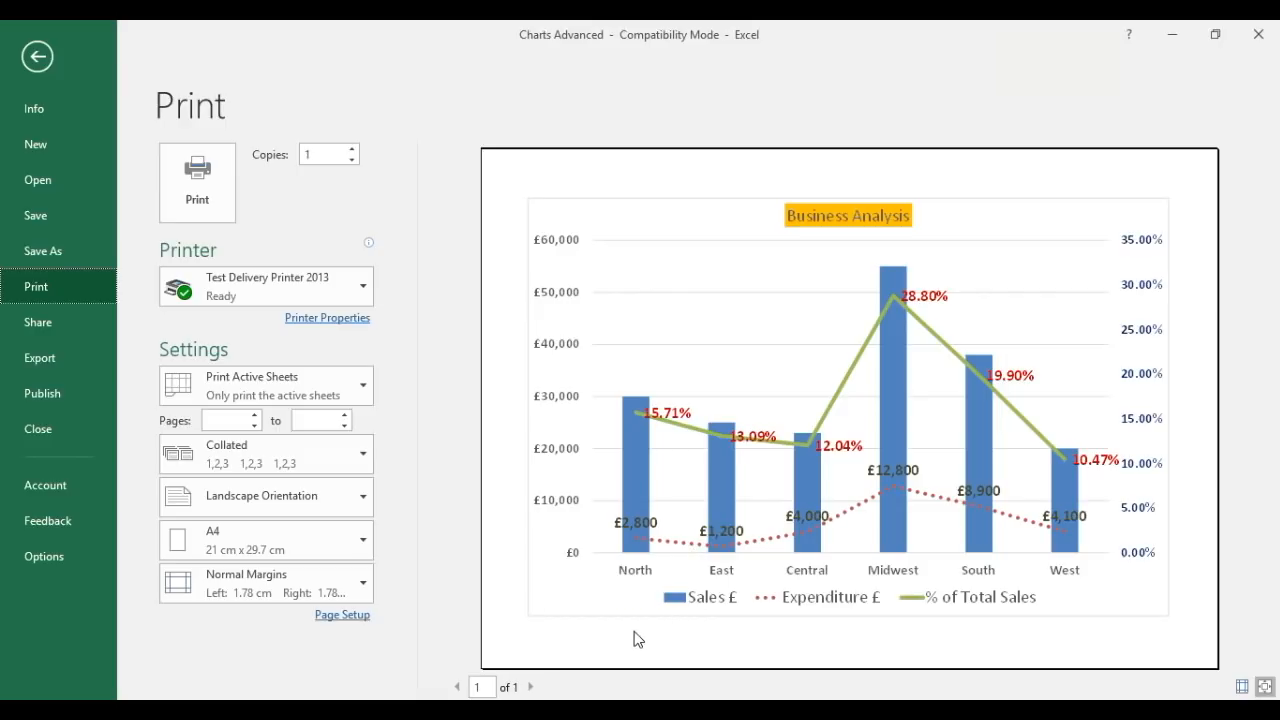
pyautogui.moveTo(658, 636)
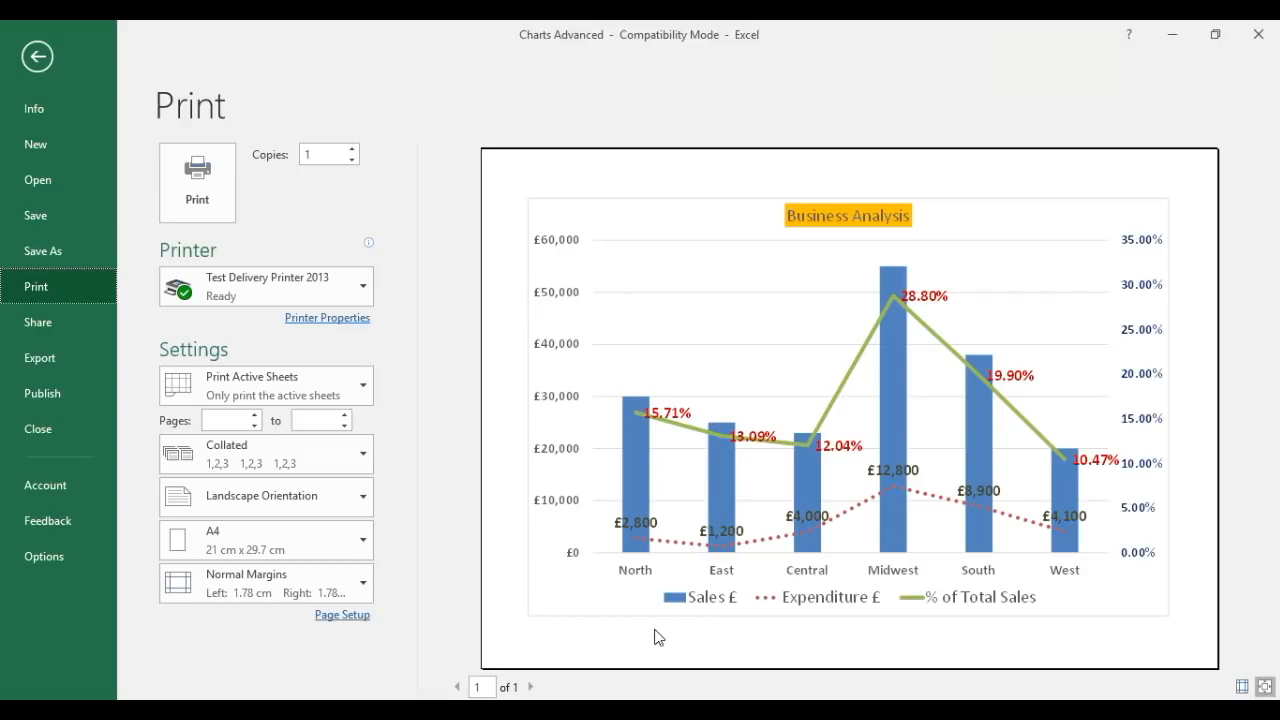